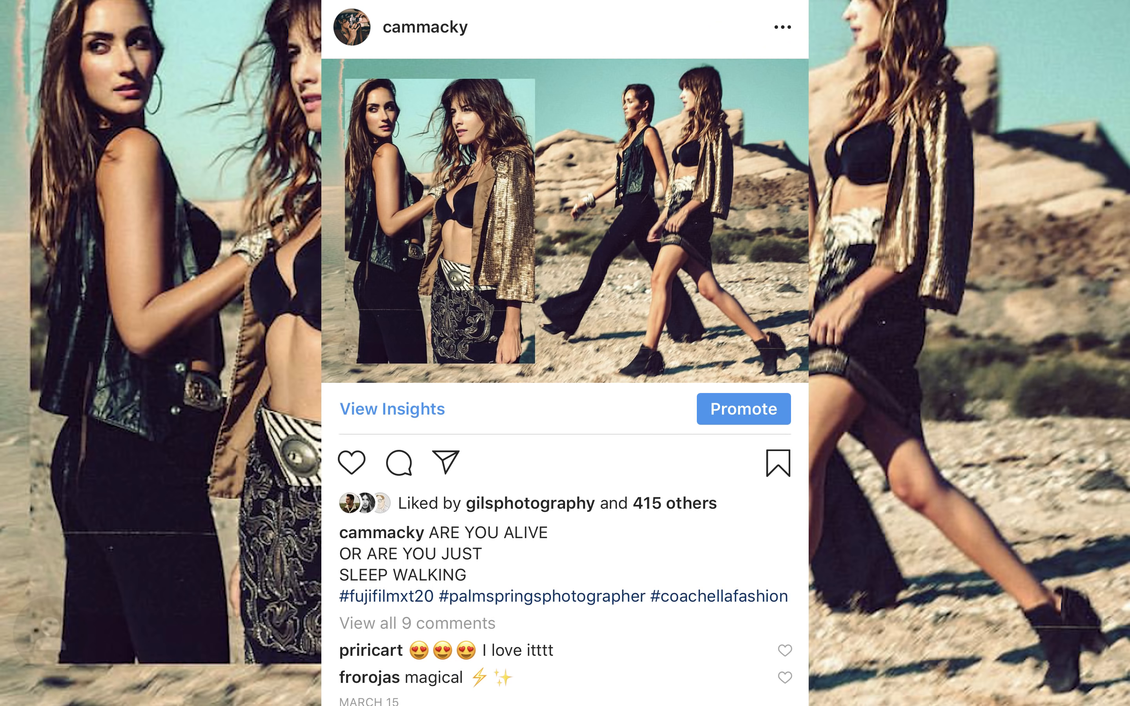
- Scroll past the Instagram post before moving to the Capture One session with DSCF1699.RAF
{"action": "scroll", "scroll_direction": "down", "scroll_amount": 3}
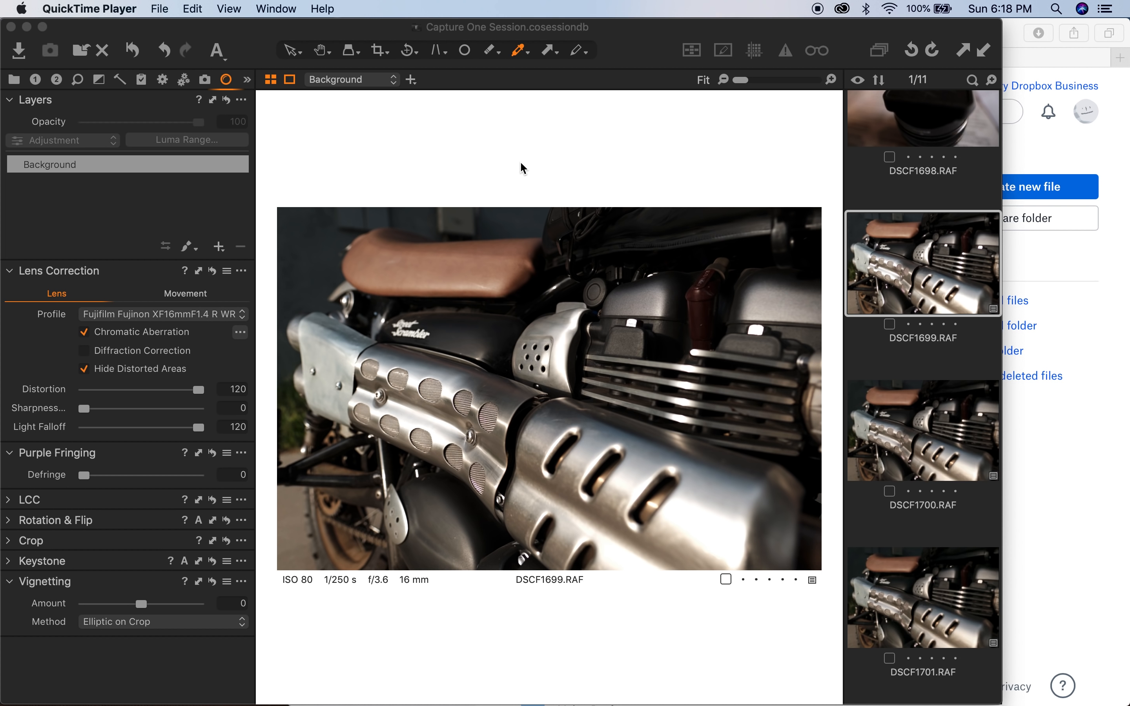
{"action": "mouse_move", "coordinate": [776, 254]}
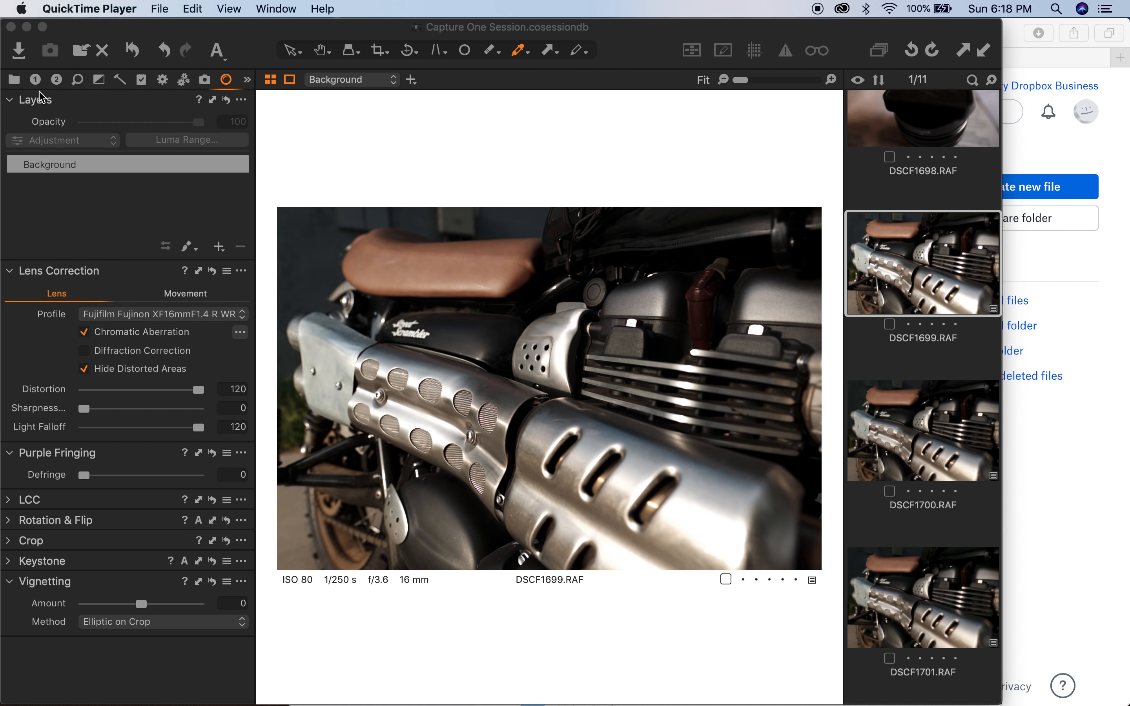
- Show the Exposure tools and browse the ISO 400 and ISO 640 motorcycle shots, returning to ISO 80
{"action": "left_click", "coordinate": [35, 79]}
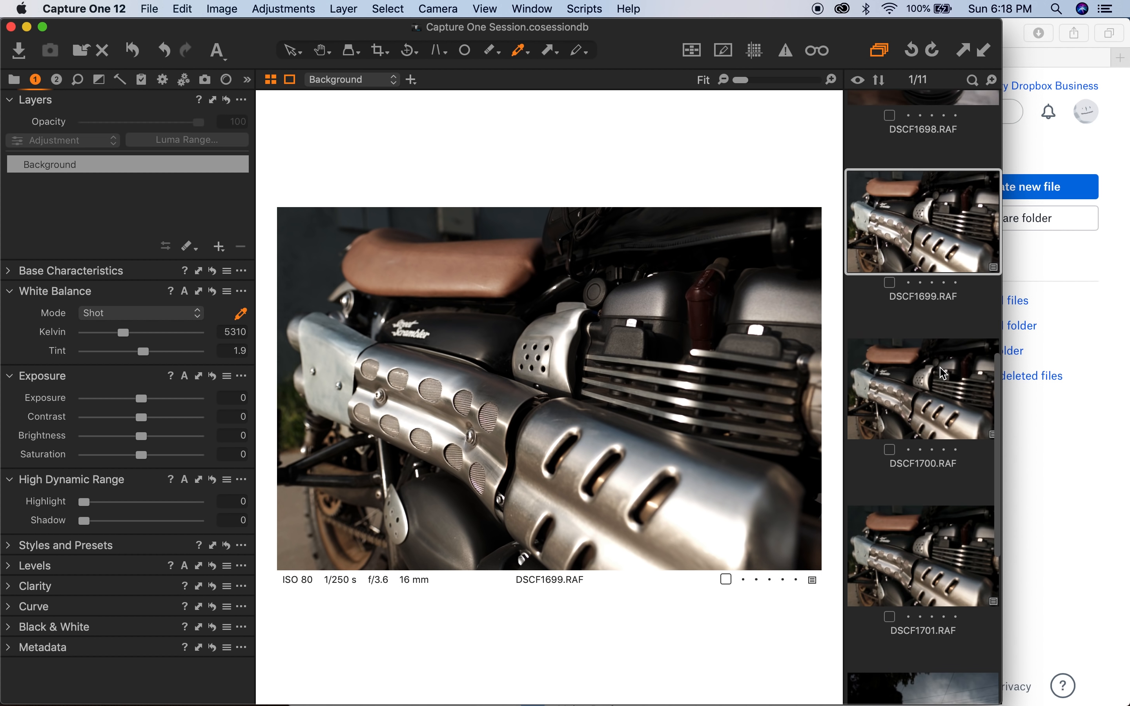
{"action": "mouse_move", "coordinate": [938, 395]}
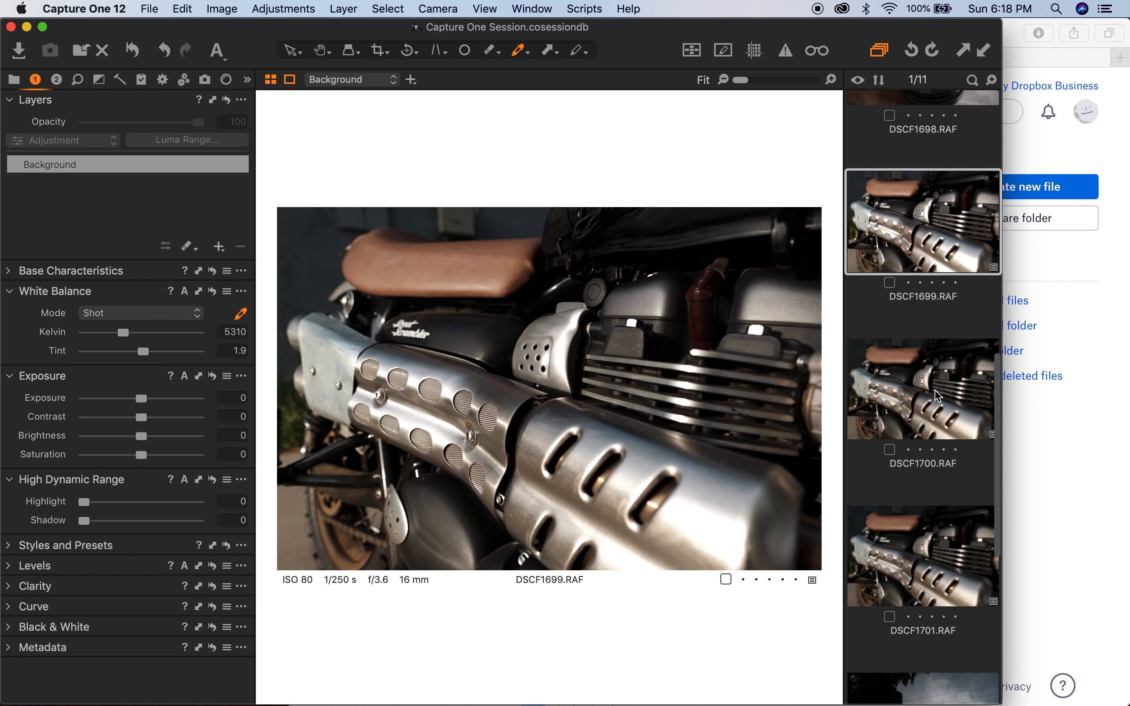
{"action": "mouse_move", "coordinate": [529, 329]}
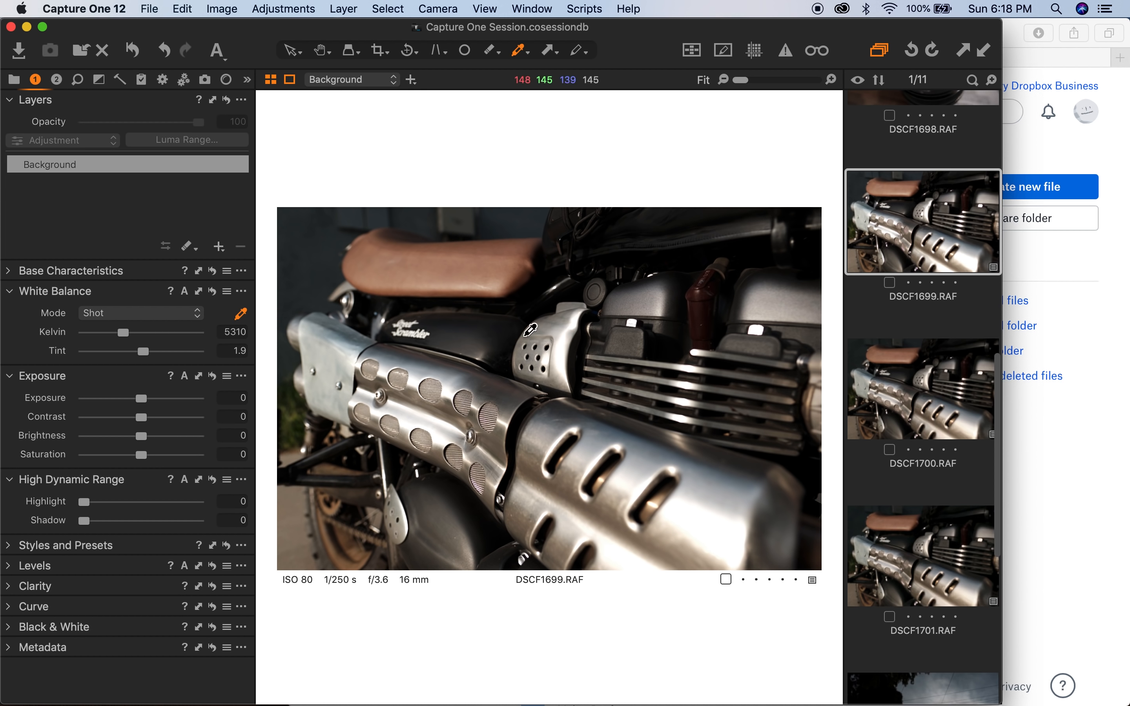
{"action": "left_click", "coordinate": [921, 389]}
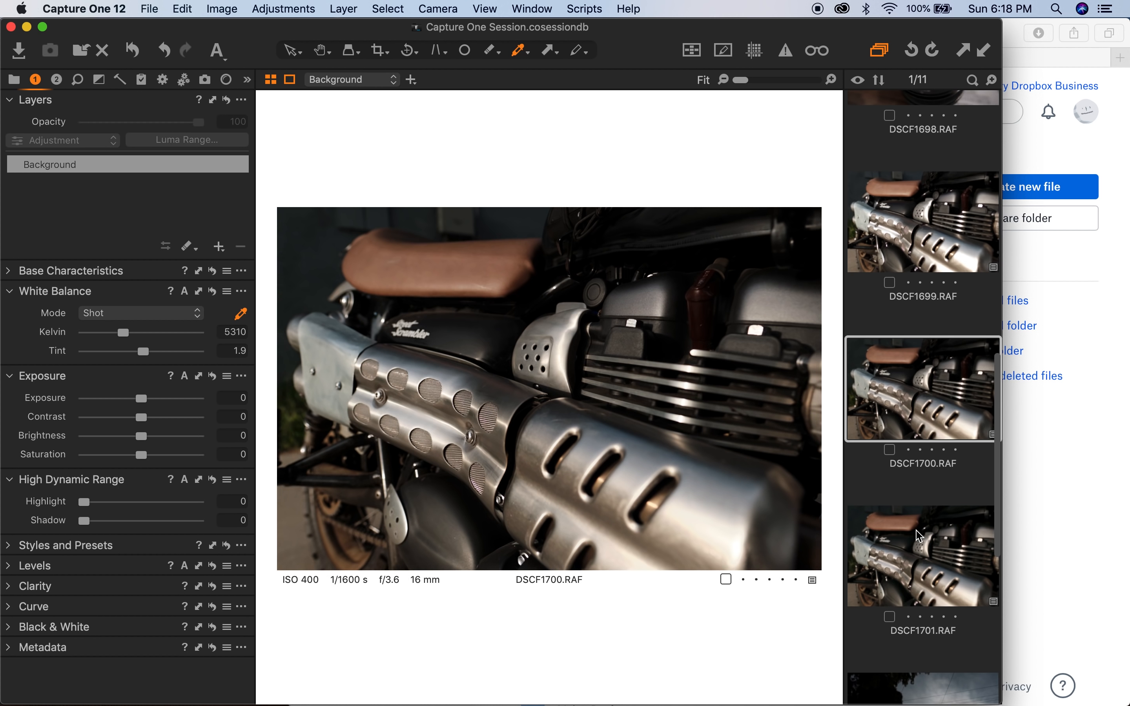
{"action": "left_click", "coordinate": [922, 555]}
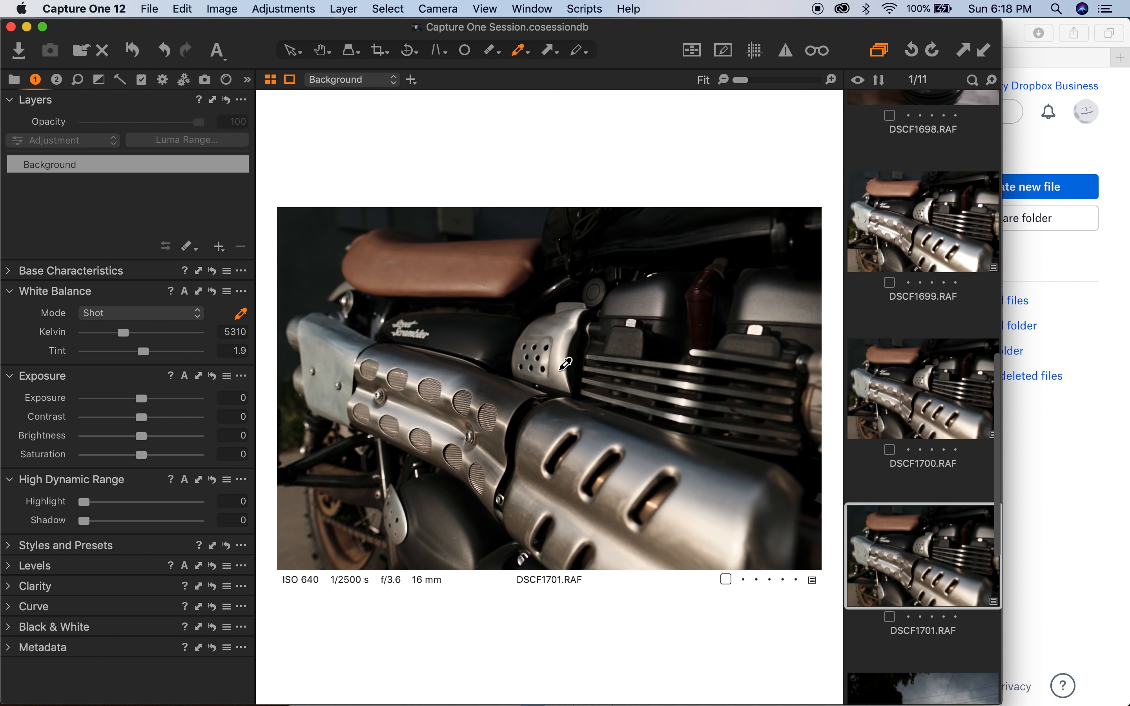
{"action": "left_click", "coordinate": [921, 221]}
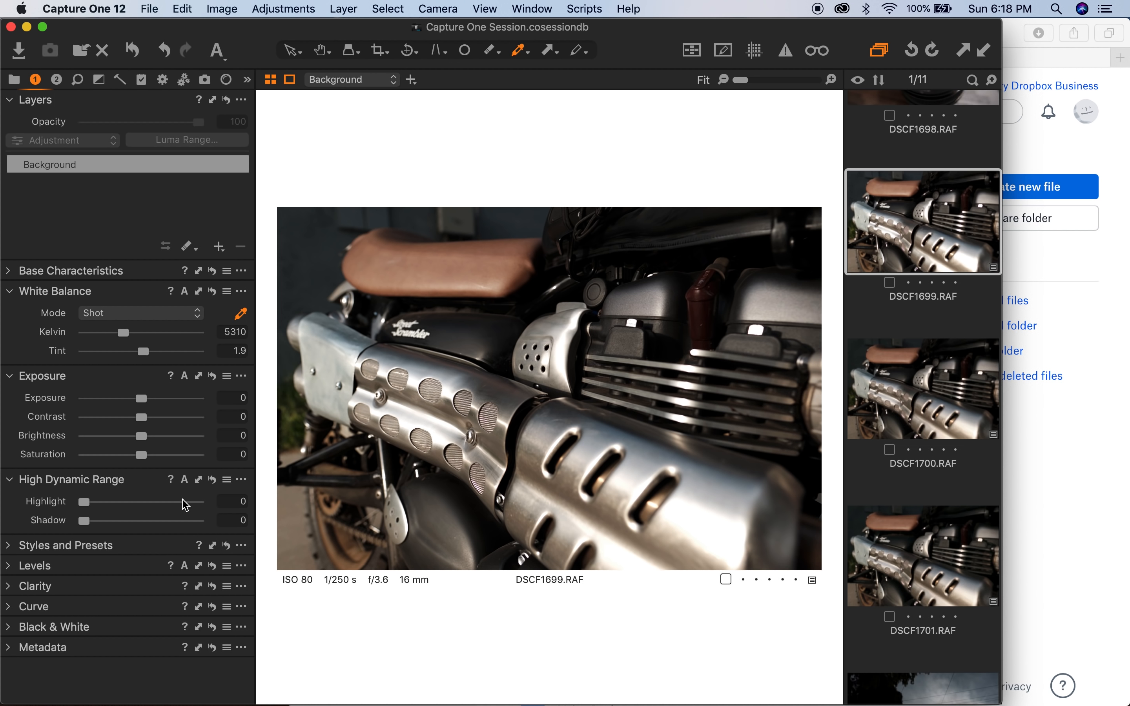
- Set HDR Highlight and Shadow recovery both to 100 on the ISO 80 motorcycle shot
{"action": "left_click_drag", "start_coordinate": [86, 501], "coordinate": [215, 501]}
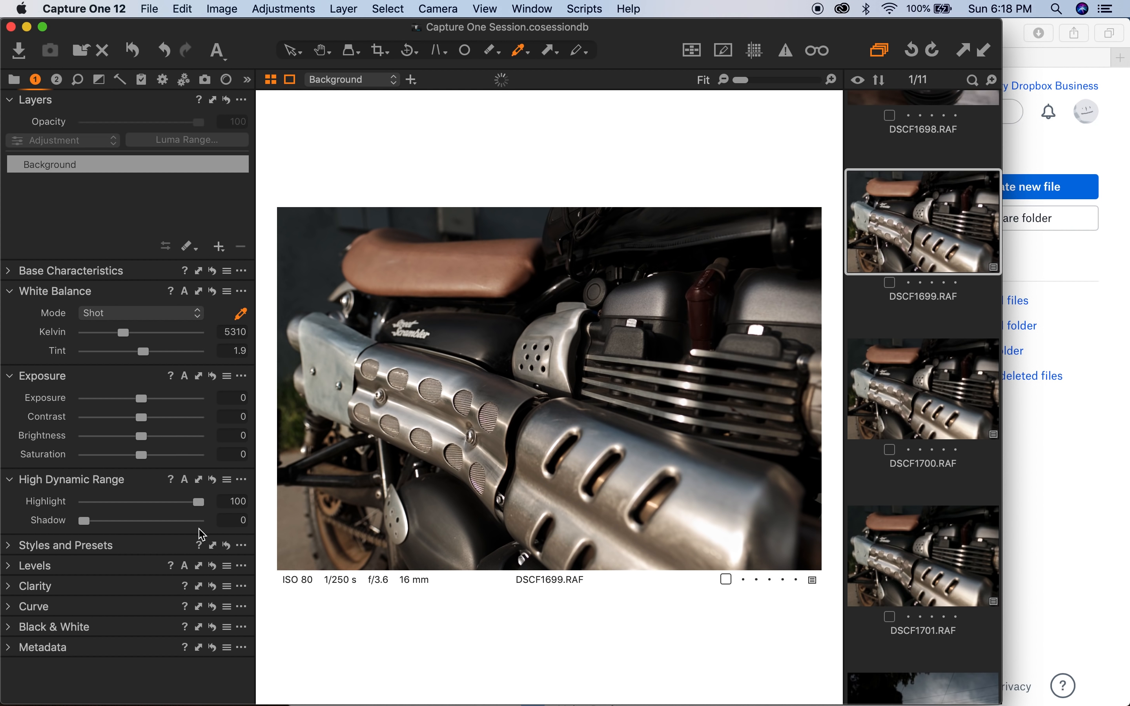
{"action": "left_click_drag", "start_coordinate": [84, 520], "coordinate": [189, 520]}
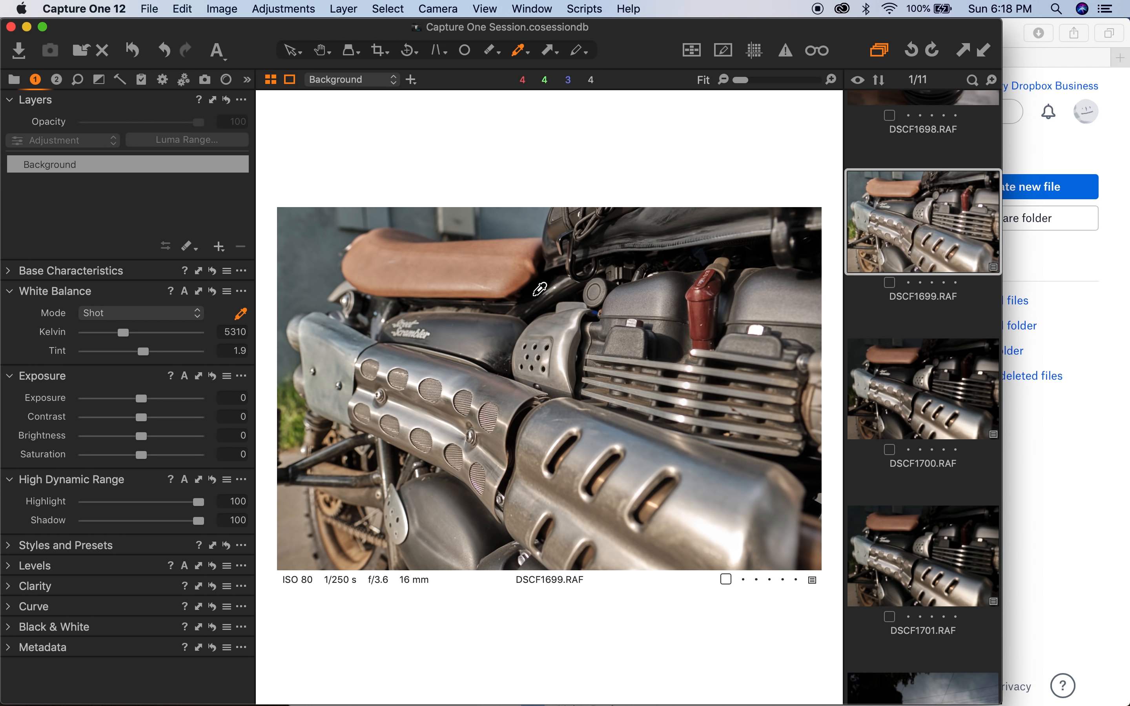
{"action": "mouse_move", "coordinate": [690, 383]}
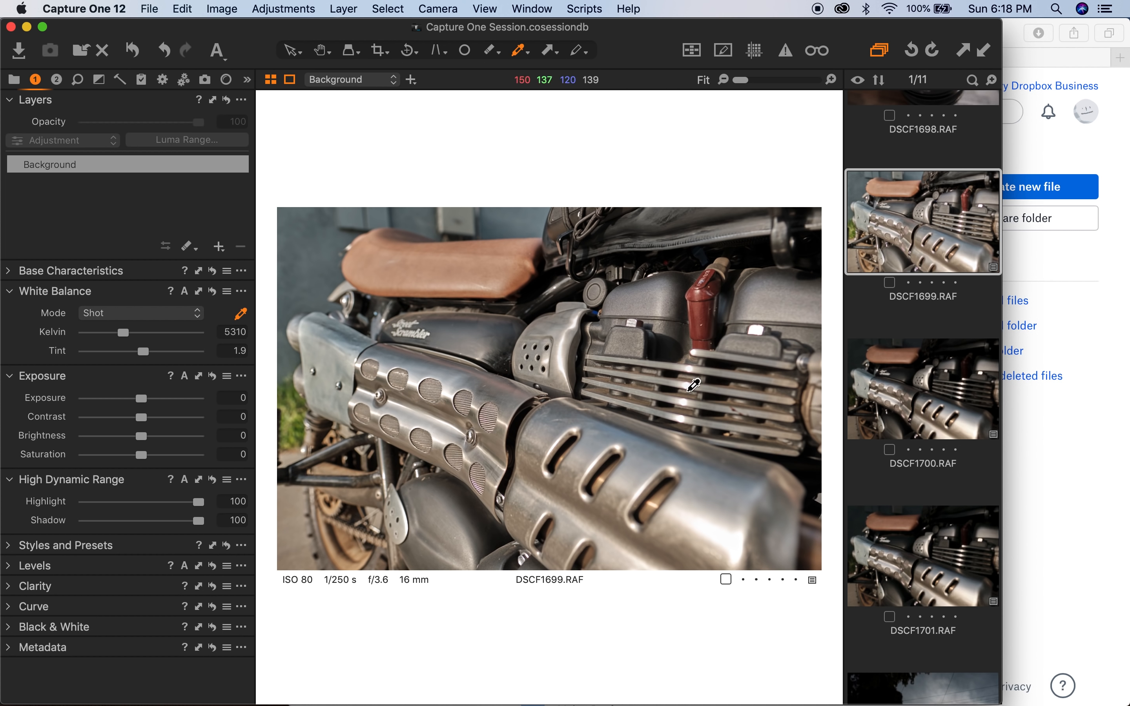
- Try exposure around 1.65–1.72 stops twice, resetting it to 0 each time
{"action": "left_click_drag", "start_coordinate": [139, 398], "coordinate": [165, 397]}
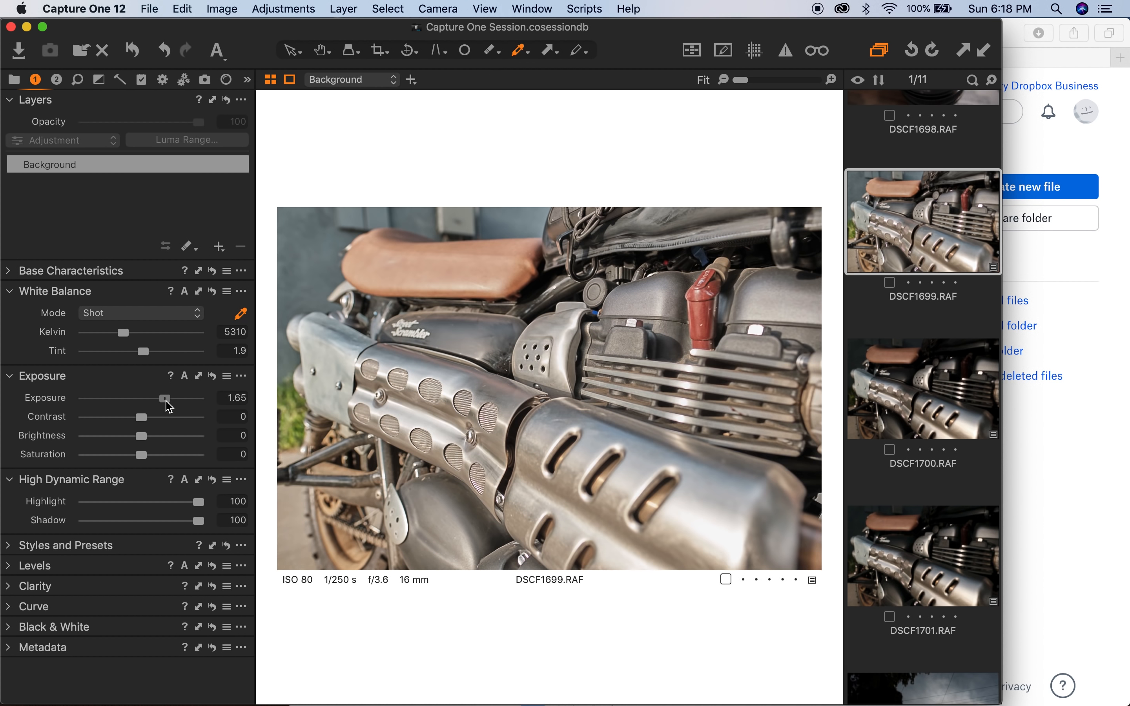
{"action": "left_click_drag", "start_coordinate": [164, 399], "coordinate": [181, 400]}
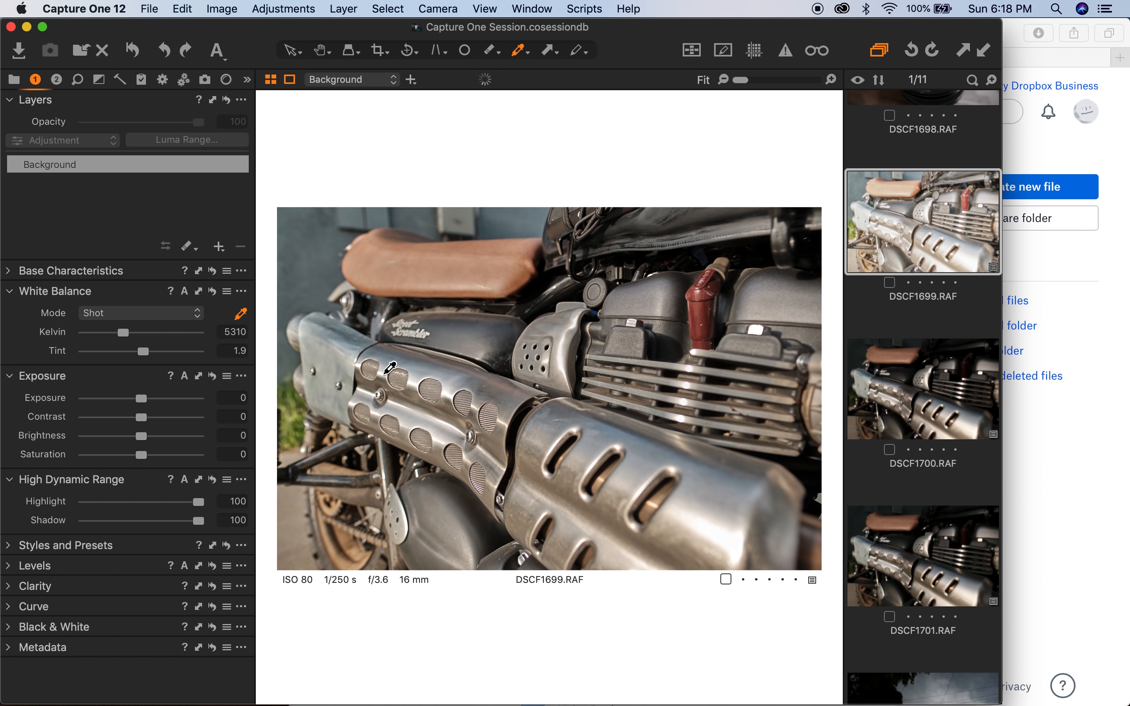
{"action": "left_click_drag", "start_coordinate": [141, 398], "coordinate": [169, 398]}
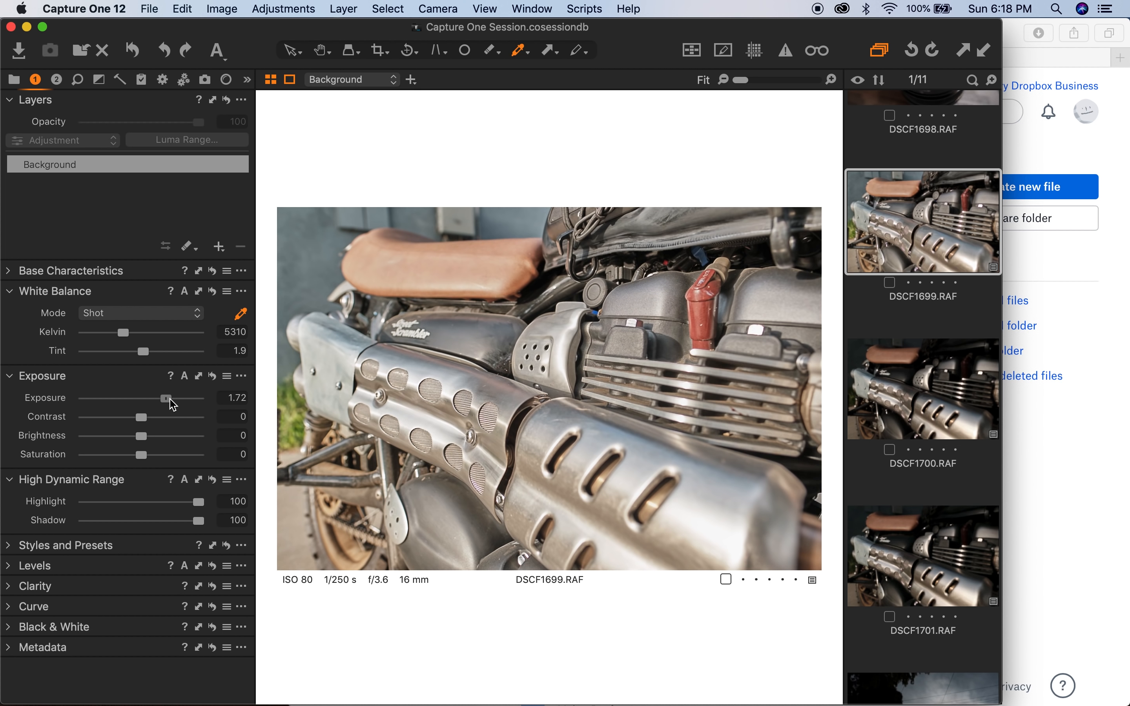
{"action": "left_click_drag", "start_coordinate": [167, 399], "coordinate": [179, 399]}
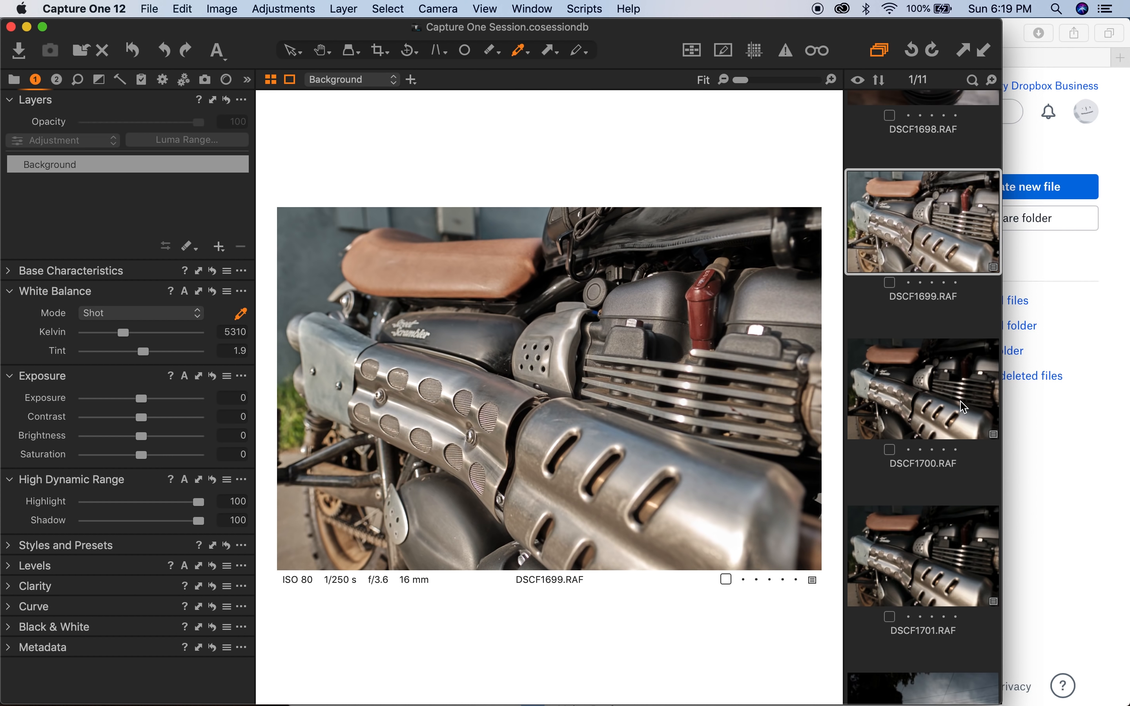
- Flip between the ISO 80, ISO 400 and ISO 640 motorcycle shots to compare recovery
{"action": "left_click", "coordinate": [922, 389]}
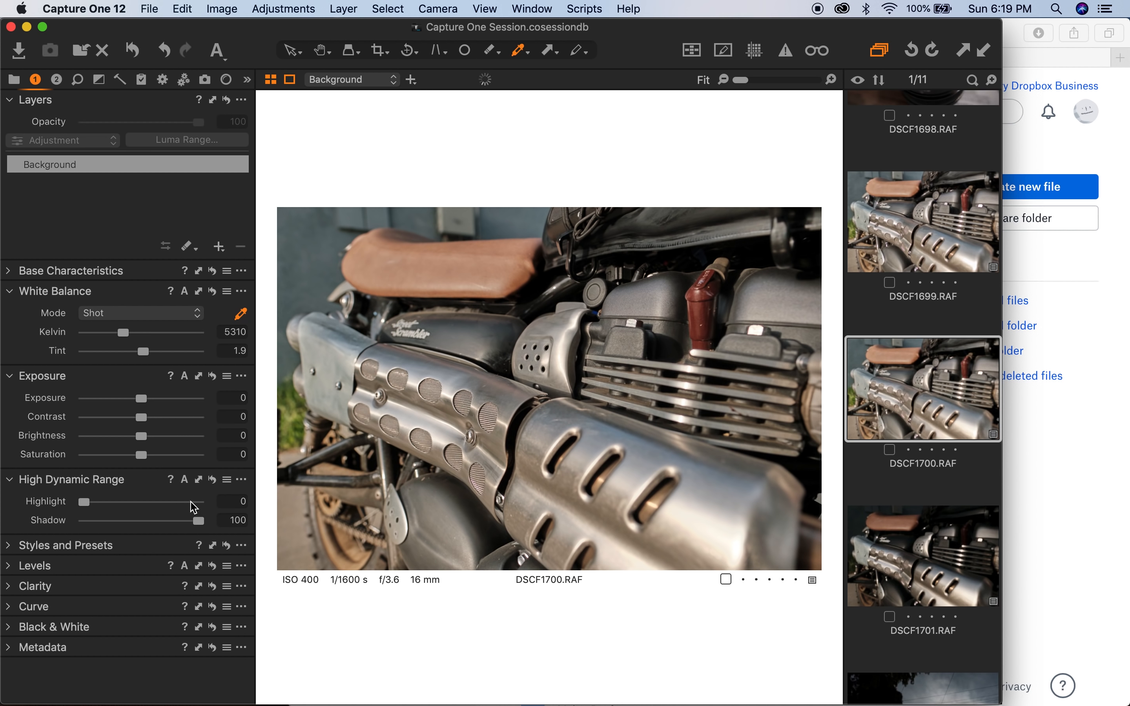
{"action": "left_click", "coordinate": [922, 221]}
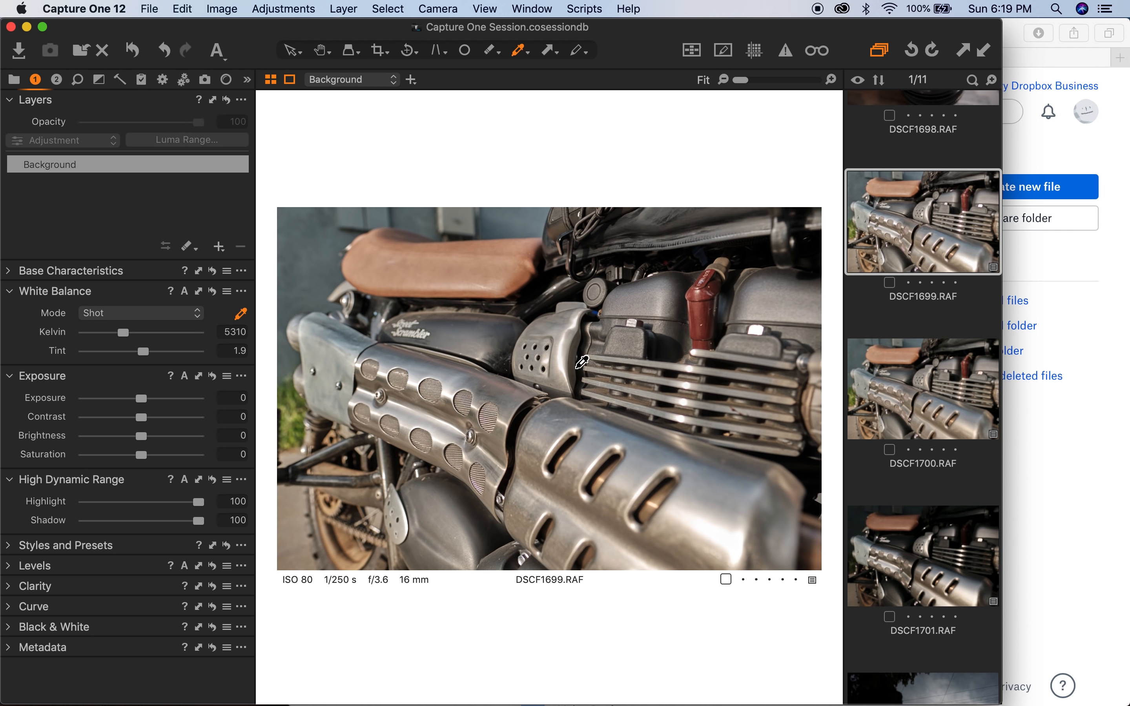
{"action": "mouse_move", "coordinate": [1002, 362]}
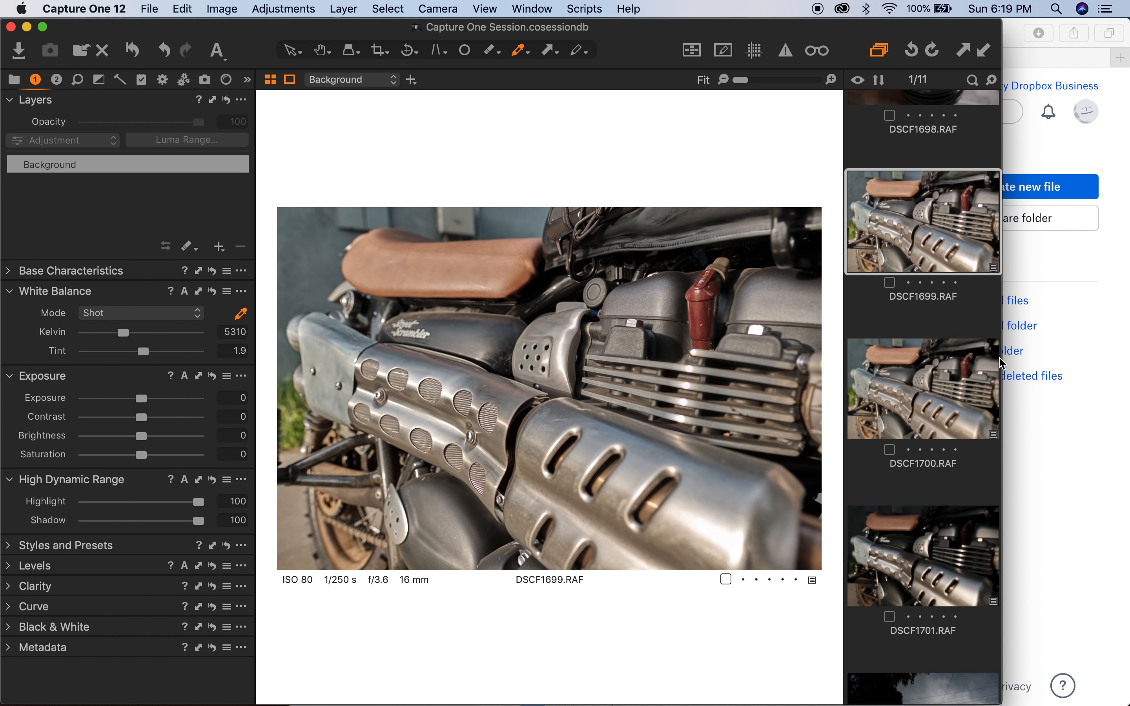
{"action": "mouse_move", "coordinate": [931, 411]}
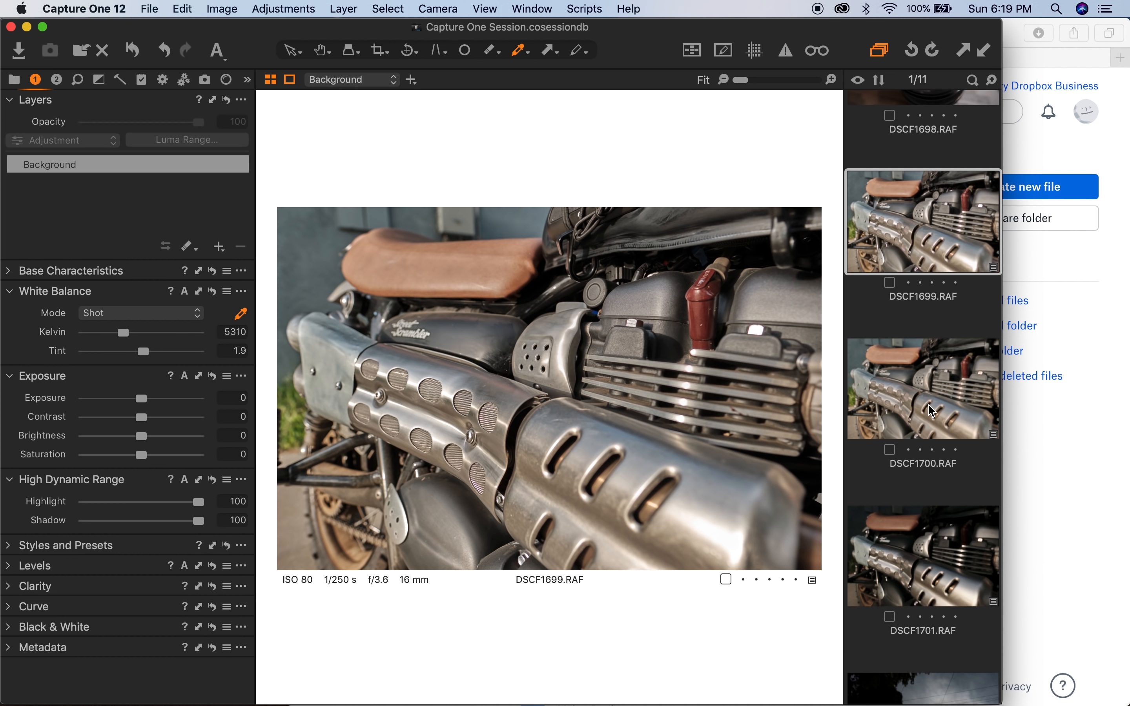
{"action": "mouse_move", "coordinate": [913, 264]}
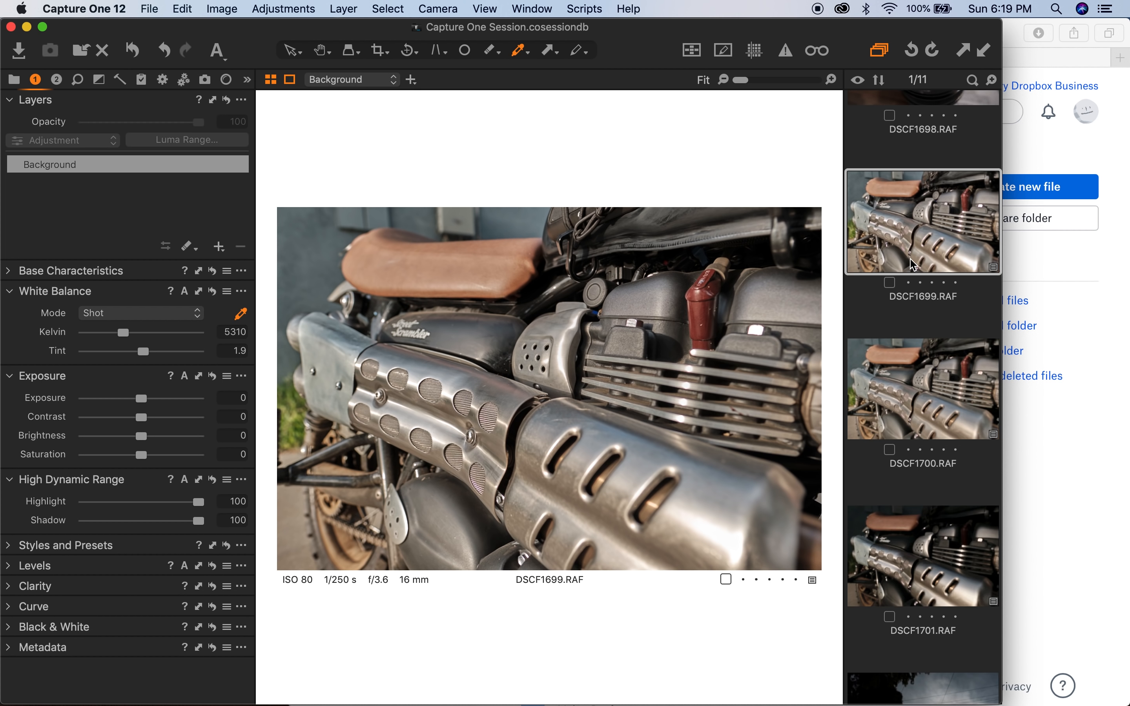
{"action": "mouse_move", "coordinate": [601, 367]}
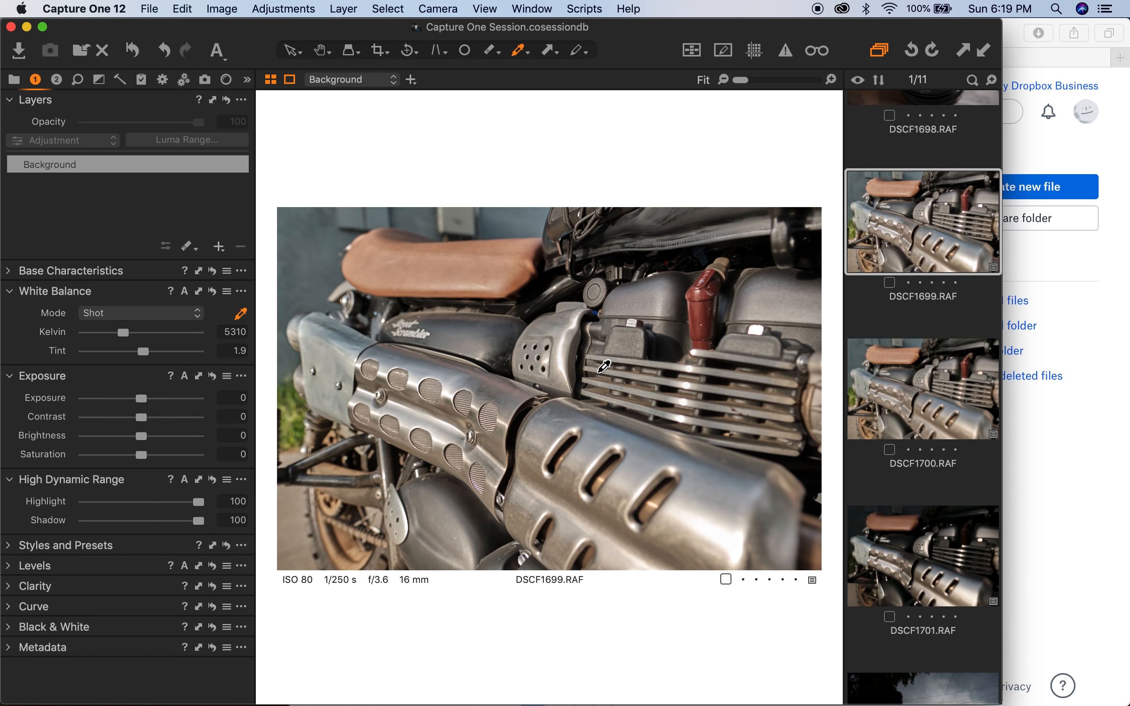
{"action": "mouse_move", "coordinate": [864, 343]}
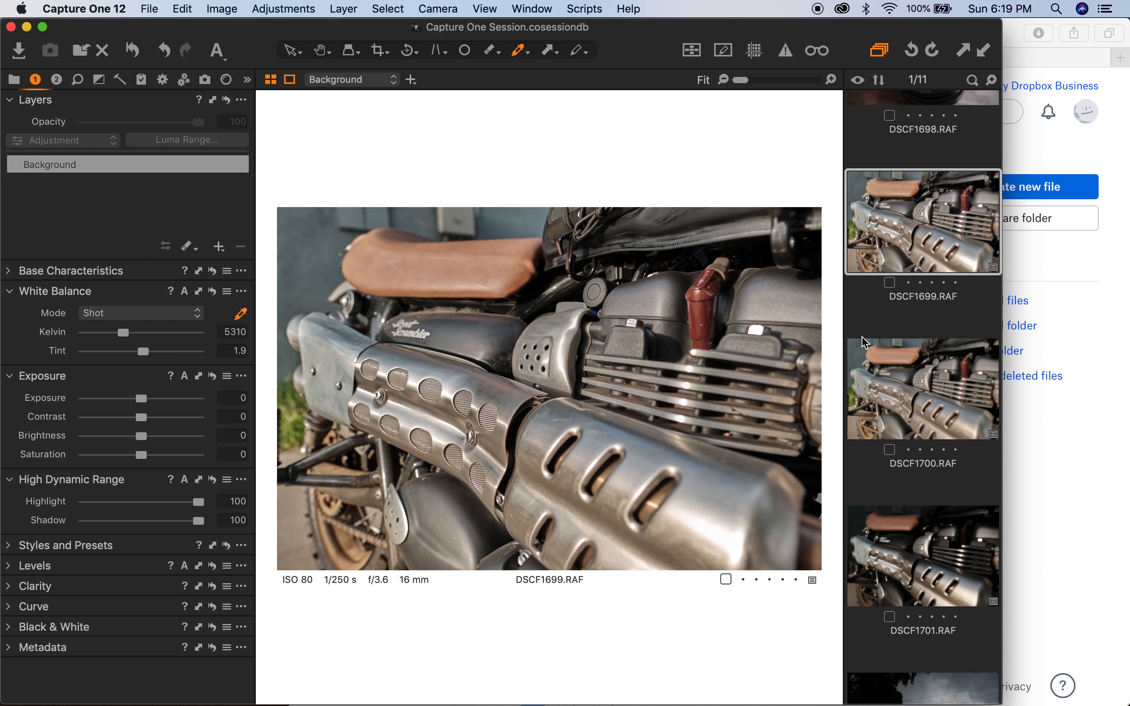
{"action": "left_click", "coordinate": [922, 387]}
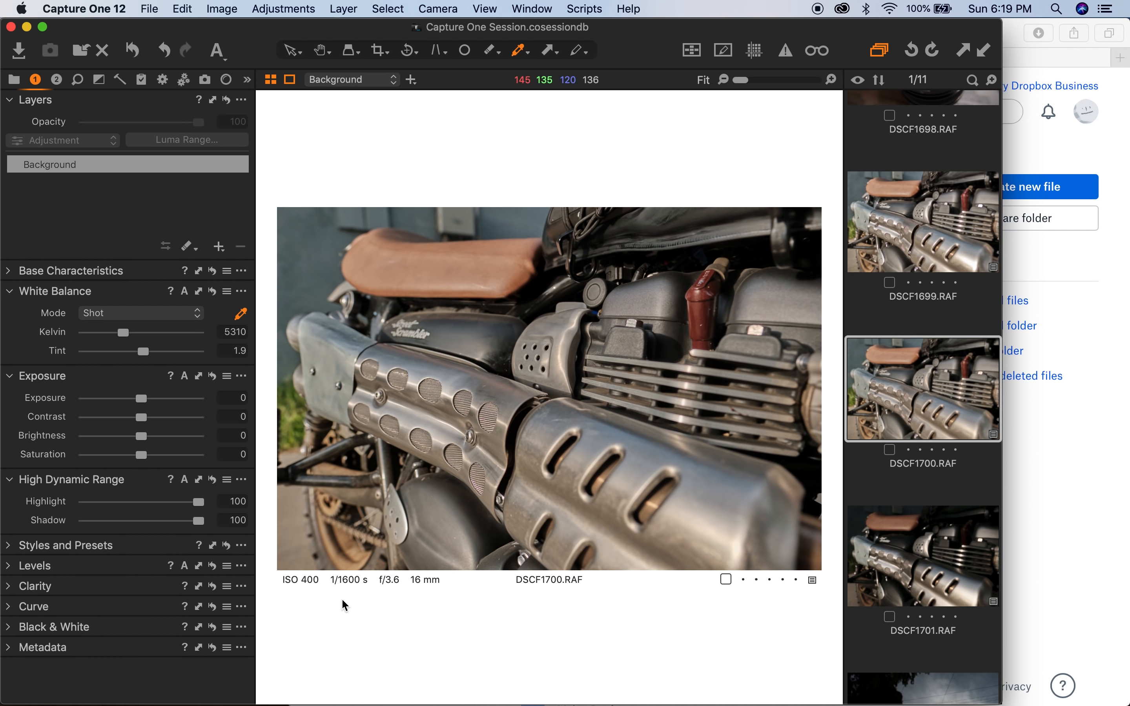
{"action": "mouse_move", "coordinate": [348, 596]}
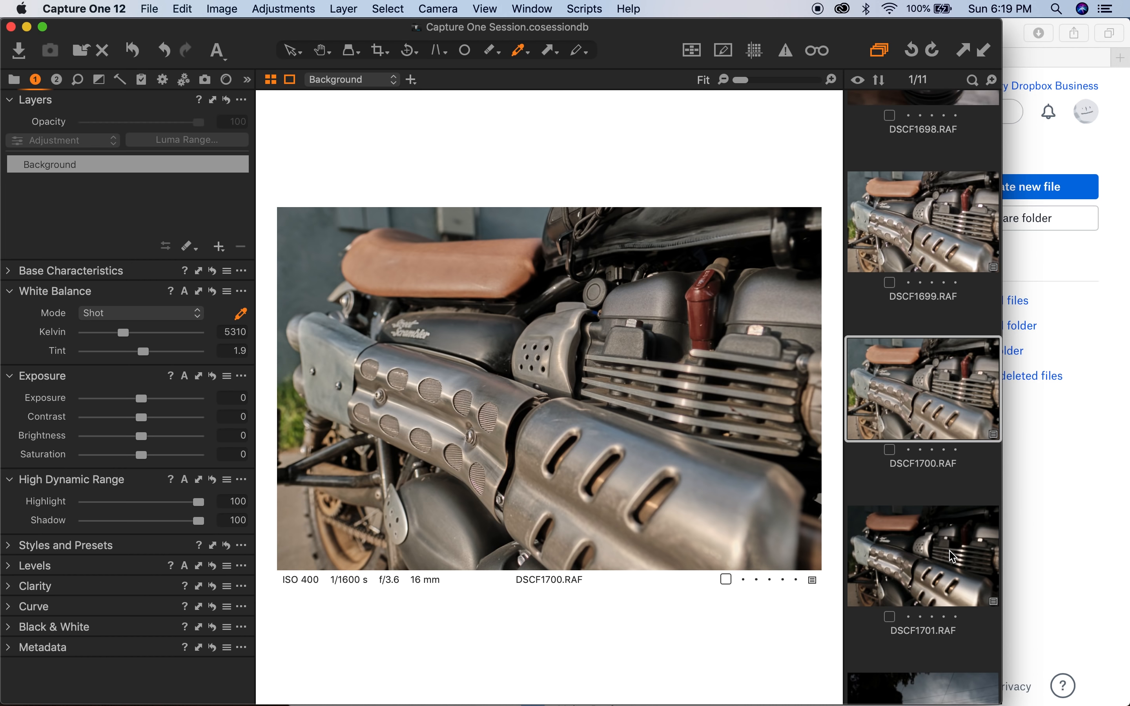
{"action": "left_click", "coordinate": [923, 555]}
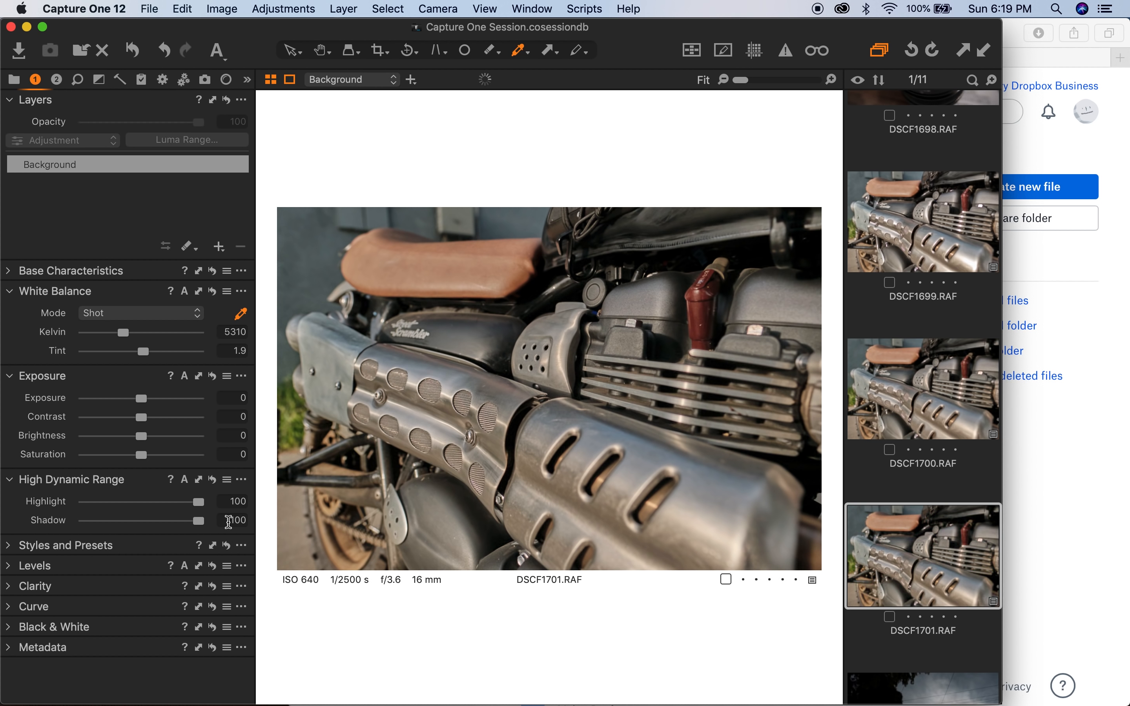
{"action": "left_click", "coordinate": [922, 388]}
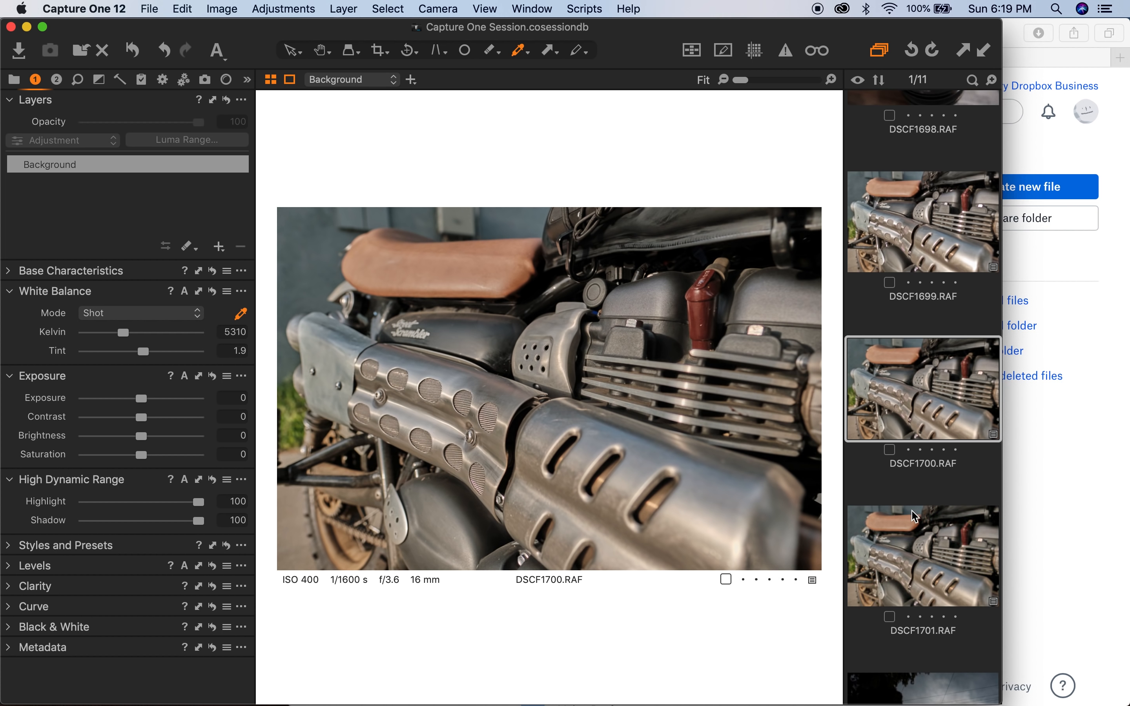
{"action": "left_click", "coordinate": [922, 221]}
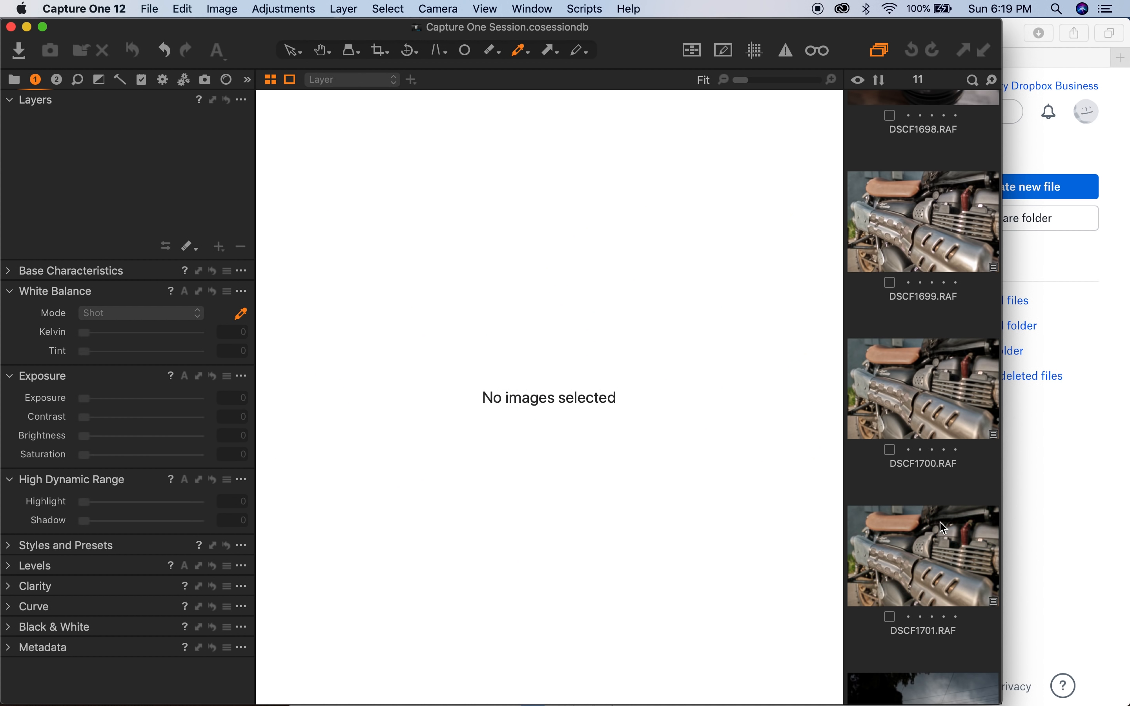
- Add the Histogram tool, browse DSCF1700 and DSCF1701, and show the Exposure adjustments
{"action": "left_click", "coordinate": [922, 555]}
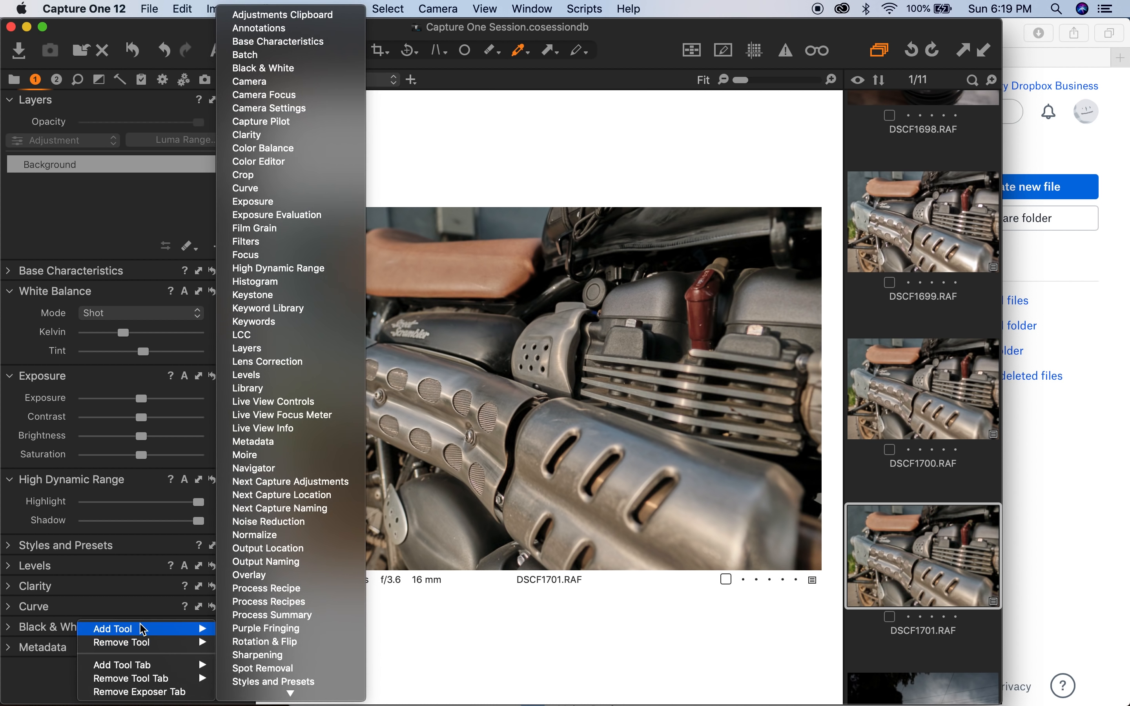
{"action": "mouse_move", "coordinate": [301, 55]}
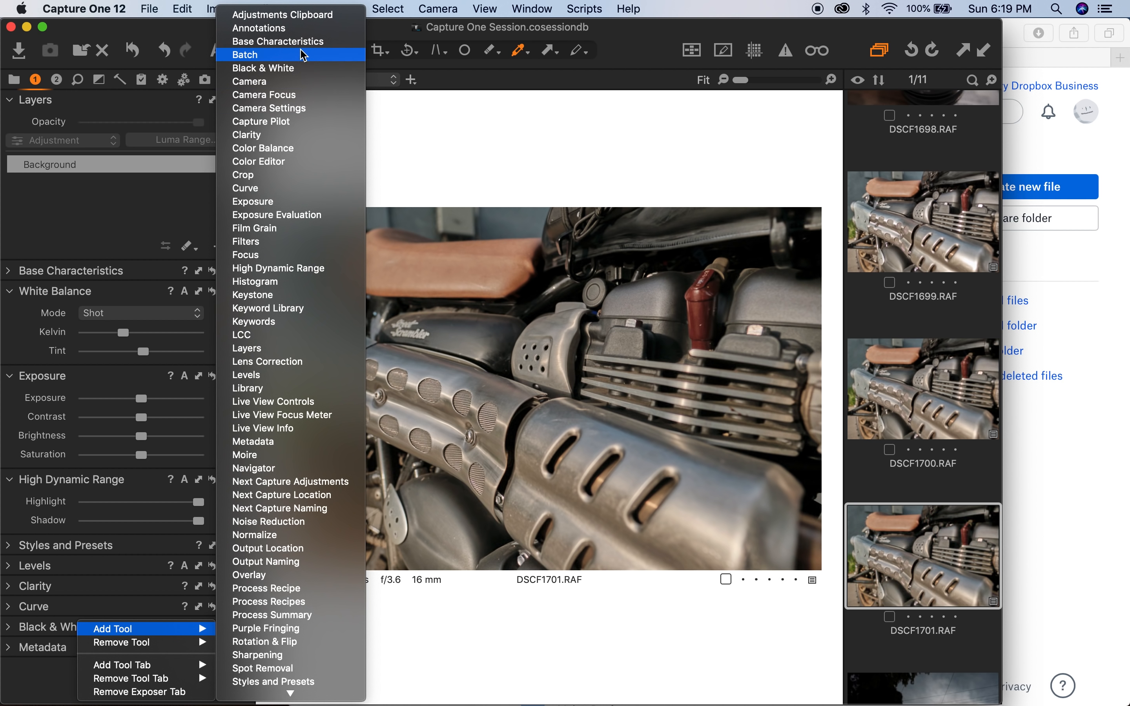
{"action": "left_click", "coordinate": [923, 221]}
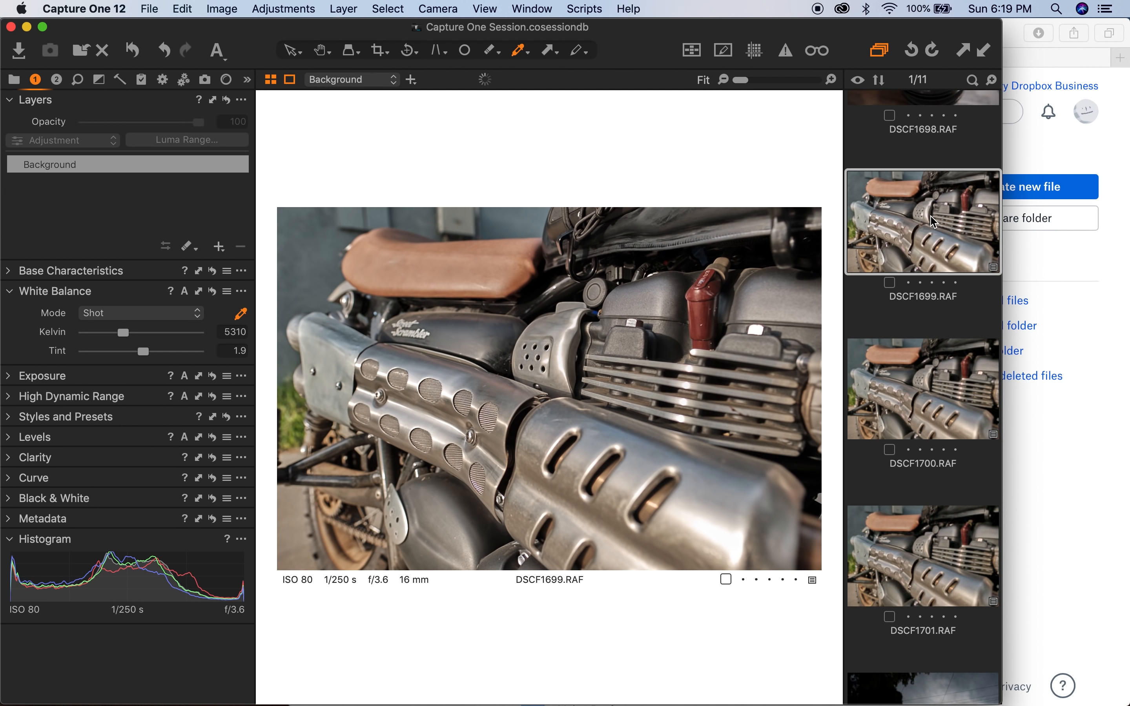
{"action": "left_click", "coordinate": [922, 388]}
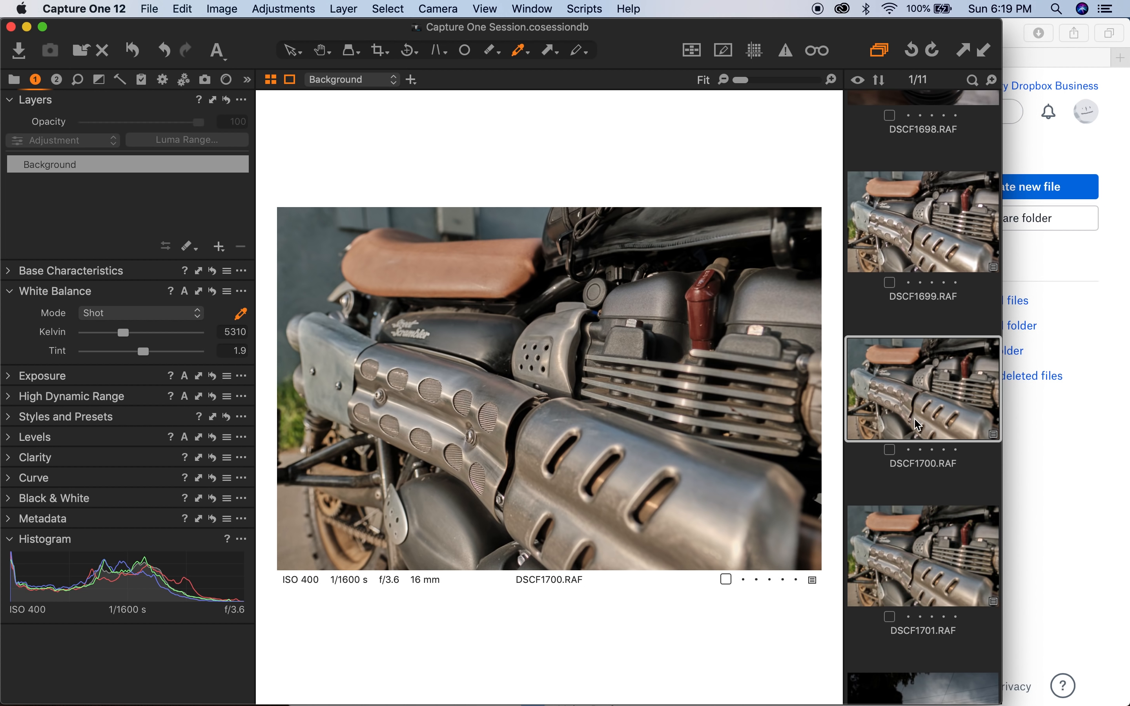
{"action": "left_click", "coordinate": [923, 556]}
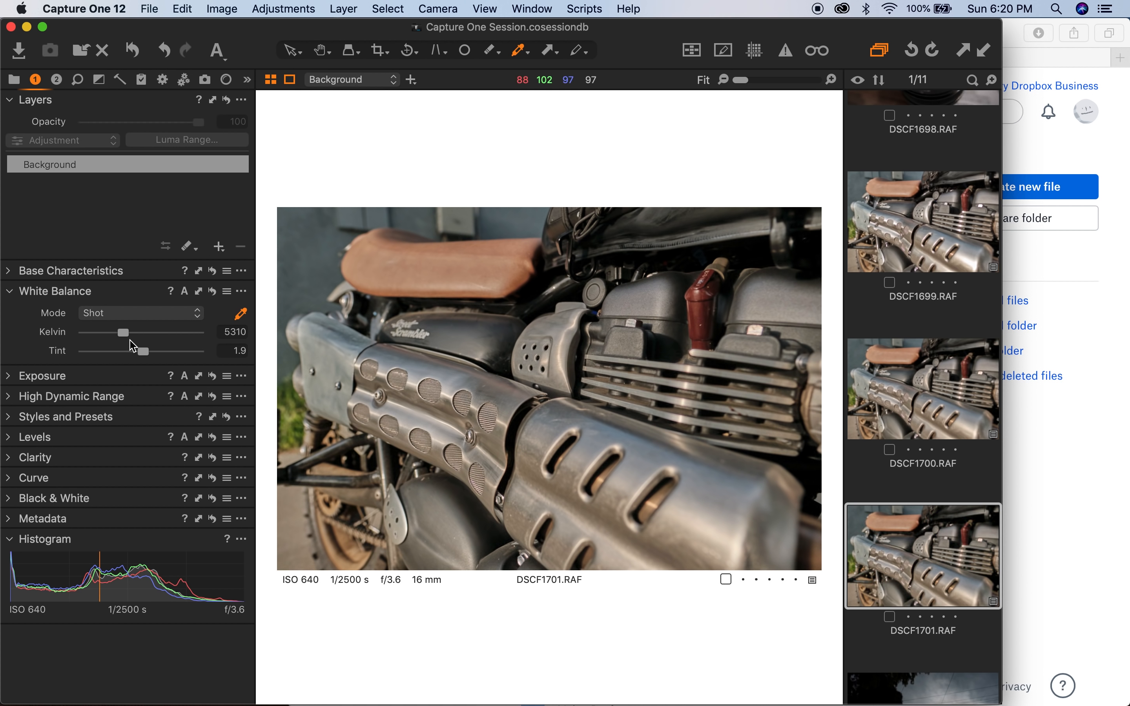
{"action": "left_click", "coordinate": [40, 312]}
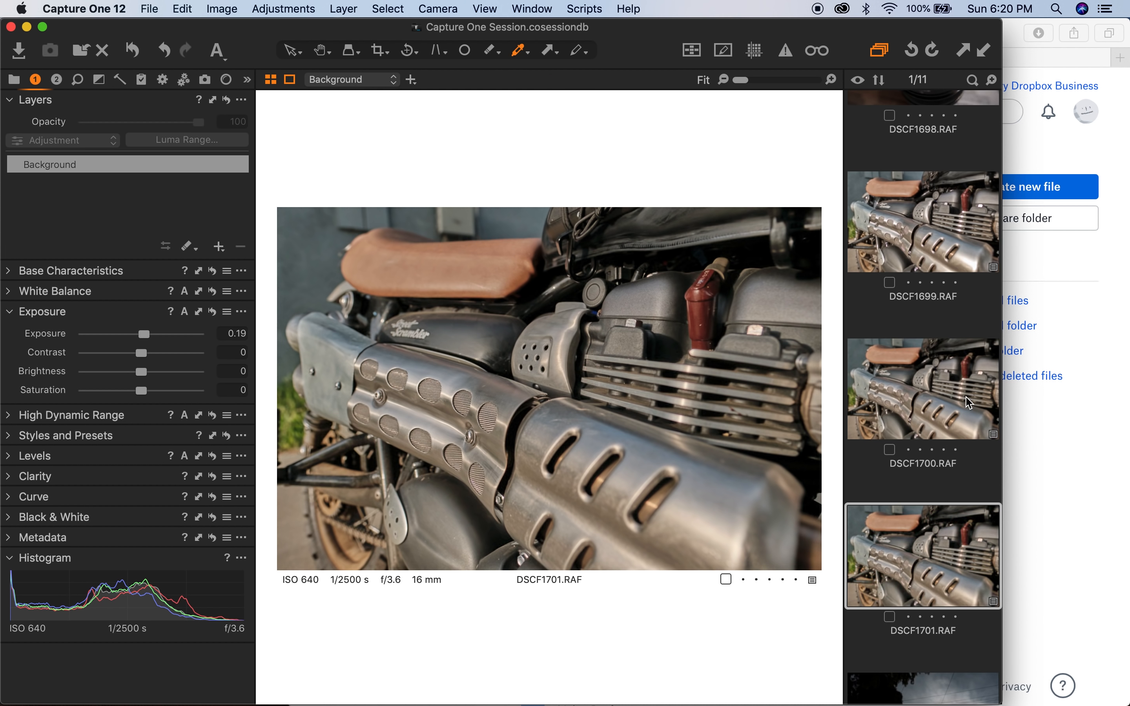
- Raise DSCF1700's exposure to 0.19 and DSCF1701's to 0.48
{"action": "left_click", "coordinate": [922, 222]}
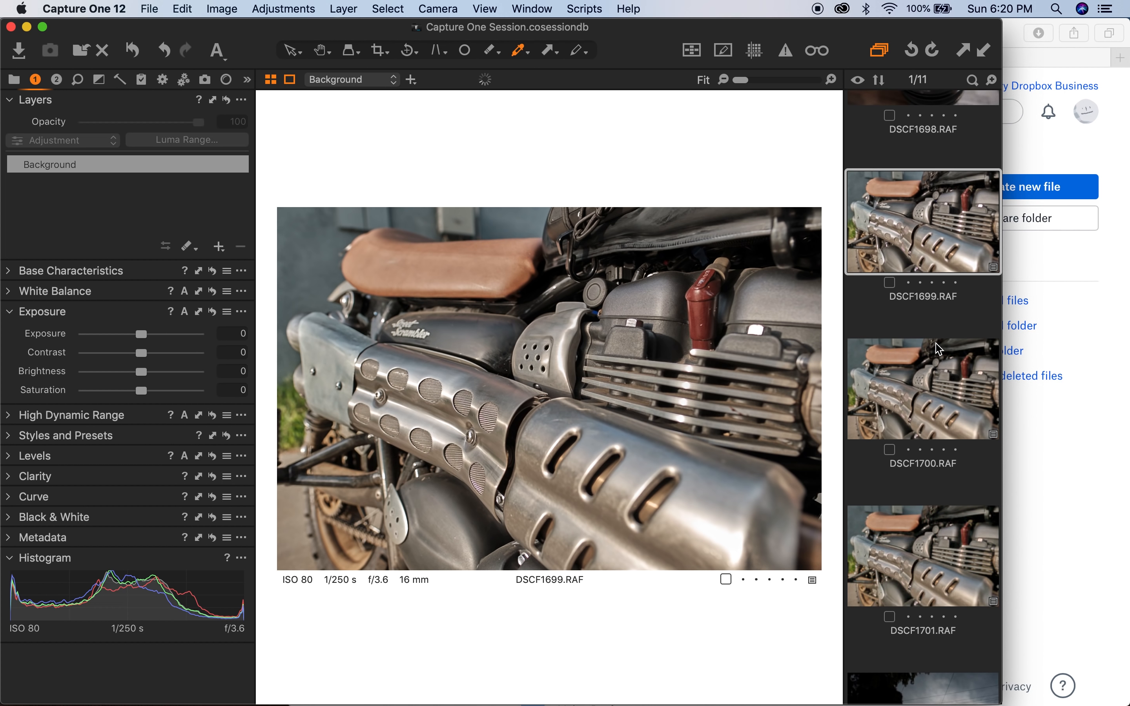
{"action": "left_click", "coordinate": [921, 388]}
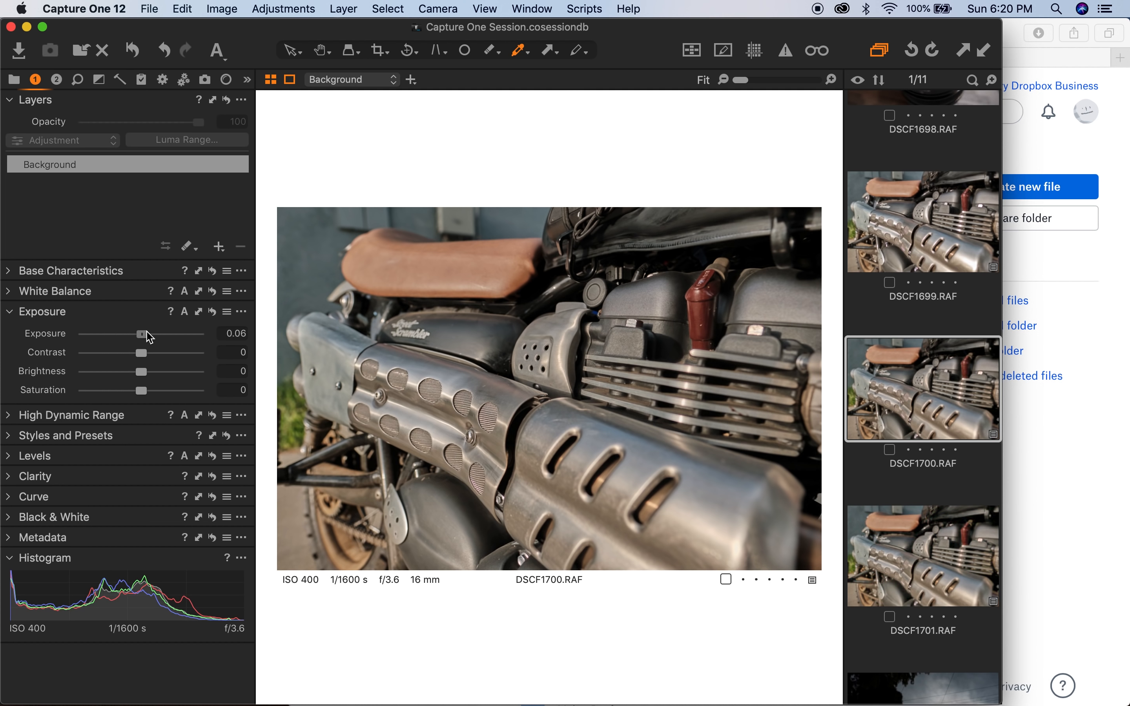
{"action": "left_click_drag", "start_coordinate": [133, 334], "coordinate": [145, 333]}
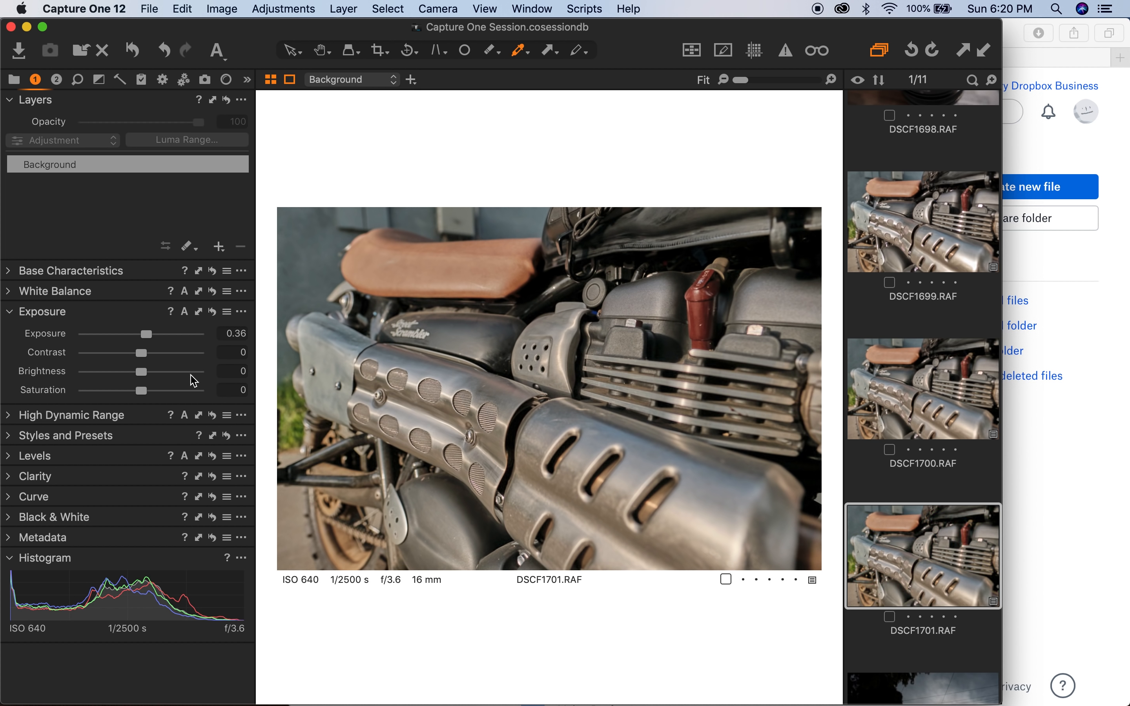
{"action": "left_click_drag", "start_coordinate": [130, 333], "coordinate": [147, 334]}
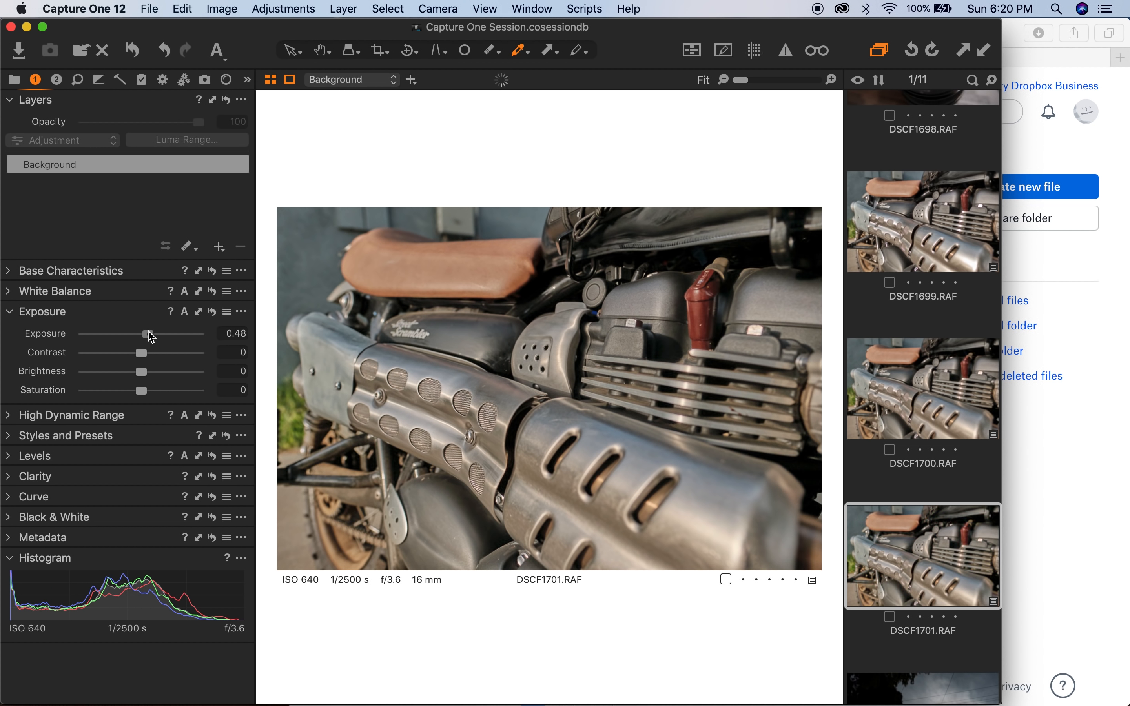
- Compare the brightened shots against the unedited DSCF1699, then move to sky shot DSCF1702
{"action": "left_click", "coordinate": [922, 388]}
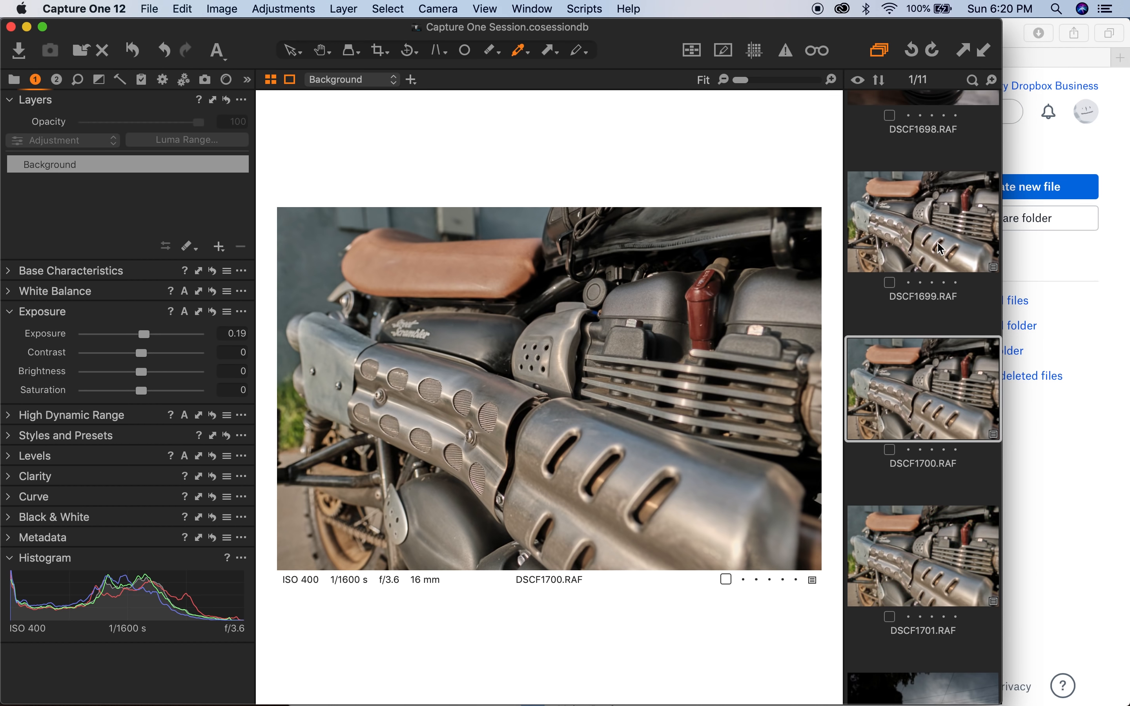
{"action": "left_click", "coordinate": [921, 222]}
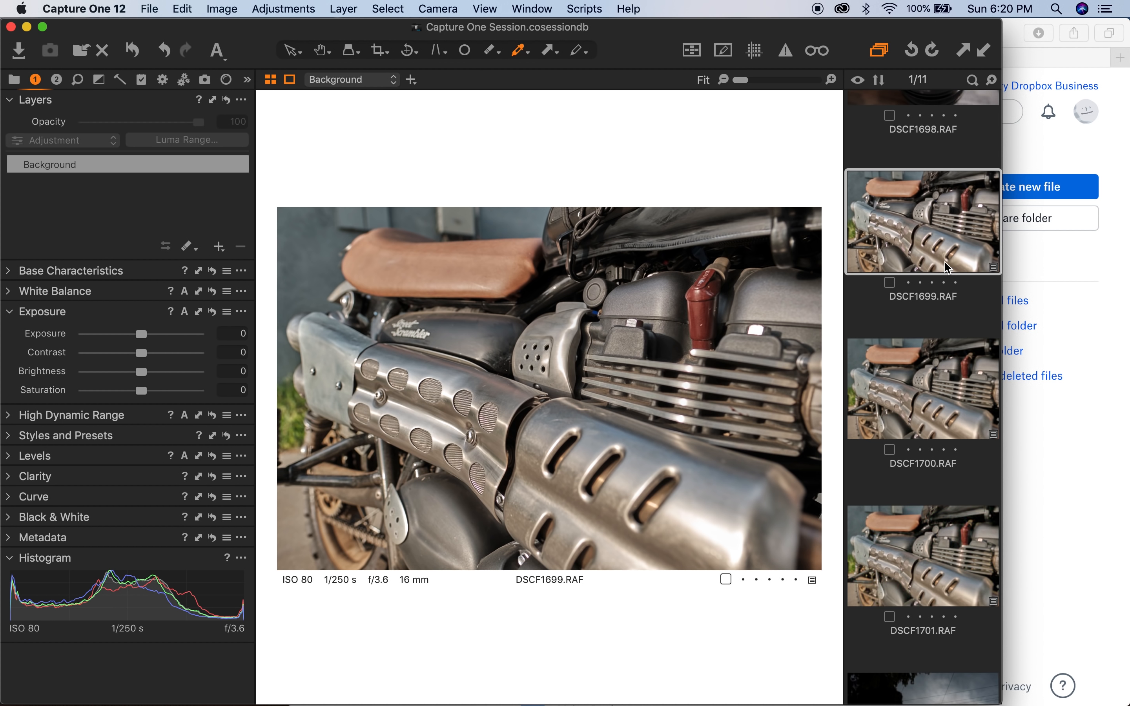
{"action": "mouse_move", "coordinate": [904, 397]}
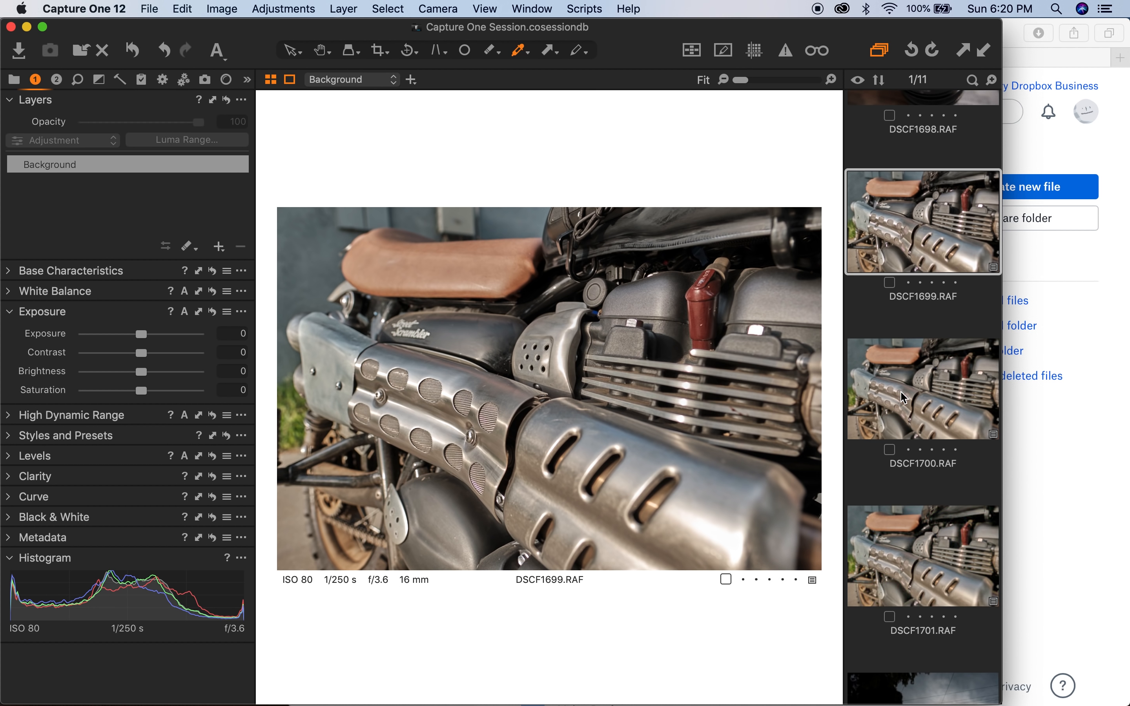
{"action": "mouse_move", "coordinate": [508, 388]}
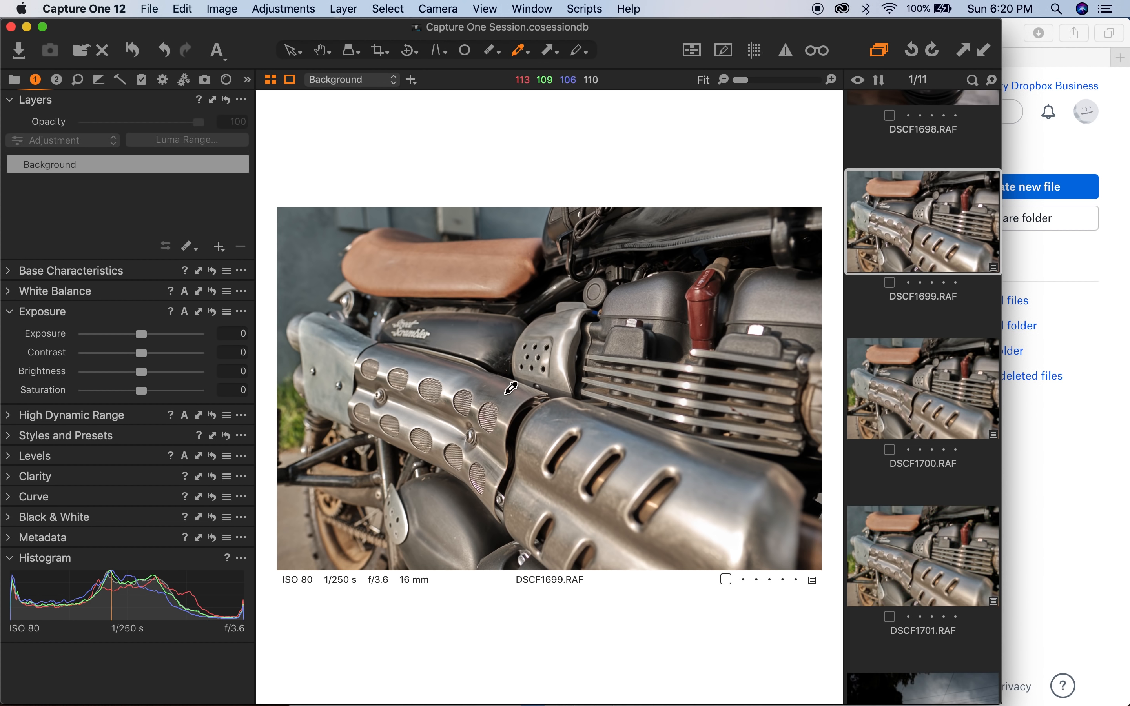
{"action": "mouse_move", "coordinate": [472, 383]}
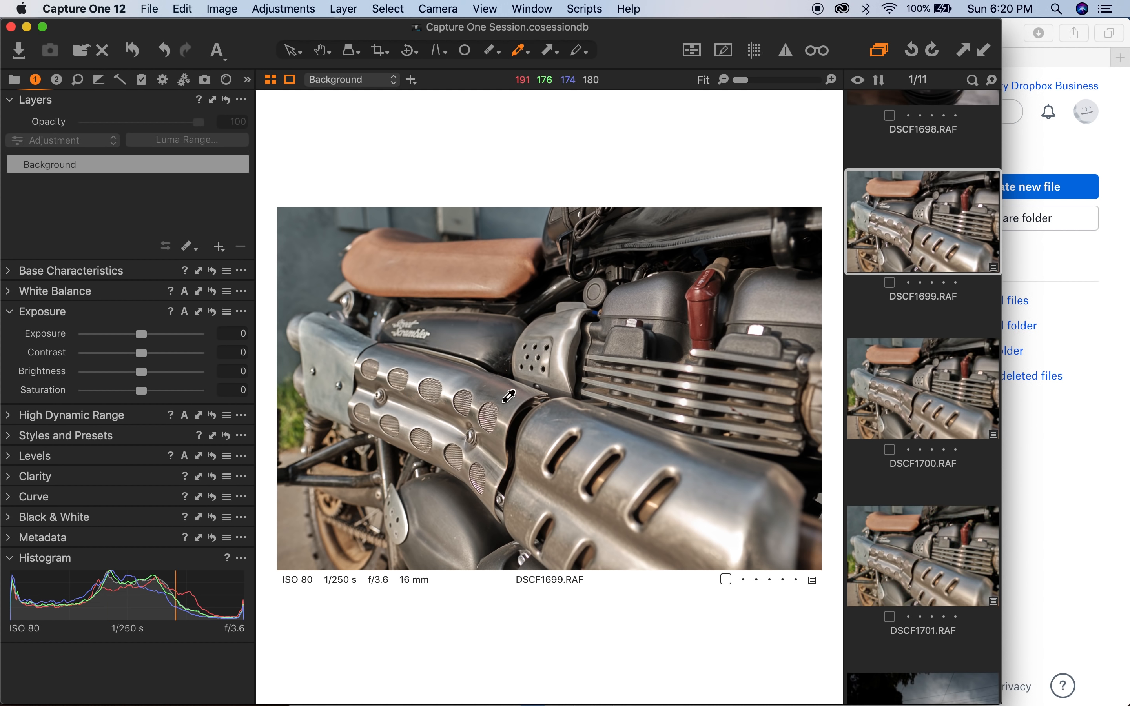
{"action": "mouse_move", "coordinate": [787, 382]}
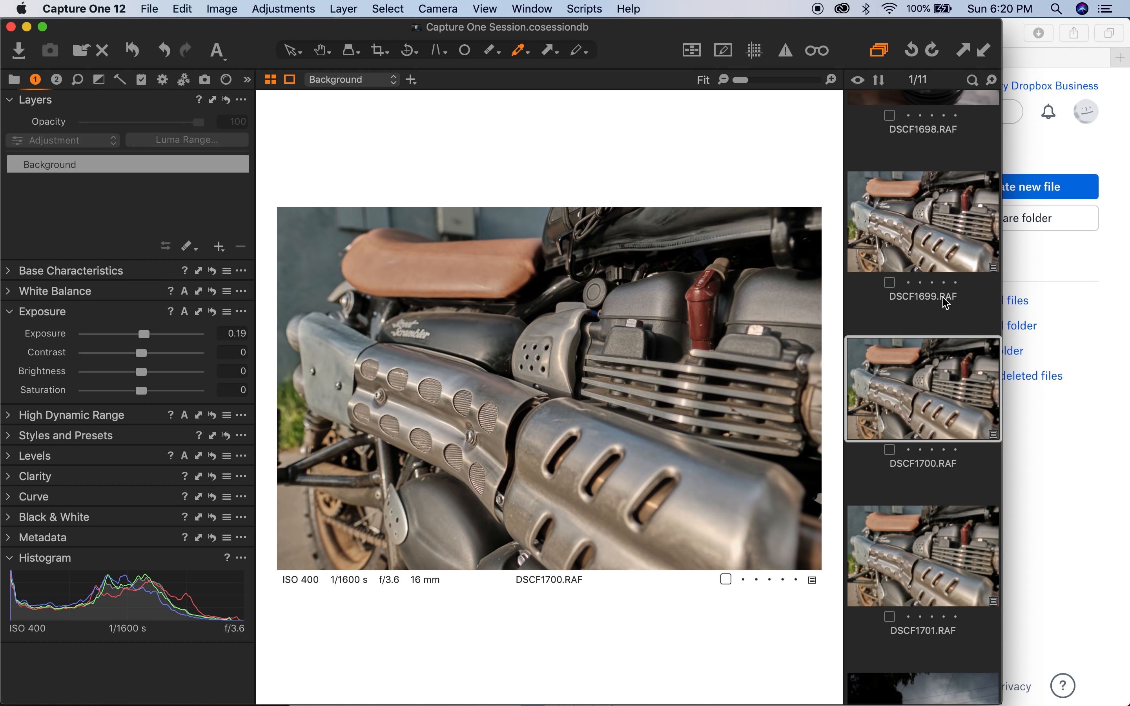
{"action": "mouse_move", "coordinate": [923, 239]}
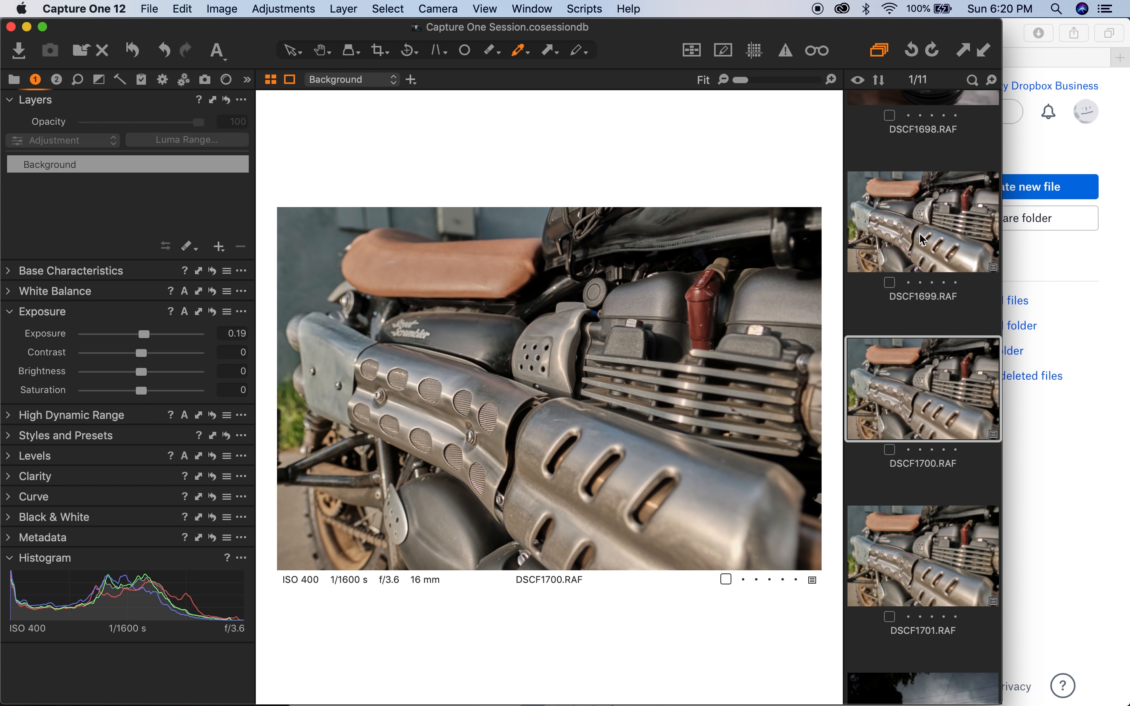
{"action": "left_click", "coordinate": [922, 221]}
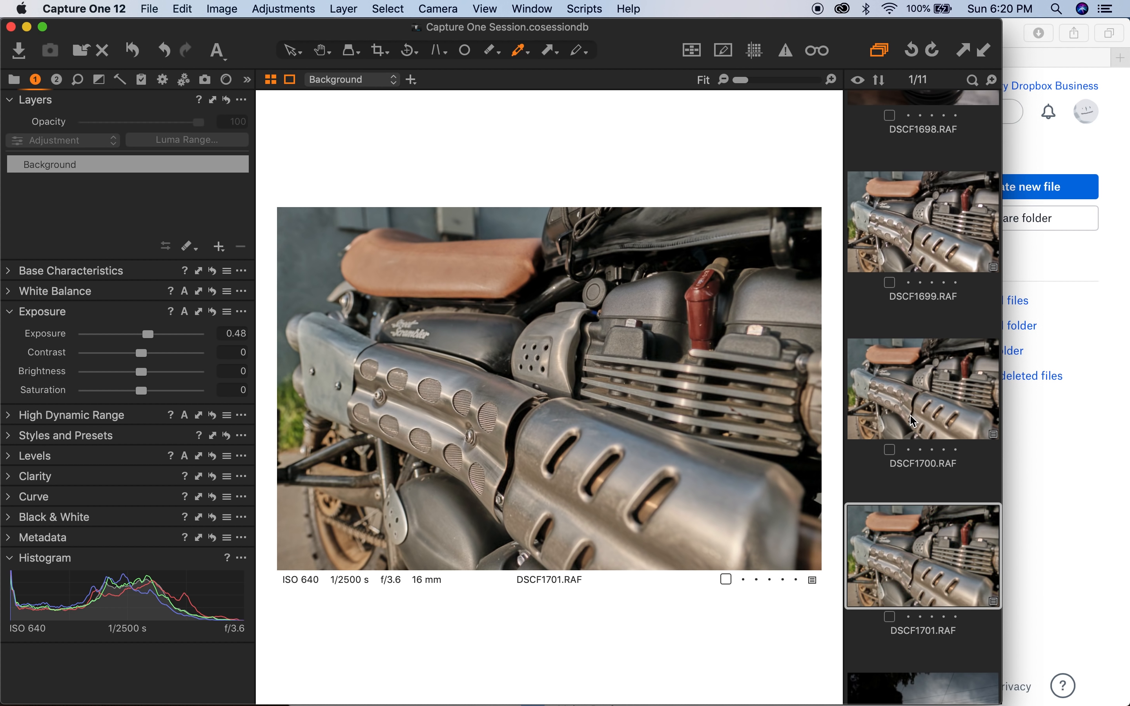
{"action": "left_click", "coordinate": [922, 387]}
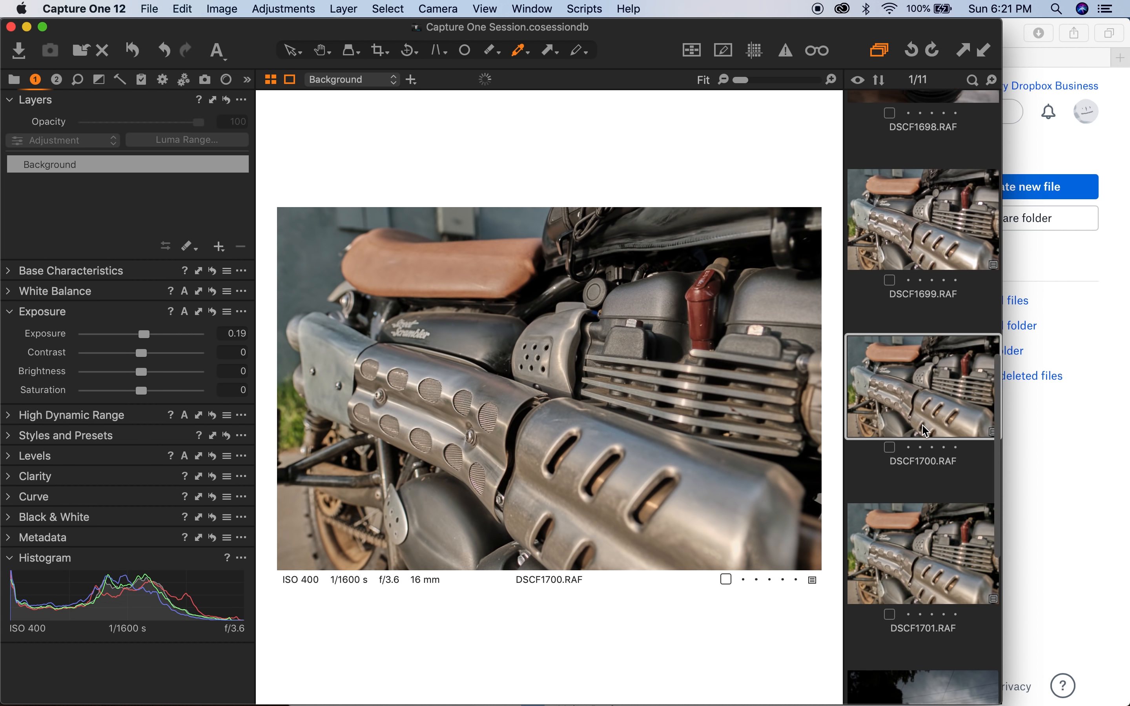
{"action": "left_click", "coordinate": [923, 286]}
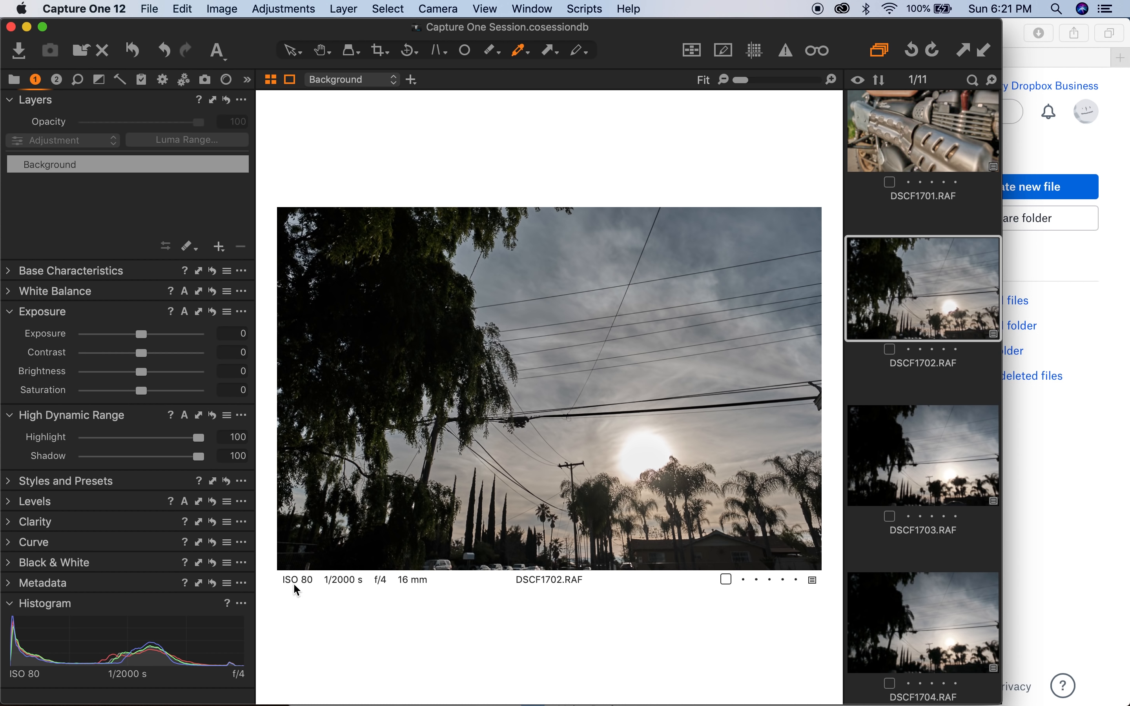
{"action": "mouse_move", "coordinate": [947, 466]}
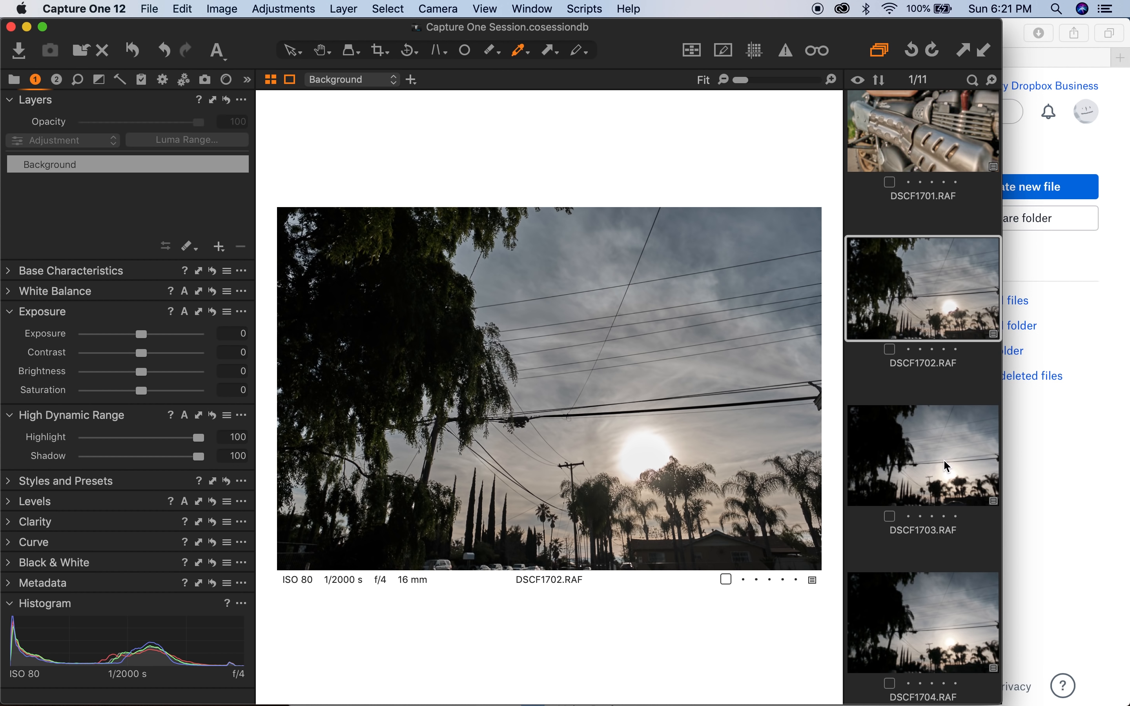
- Browse the sky shots DSCF1704, DSCF1703 and the base DSCF1702, settling on DSCF1703
{"action": "left_click", "coordinate": [923, 455]}
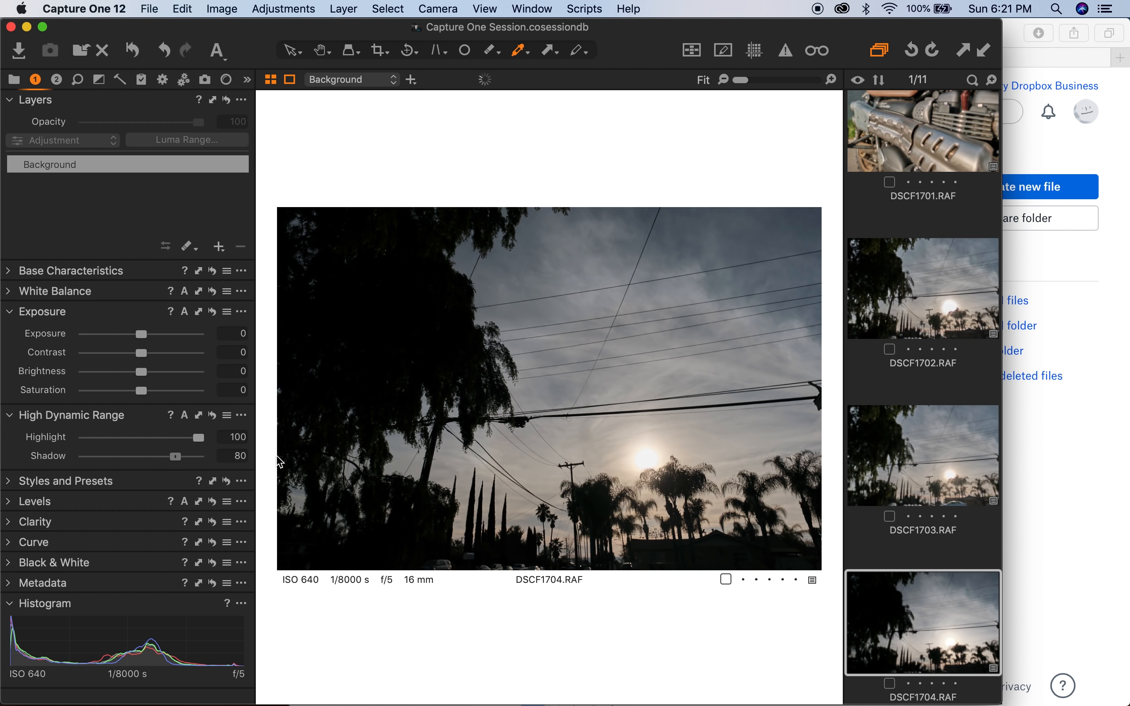
{"action": "left_click", "coordinate": [922, 455]}
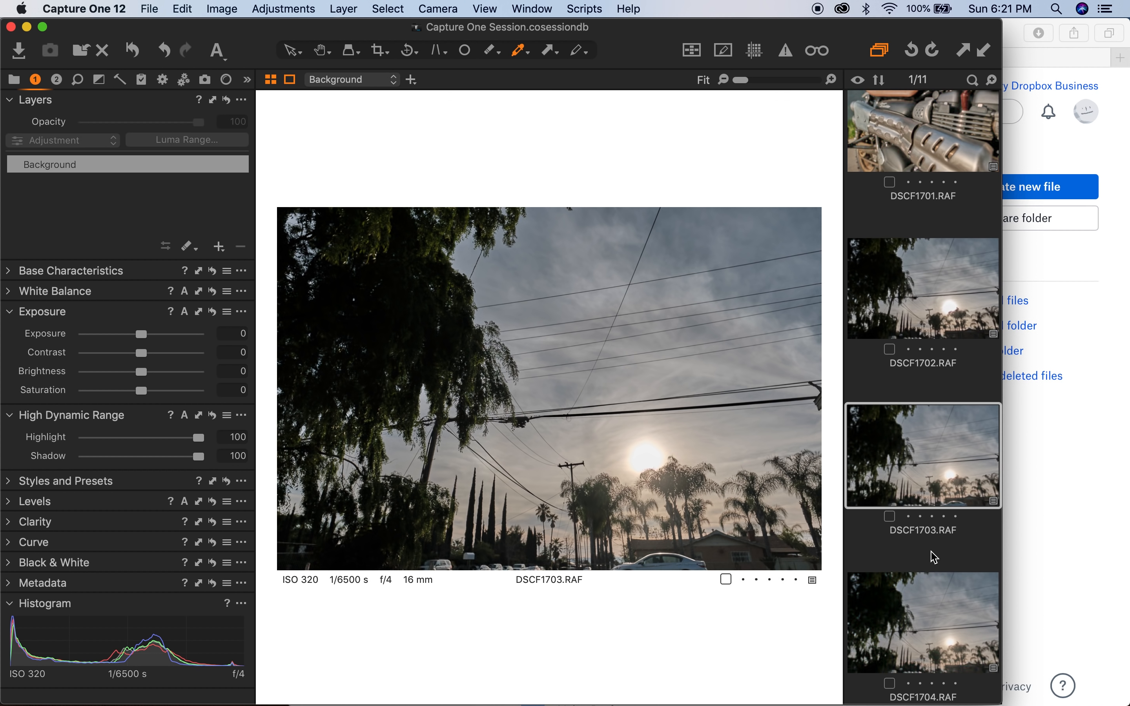
{"action": "left_click", "coordinate": [922, 287]}
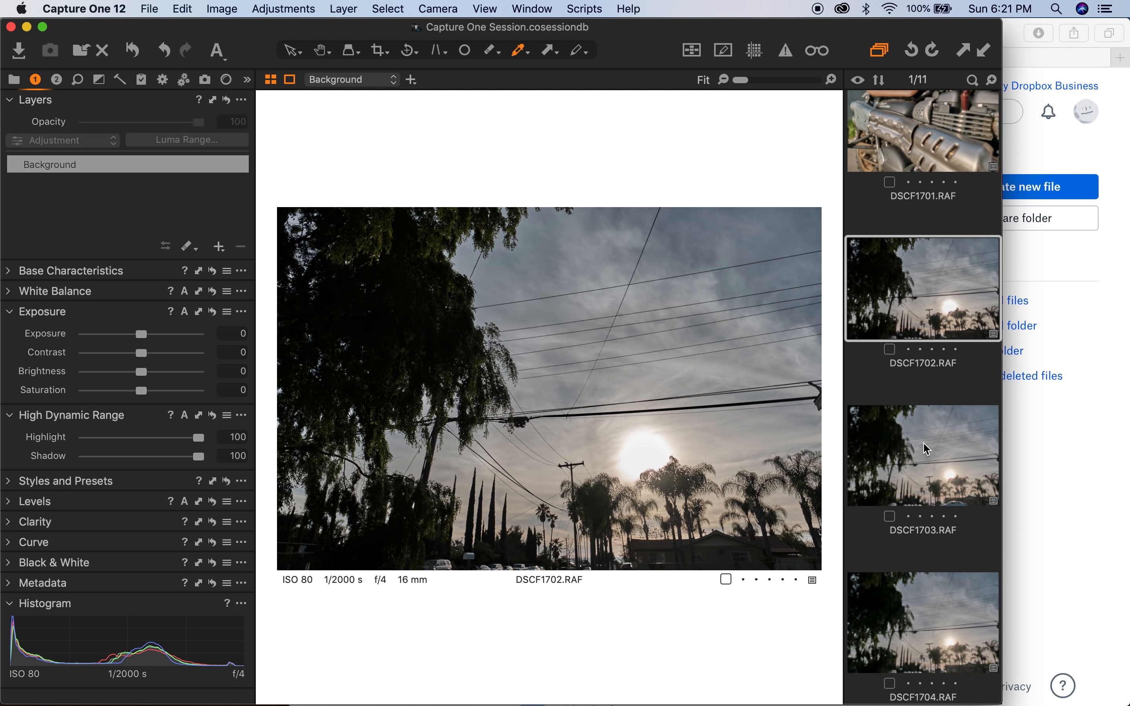
{"action": "left_click", "coordinate": [922, 456]}
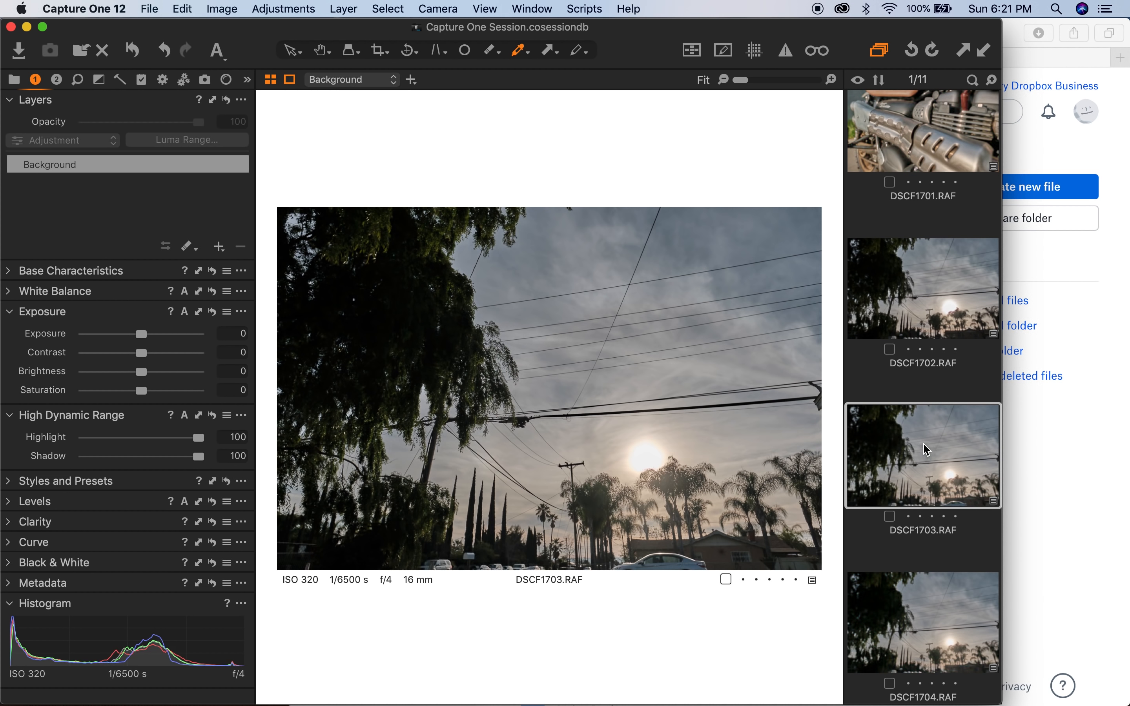
{"action": "mouse_move", "coordinate": [469, 358]}
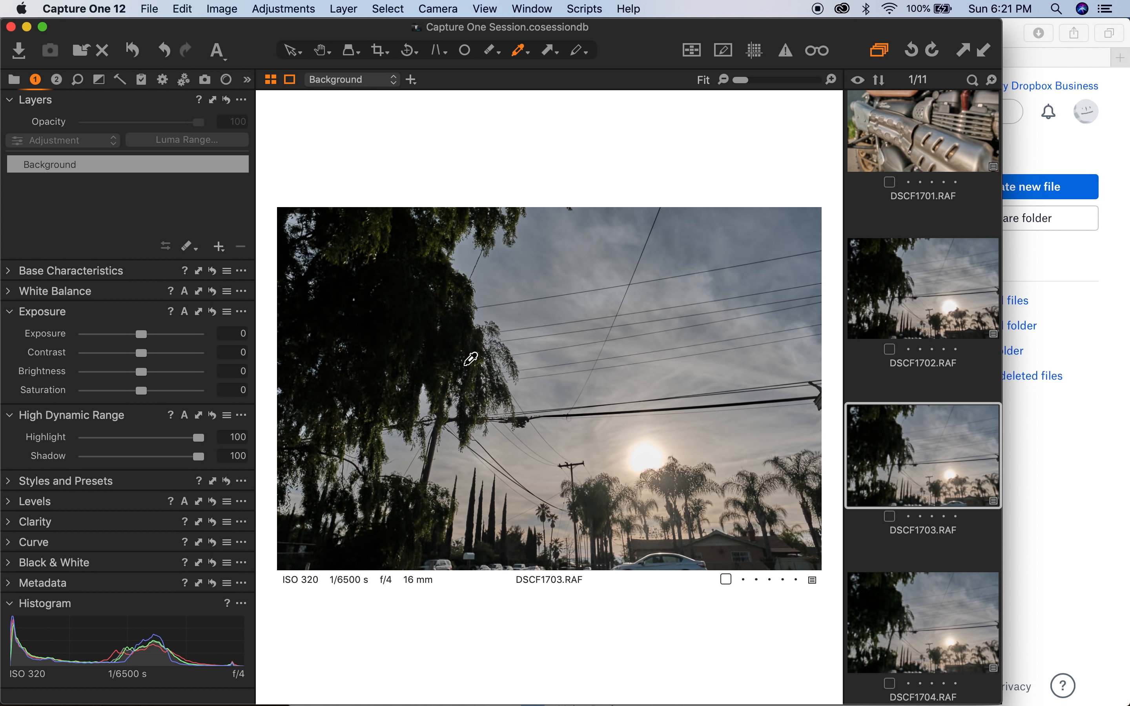
{"action": "mouse_move", "coordinate": [213, 373]}
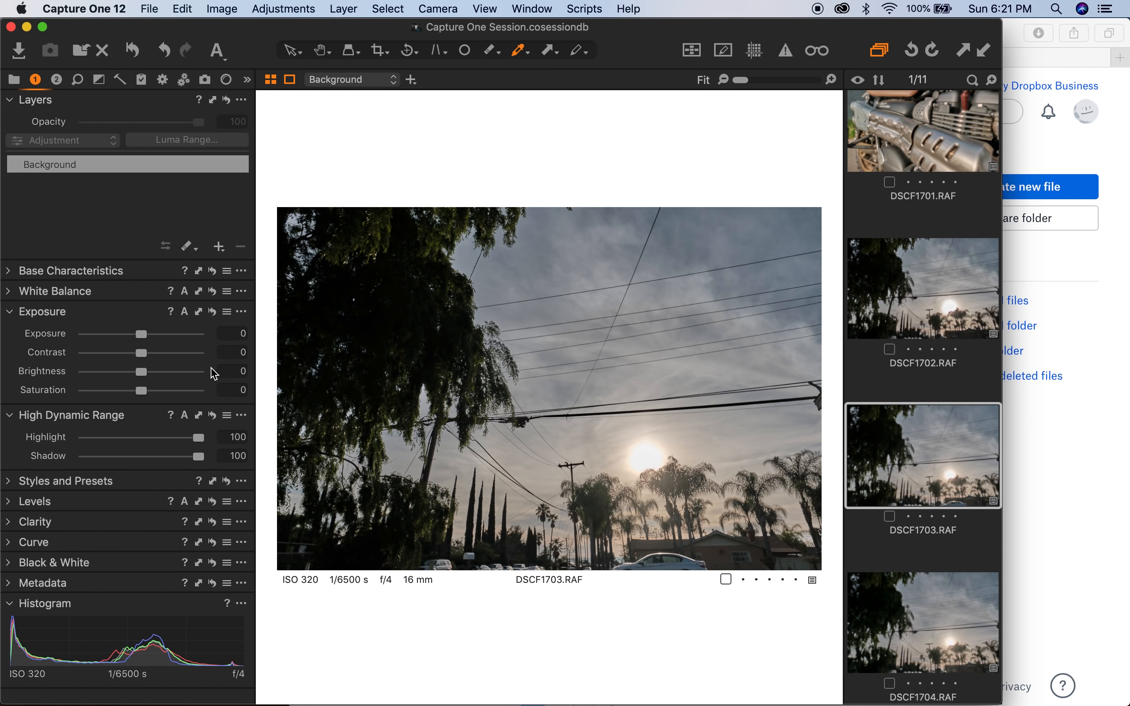
- Brighten DSCF1703 with the Exposure slider and enter an exact value of 1 stop
{"action": "left_click_drag", "start_coordinate": [133, 334], "coordinate": [157, 333]}
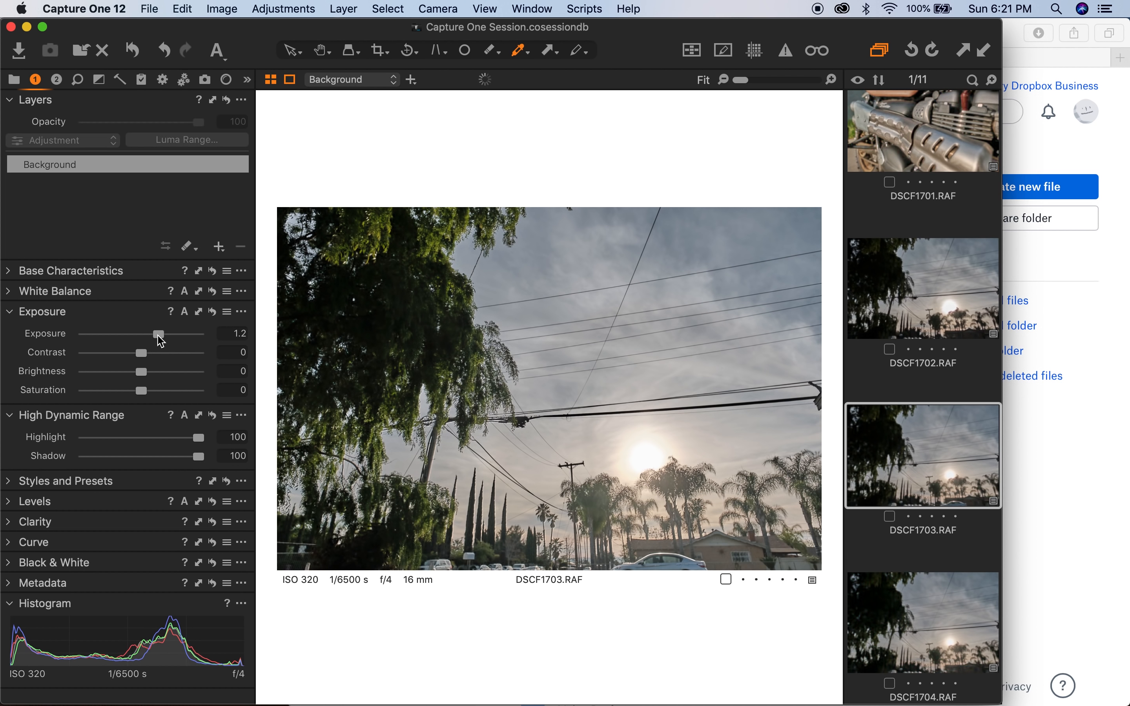
{"action": "left_click", "coordinate": [233, 333]}
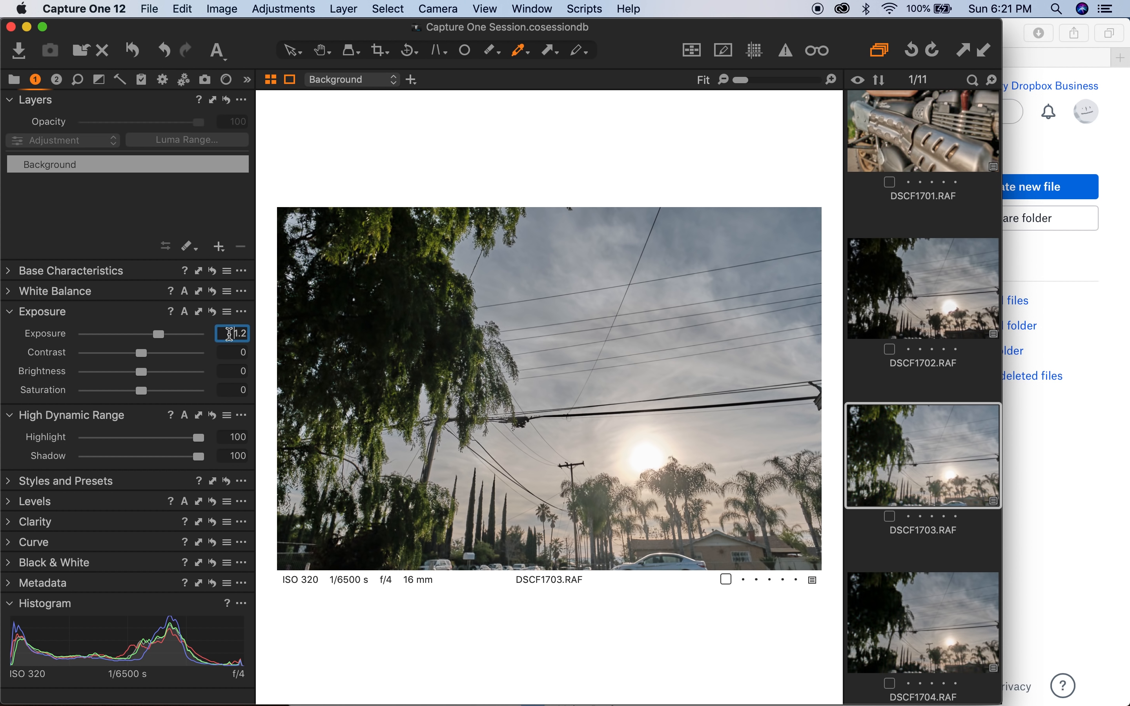
{"action": "left_click", "coordinate": [922, 287]}
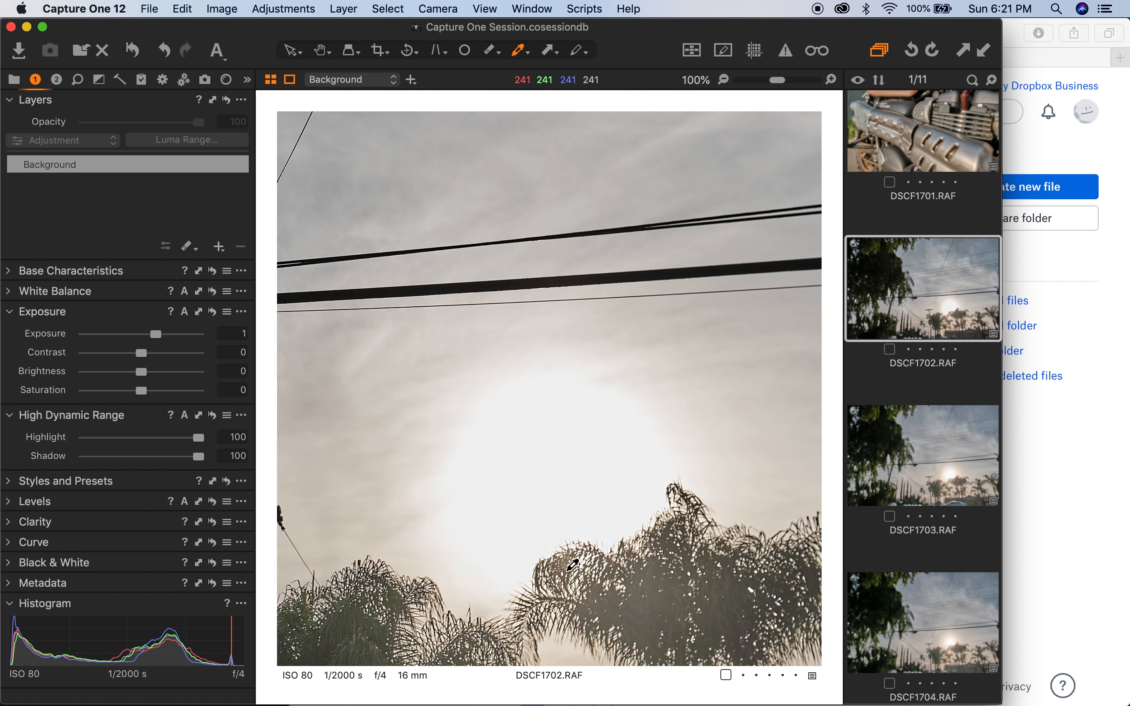
- At 100% zoom, compare the sun area across DSCF1702, DSCF1703 and DSCF1704, ending on DSCF1704
{"action": "left_click", "coordinate": [923, 455]}
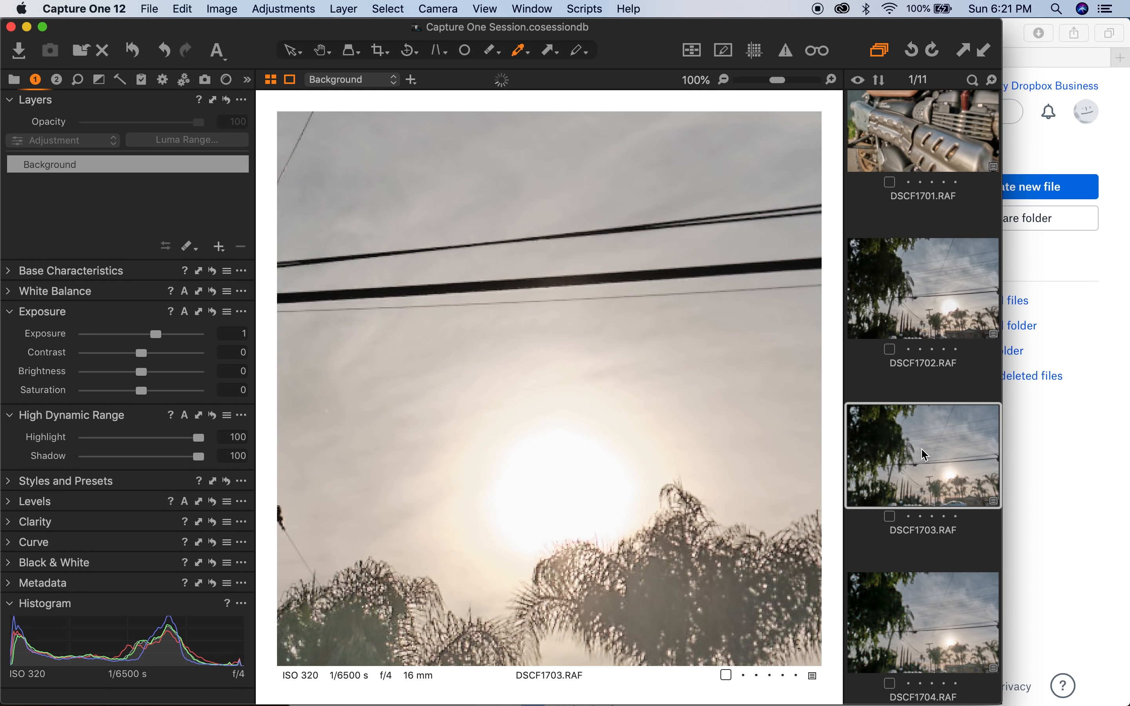
{"action": "mouse_move", "coordinate": [929, 283]}
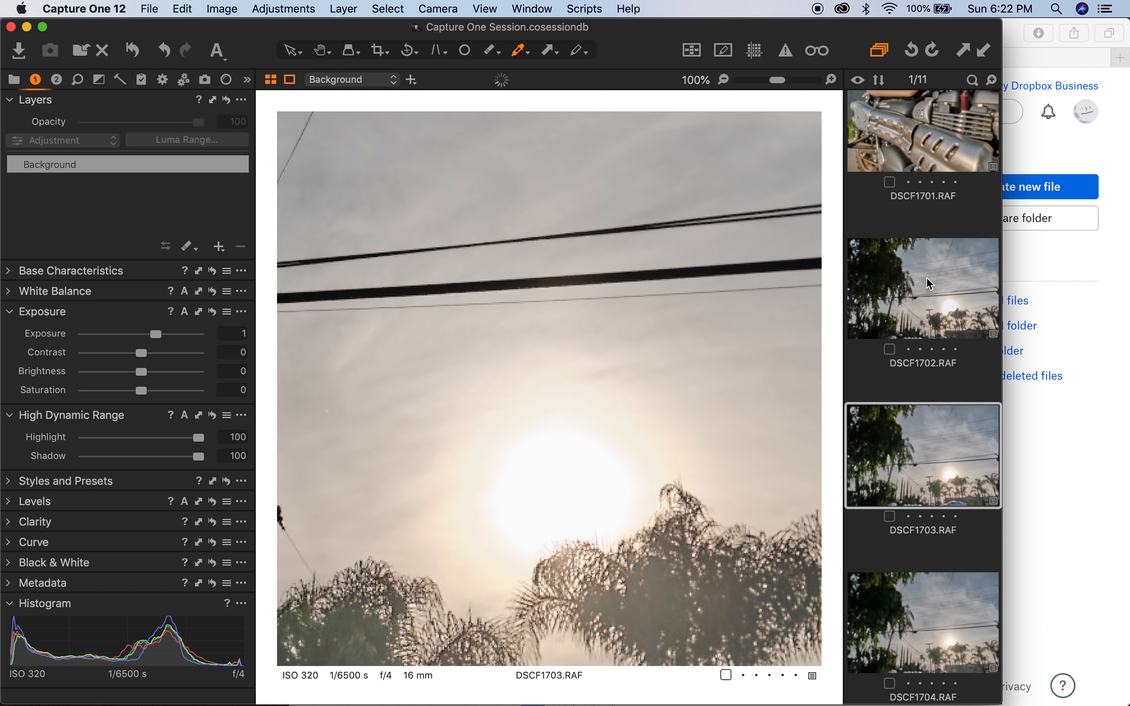
{"action": "mouse_move", "coordinate": [962, 473]}
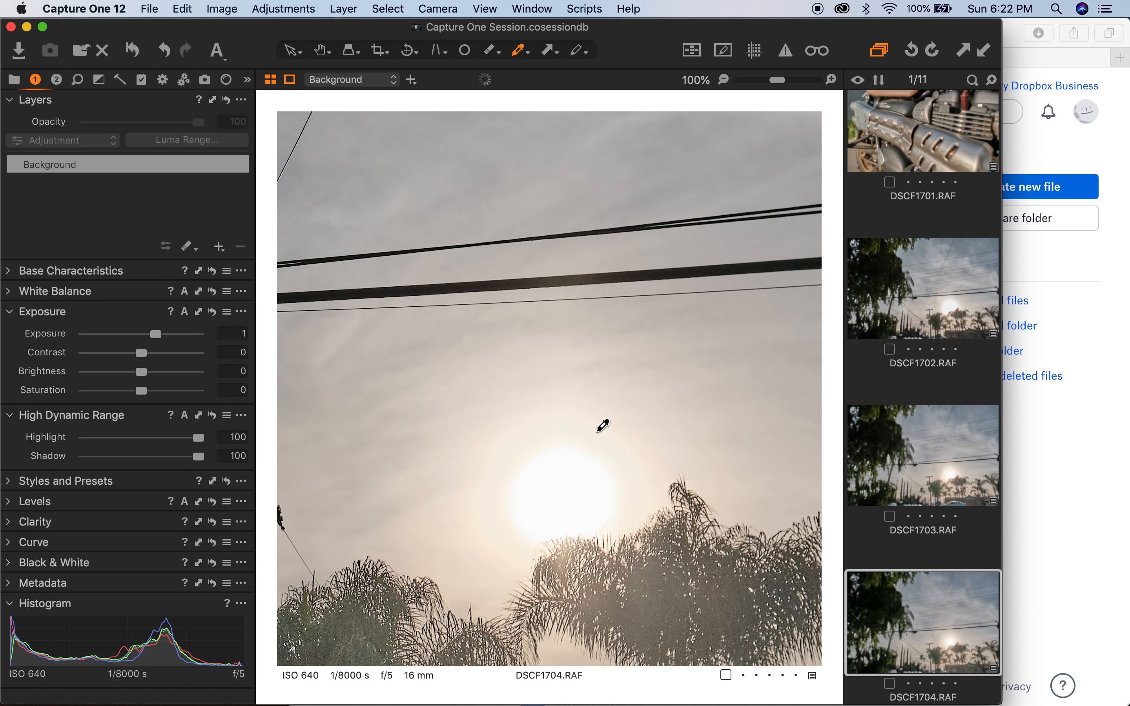
{"action": "mouse_move", "coordinate": [619, 459]}
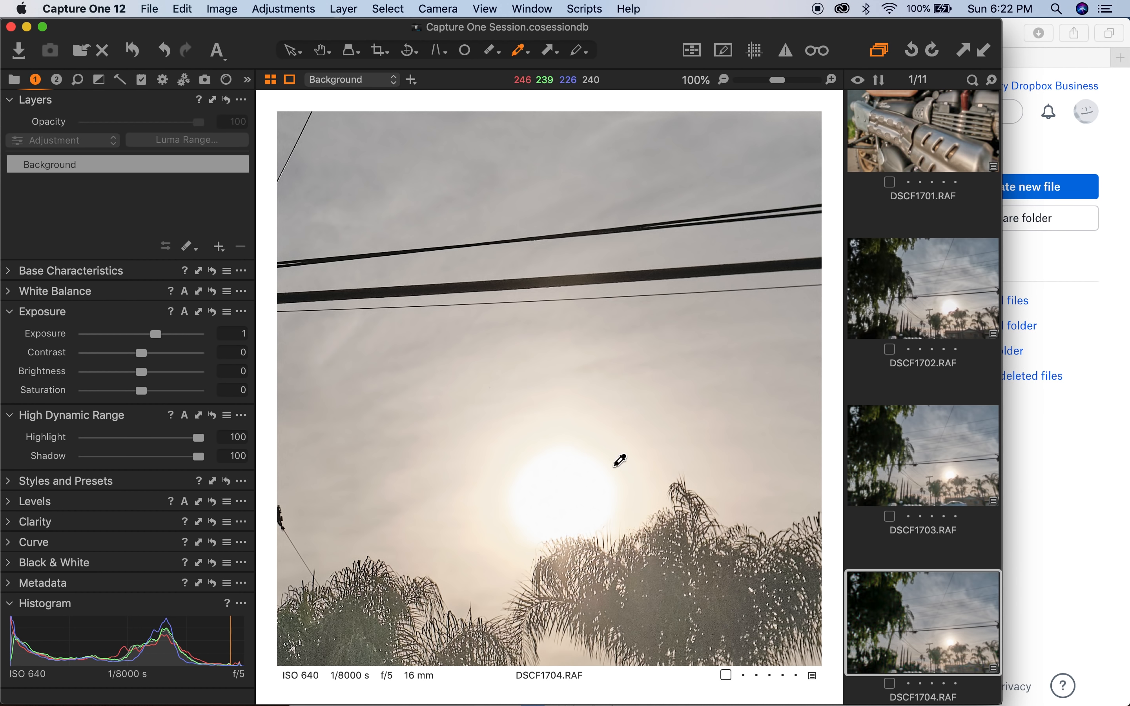
{"action": "left_click", "coordinate": [921, 455]}
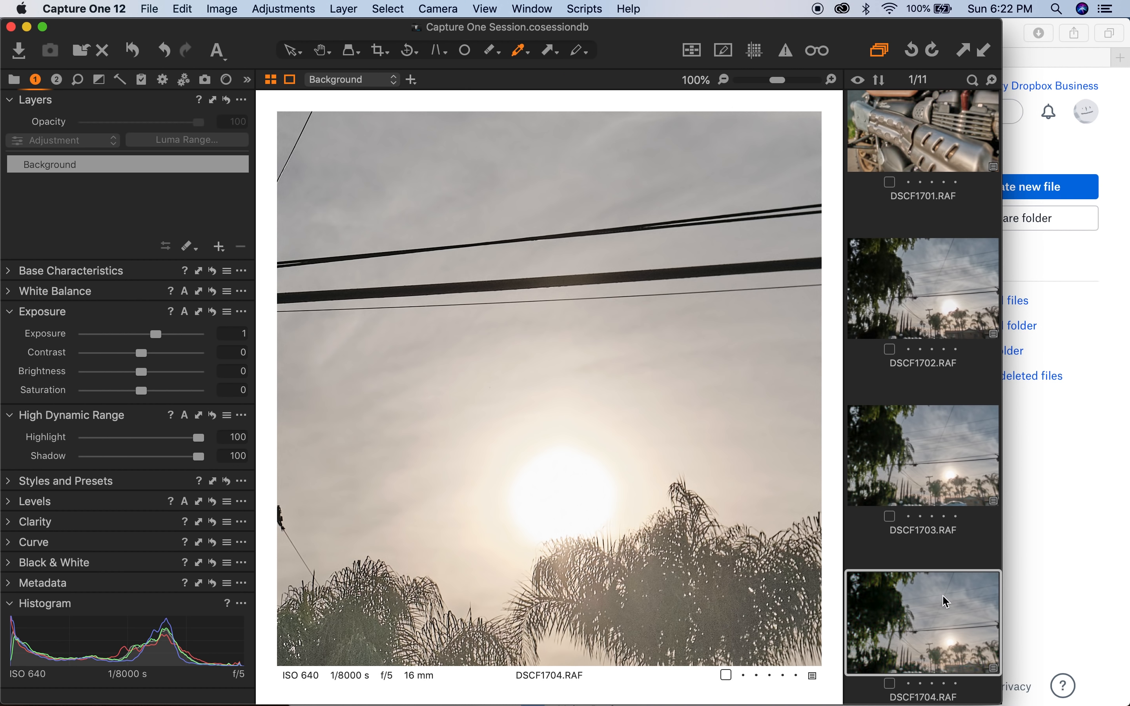
{"action": "mouse_move", "coordinate": [939, 641]}
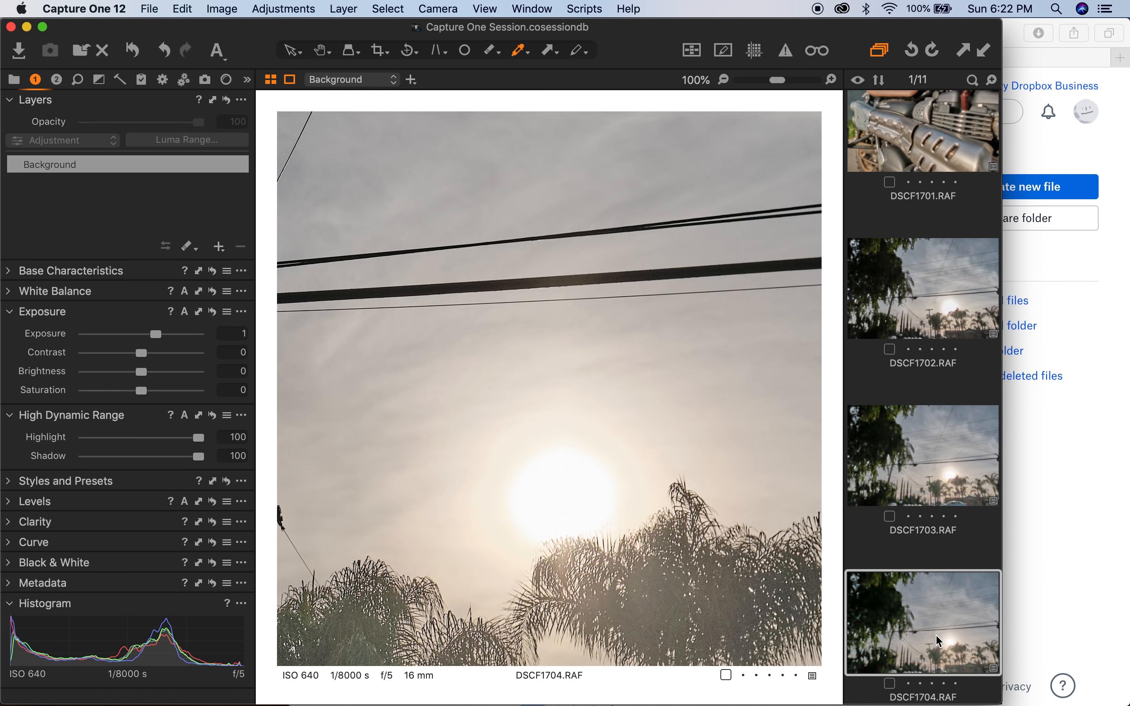
{"action": "mouse_move", "coordinate": [949, 505]}
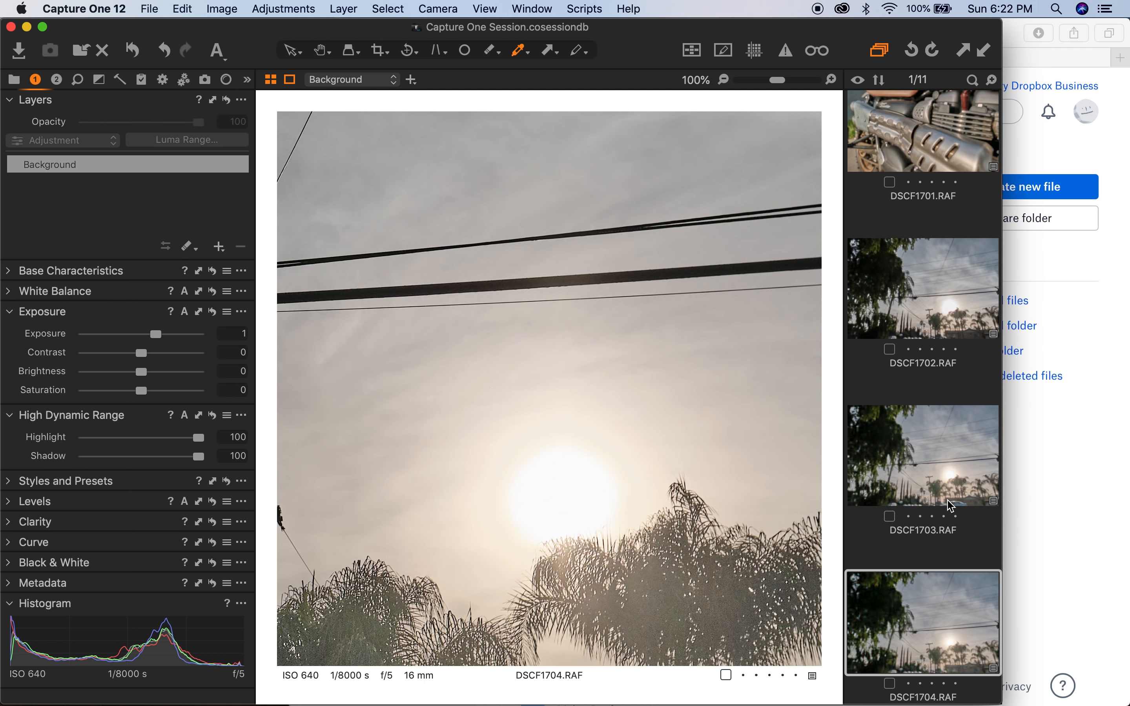
{"action": "left_click", "coordinate": [922, 454]}
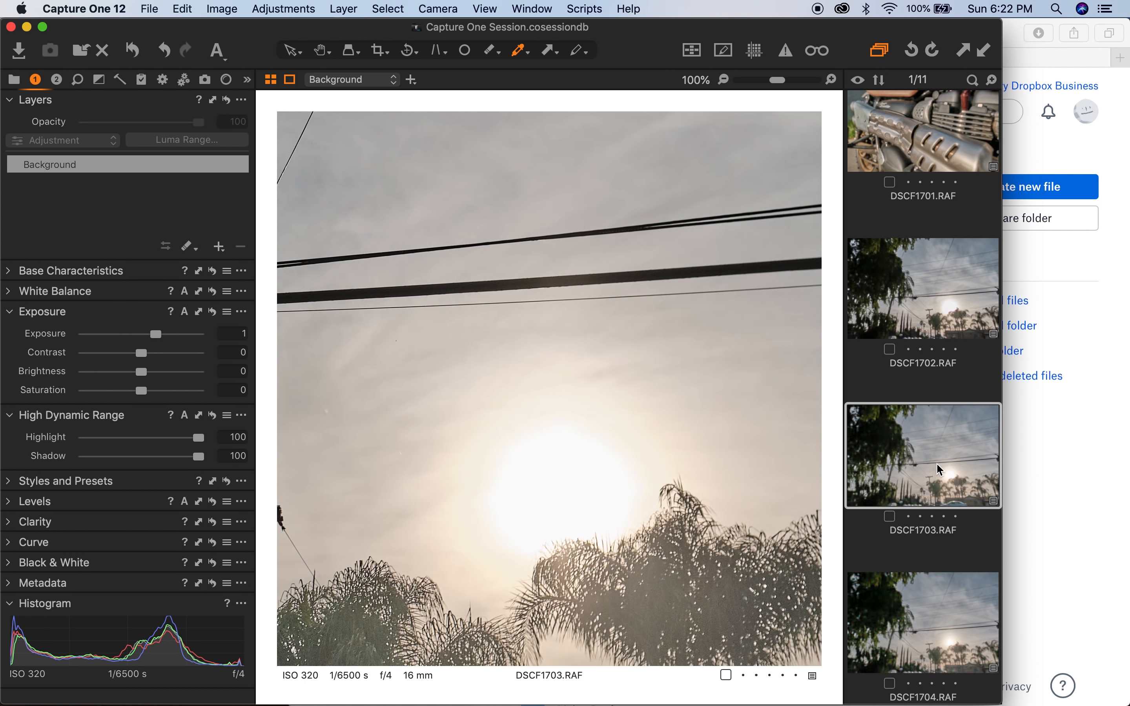
{"action": "mouse_move", "coordinate": [924, 599]}
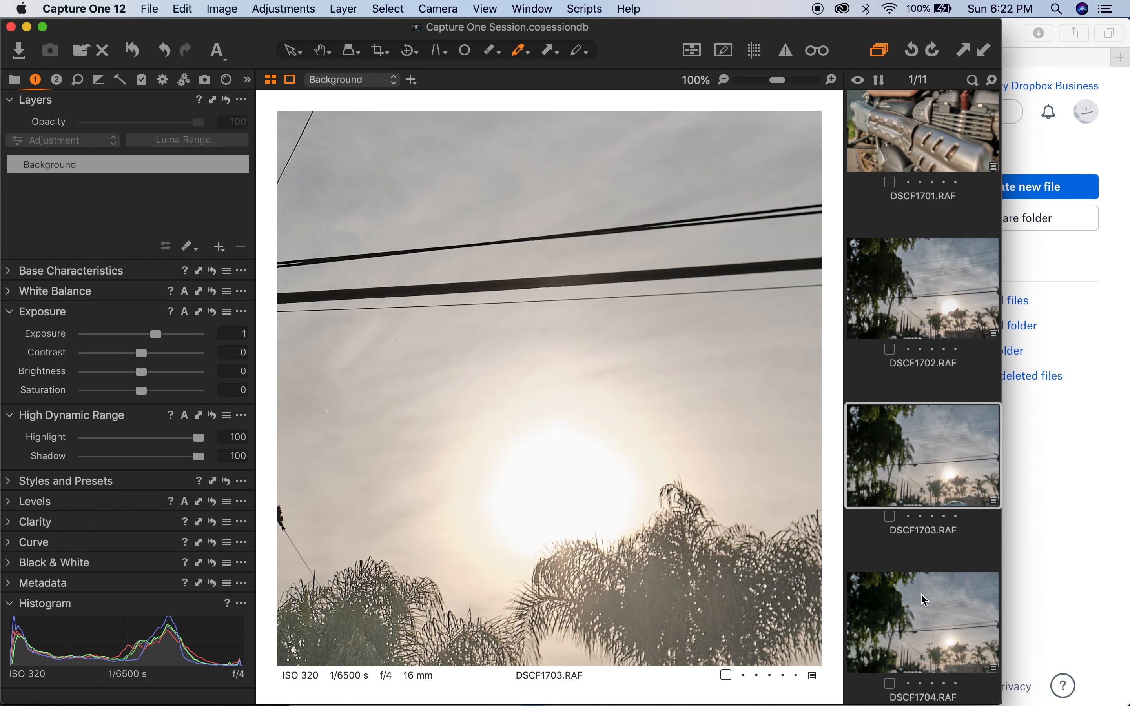
{"action": "left_click", "coordinate": [923, 622]}
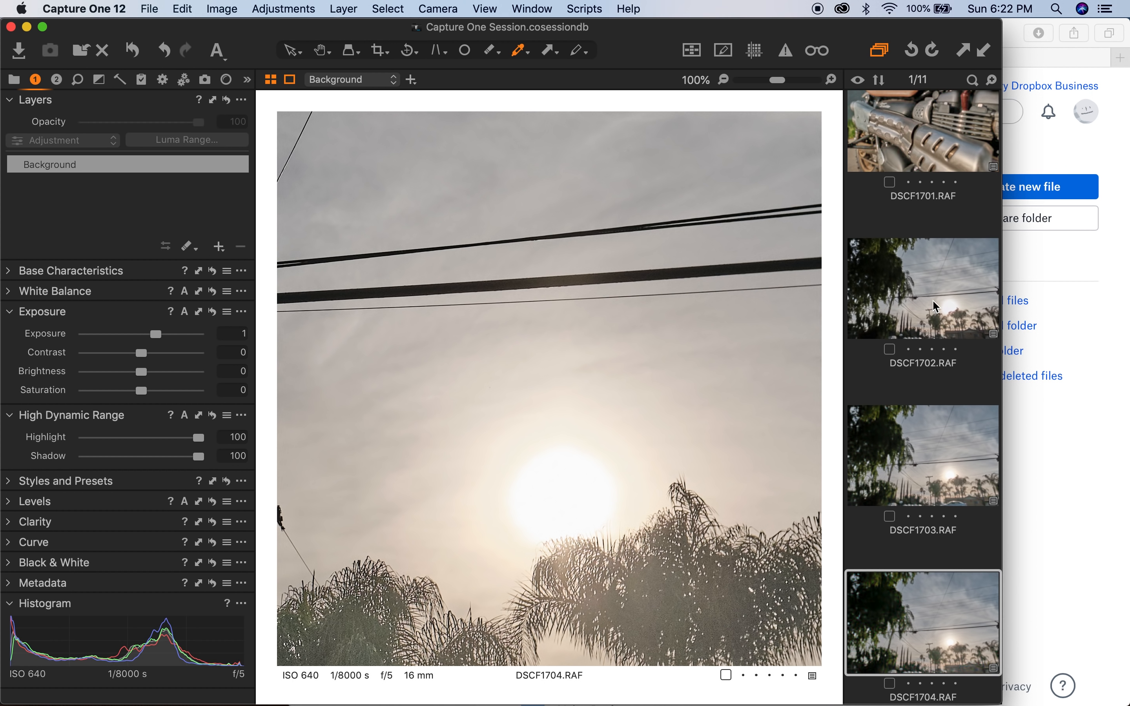
{"action": "left_click", "coordinate": [922, 287]}
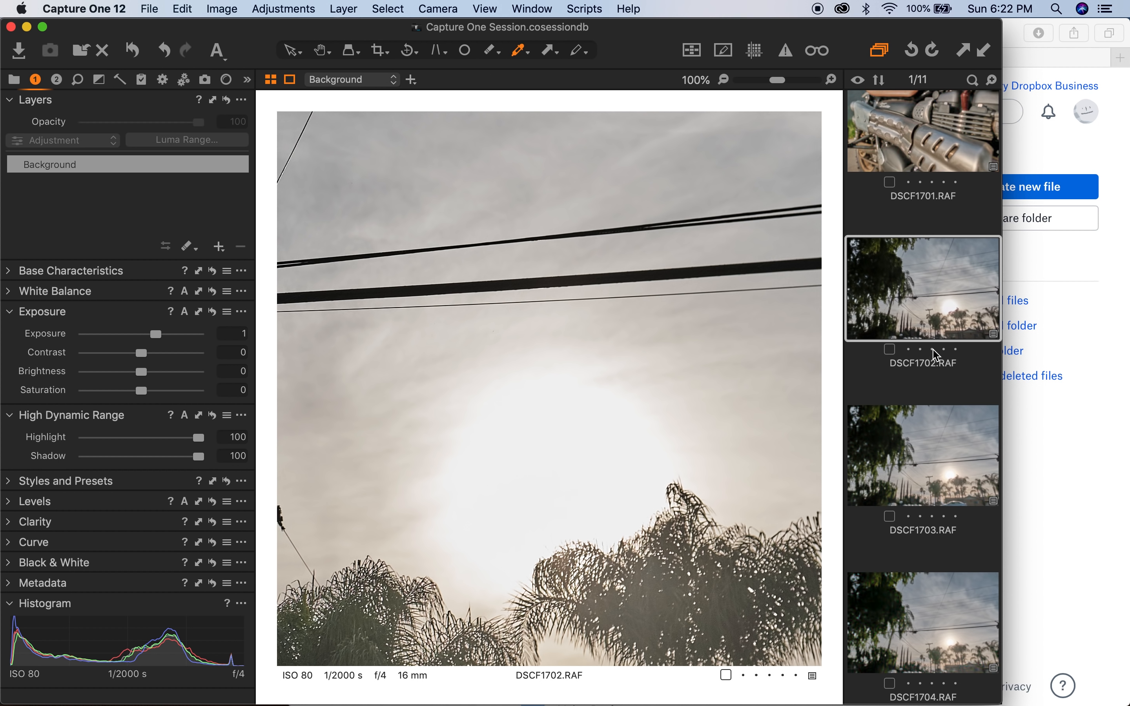
{"action": "mouse_move", "coordinate": [971, 292]}
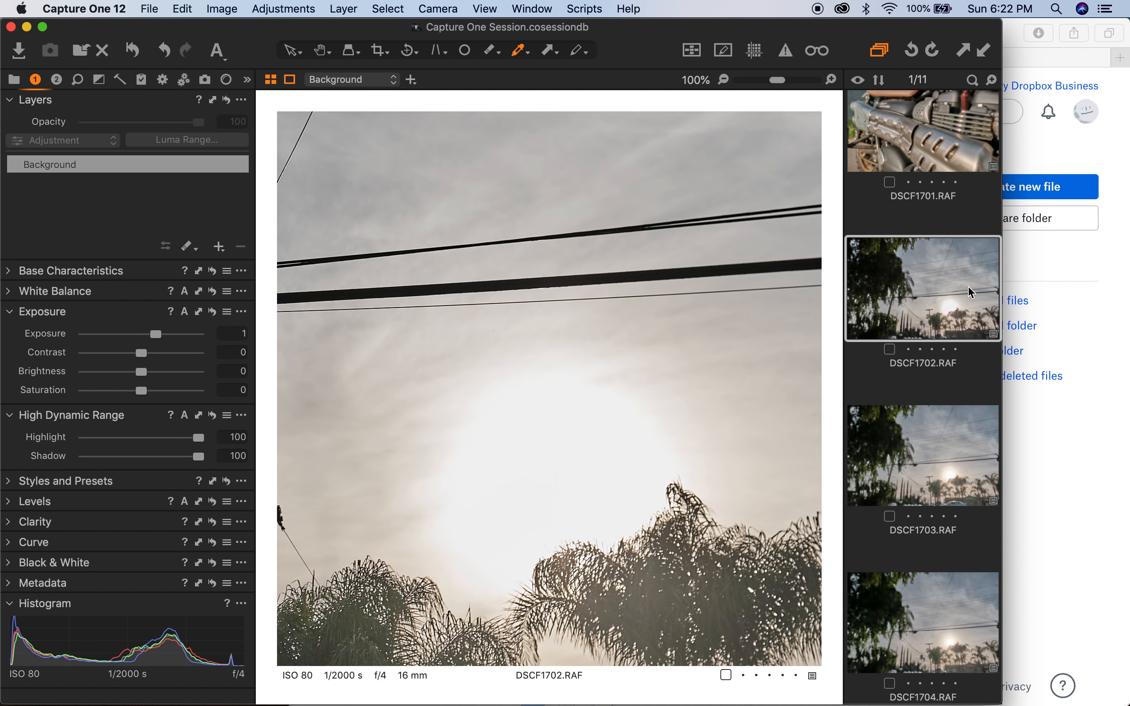
{"action": "left_click", "coordinate": [922, 622]}
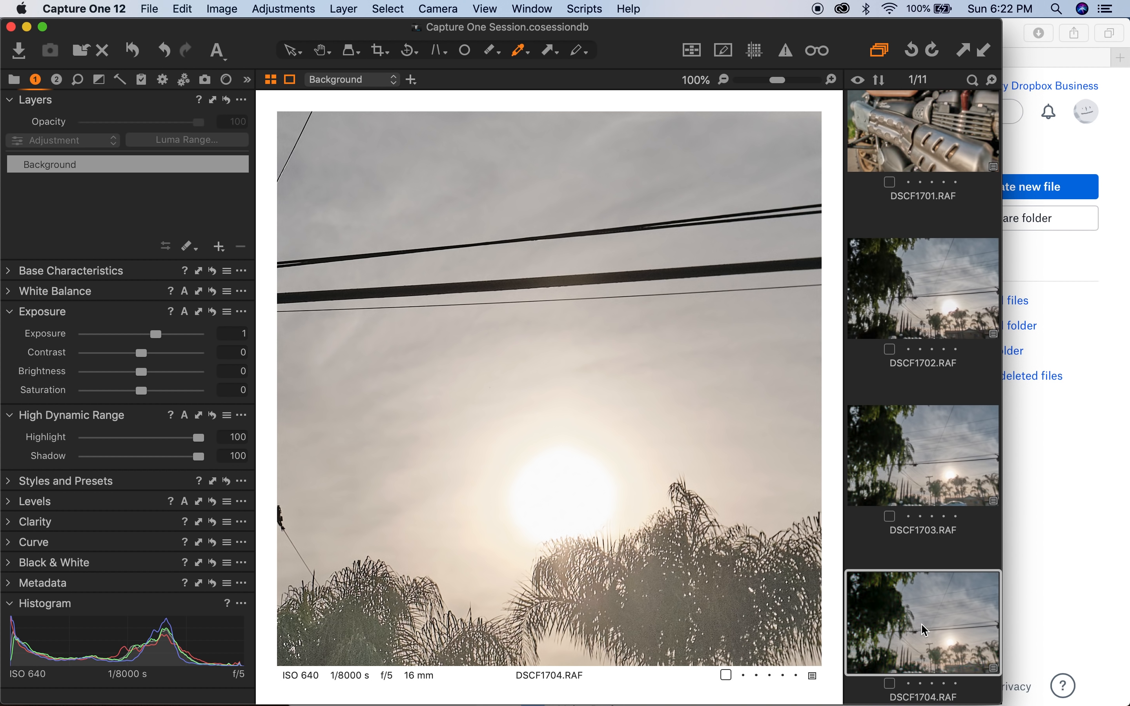
{"action": "mouse_move", "coordinate": [899, 605]}
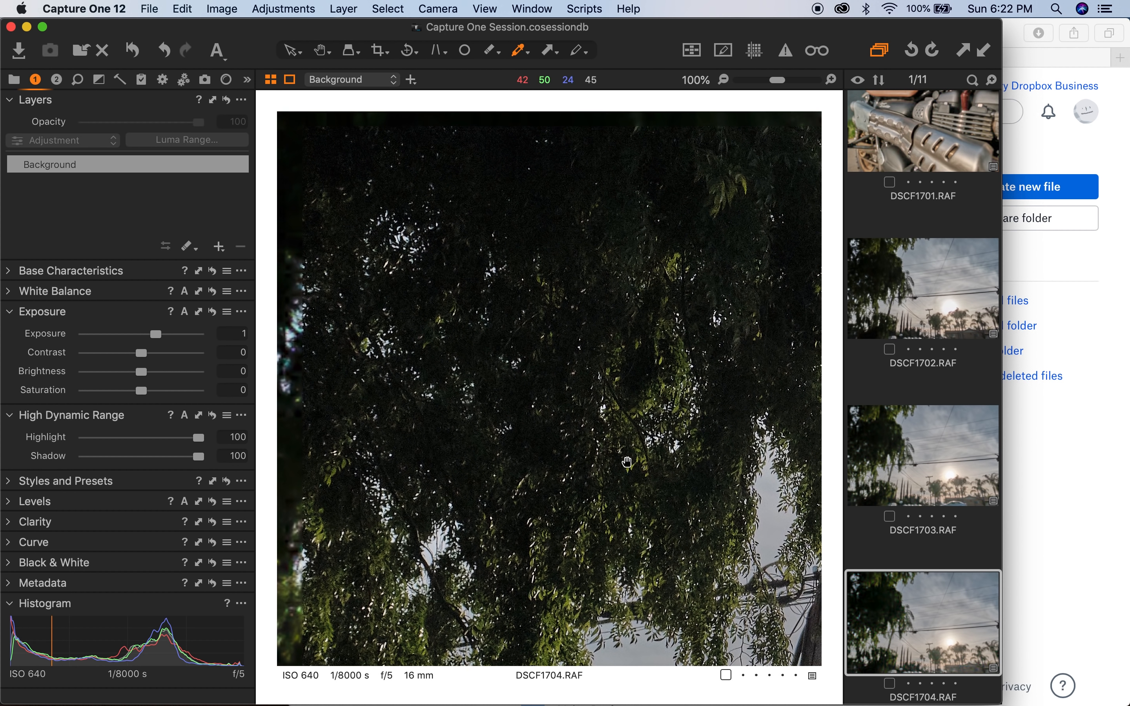
- Compare tree canopy shadow detail between DSCF1702 and DSCF1704, then select DSCF1703's exposure field
{"action": "left_click", "coordinate": [923, 287]}
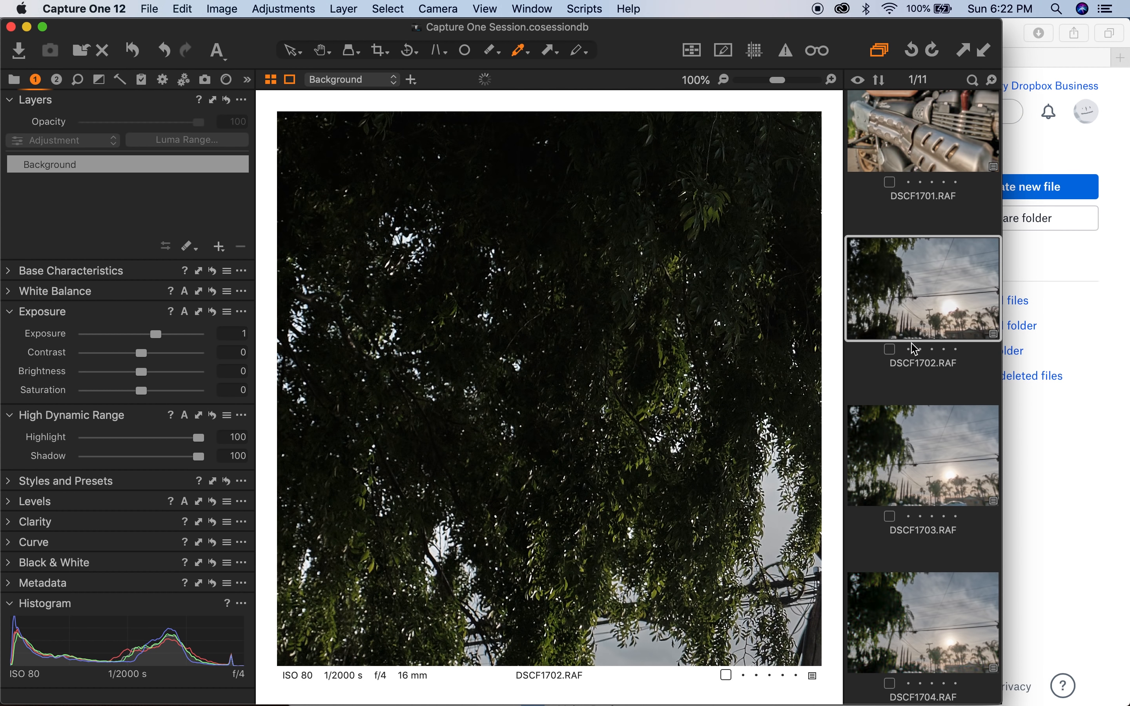
{"action": "mouse_move", "coordinate": [871, 395]}
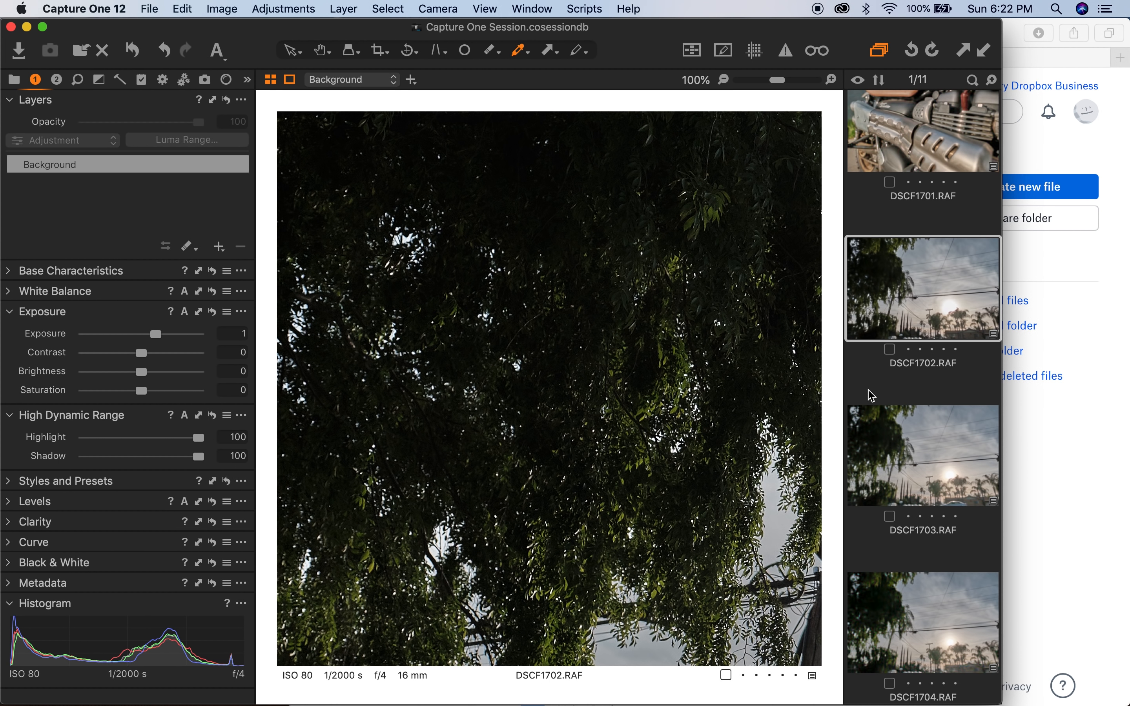
{"action": "left_click", "coordinate": [923, 455]}
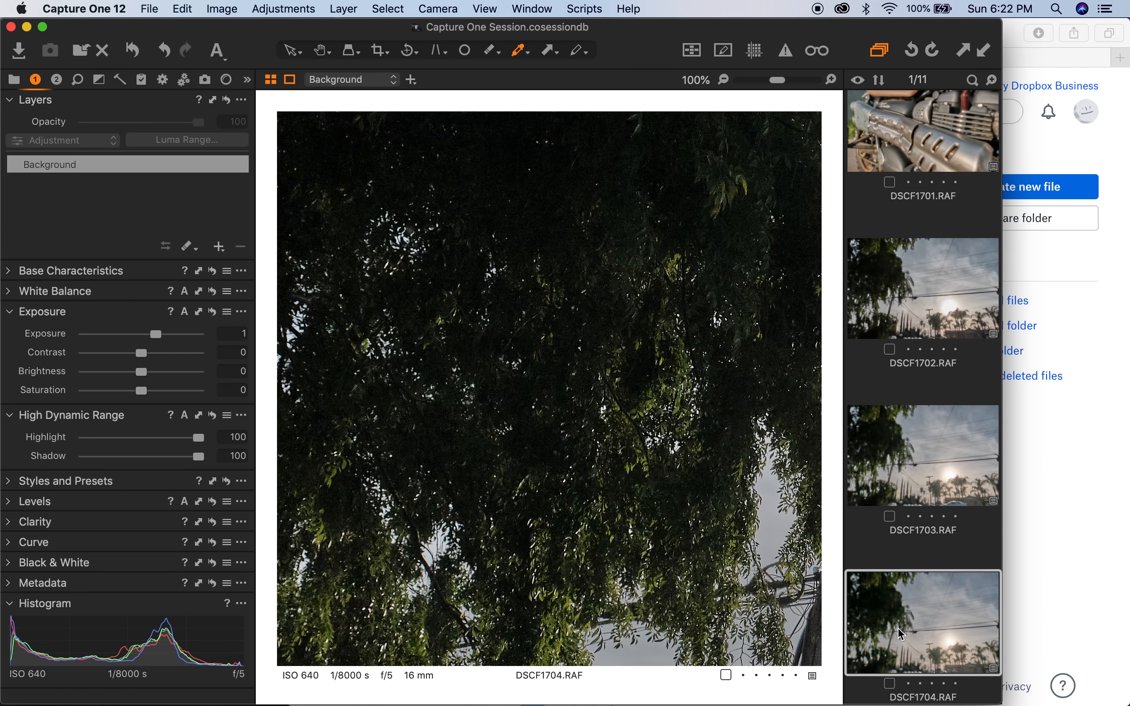
{"action": "left_click", "coordinate": [232, 333]}
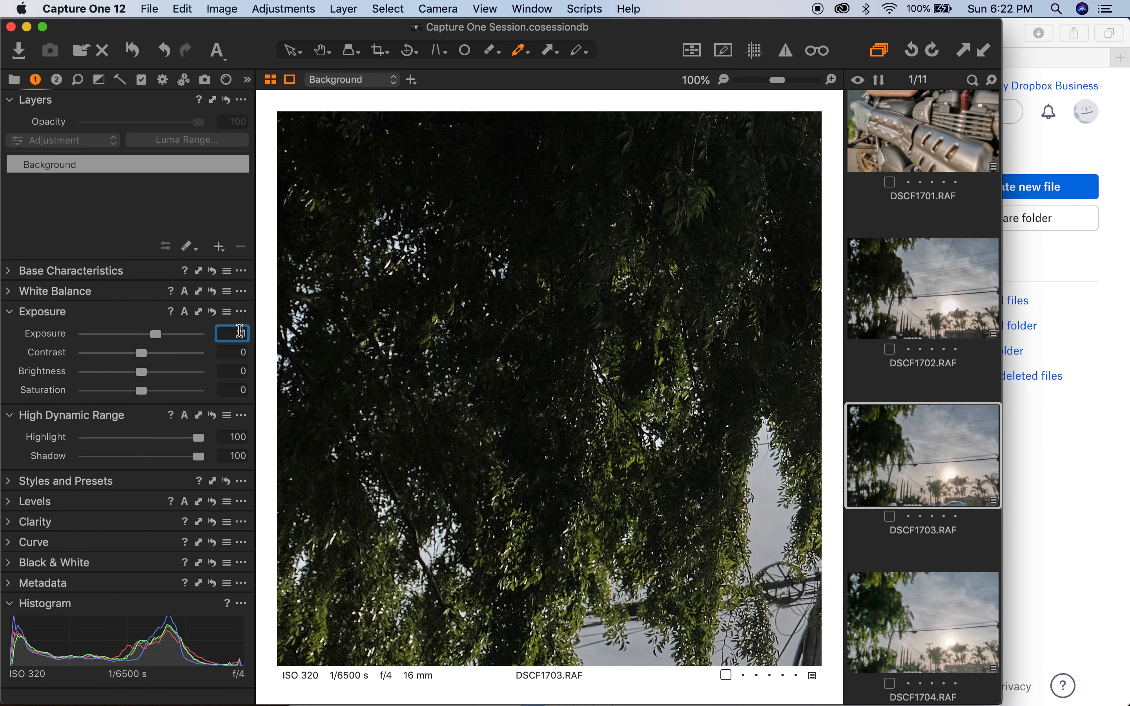
- Enter exposure 2 for DSCF1703 and check DSCF1702 and DSCF1704 at two stops
{"action": "type", "text": "2"}
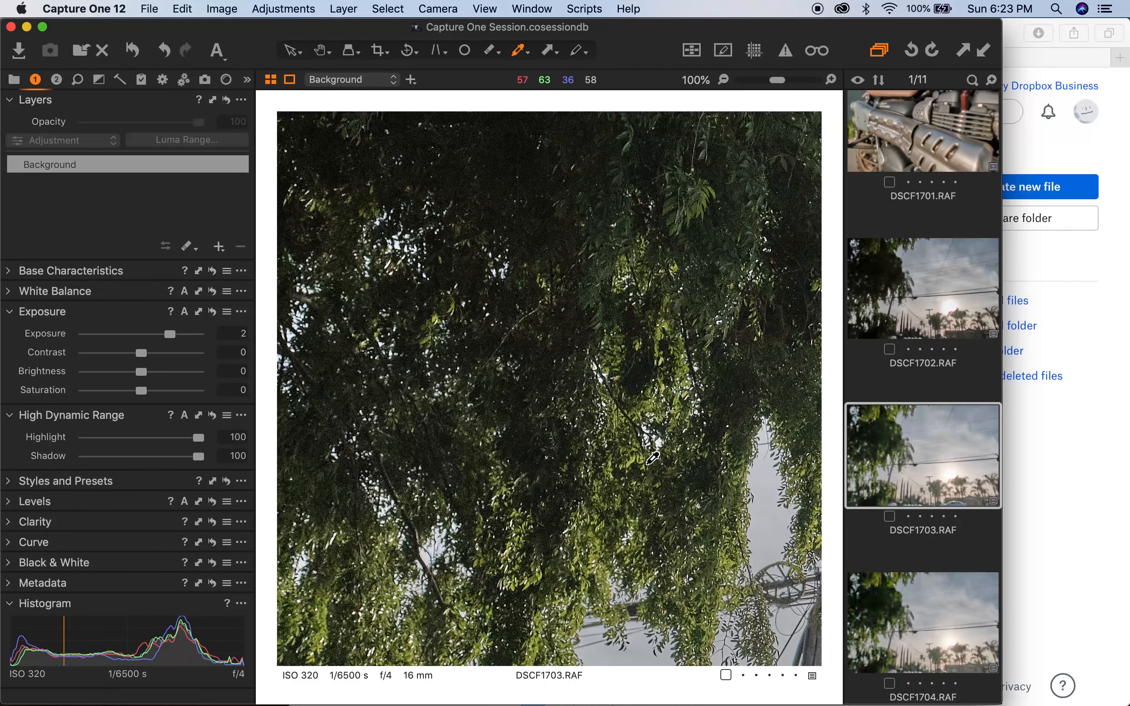
{"action": "left_click", "coordinate": [922, 287]}
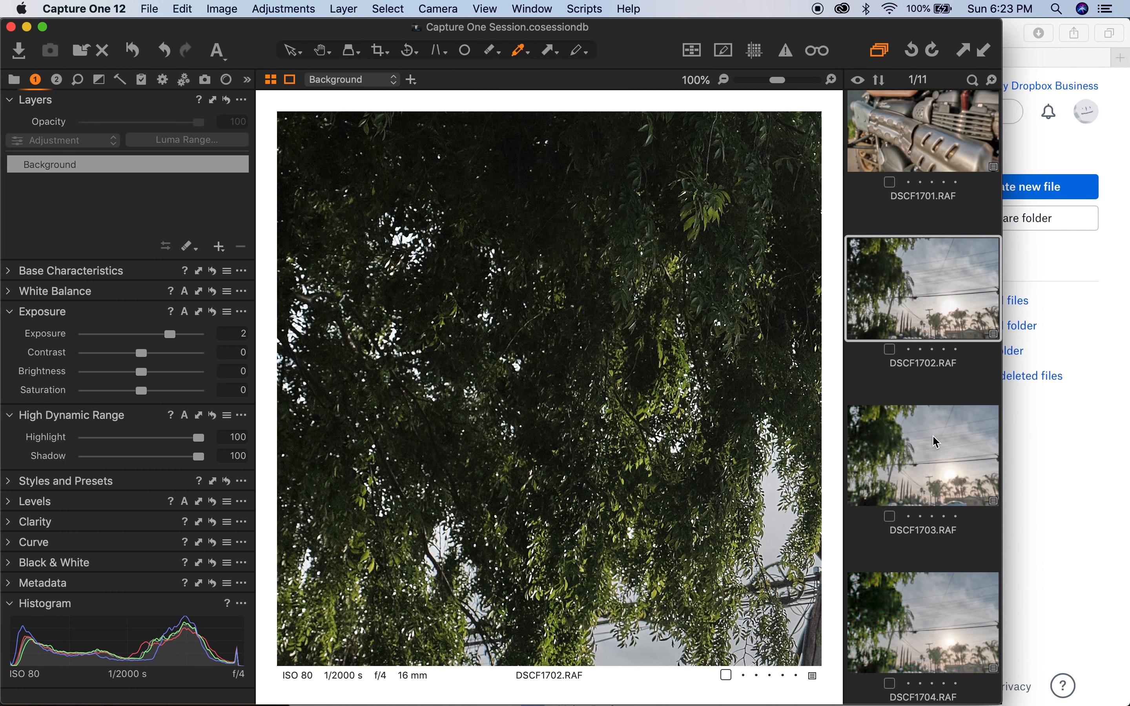
{"action": "mouse_move", "coordinate": [925, 492]}
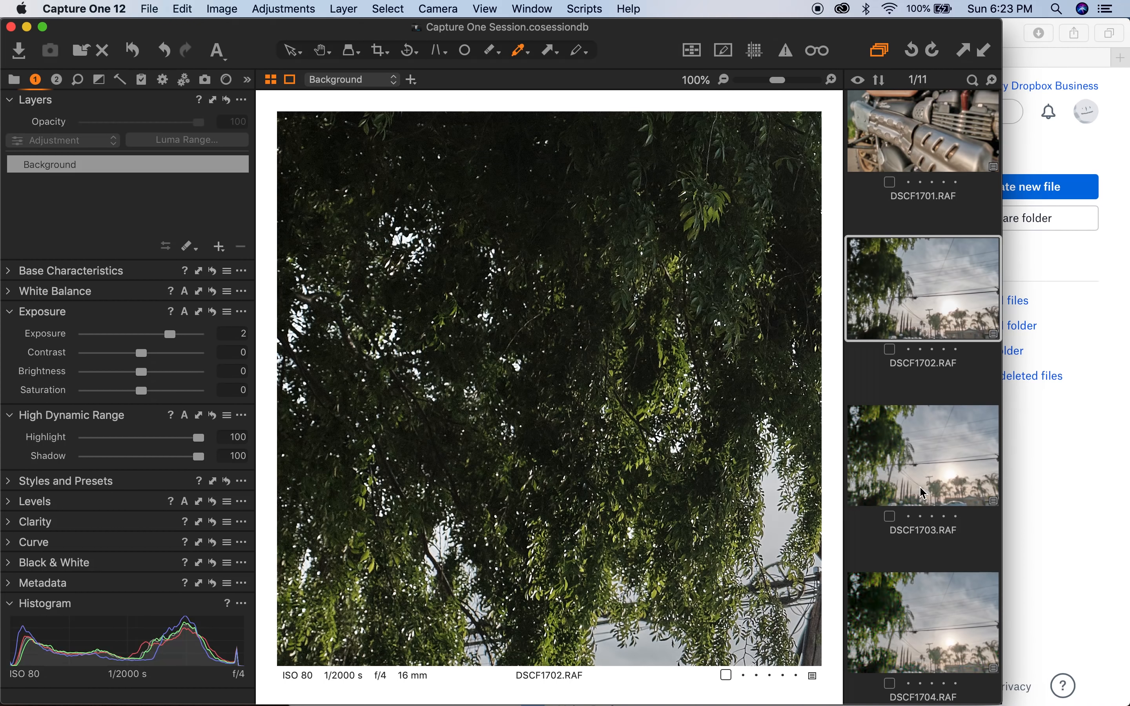
{"action": "left_click", "coordinate": [921, 454]}
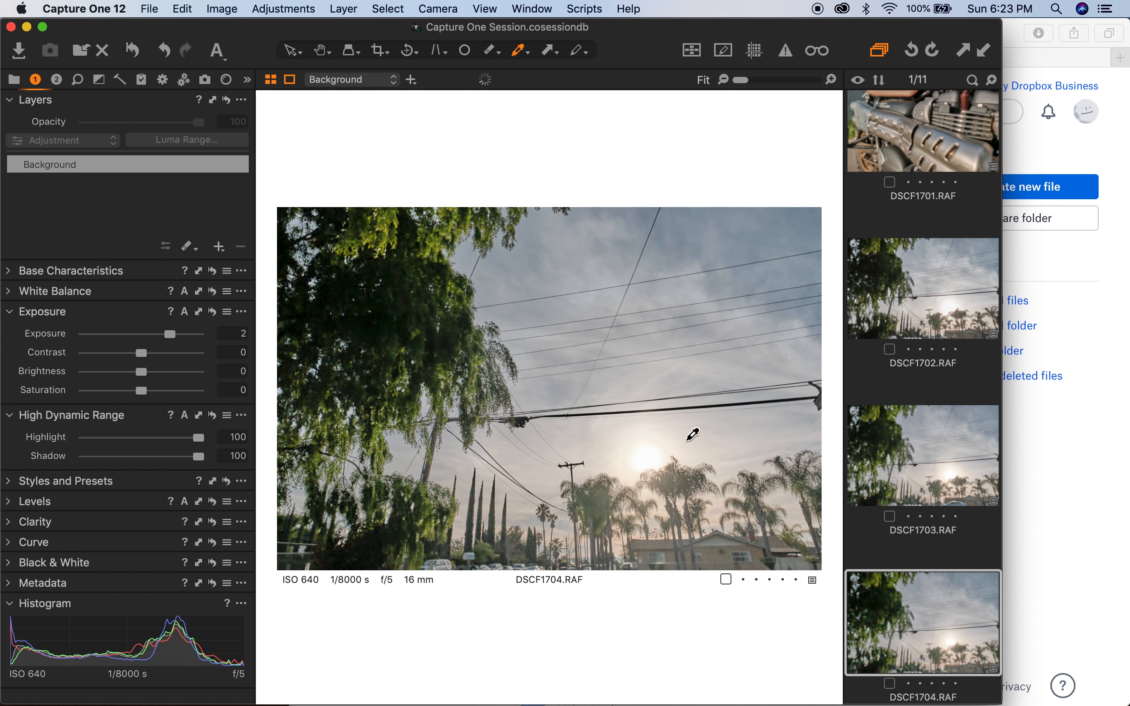
{"action": "mouse_move", "coordinate": [858, 114]}
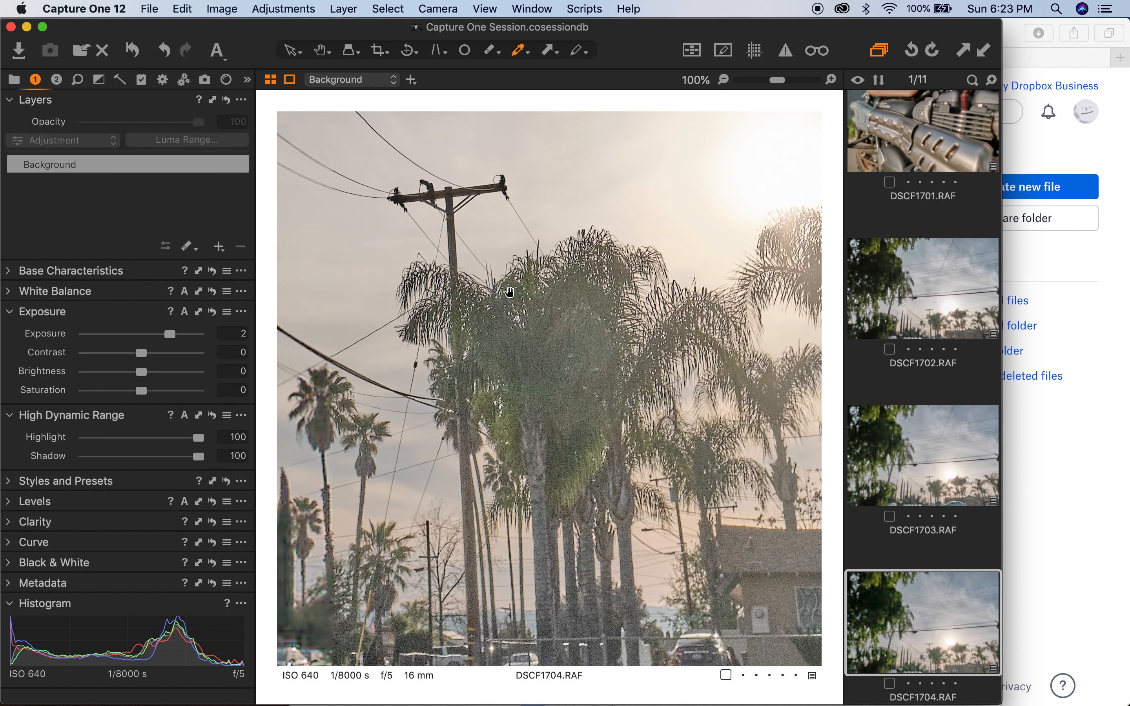
- Flip between DSCF1703, DSCF1702 and DSCF1704 at exposure 2 to compare palm and sun detail
{"action": "left_click", "coordinate": [922, 455]}
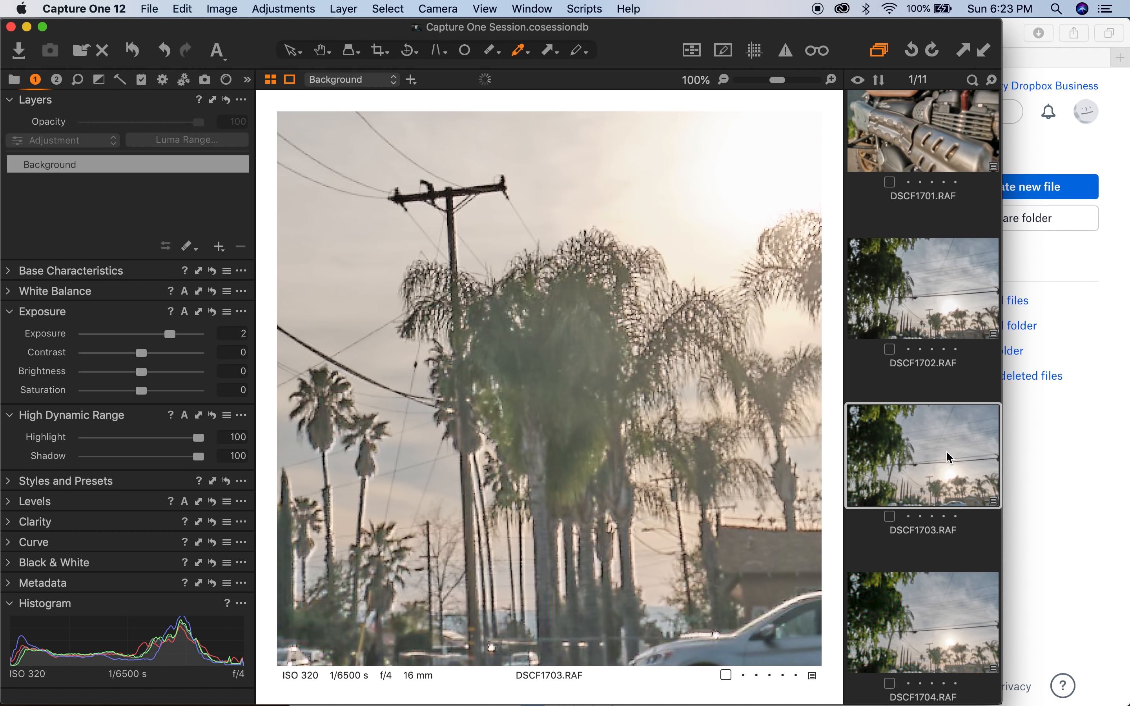
{"action": "left_click", "coordinate": [922, 288]}
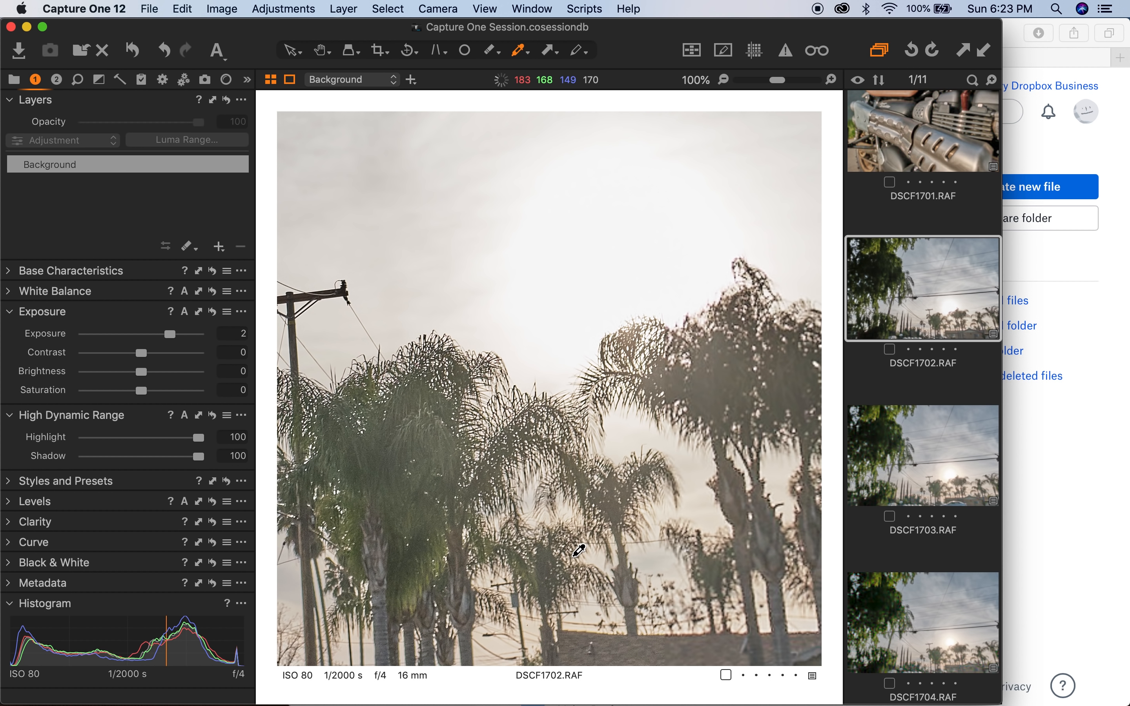
{"action": "left_click", "coordinate": [922, 623]}
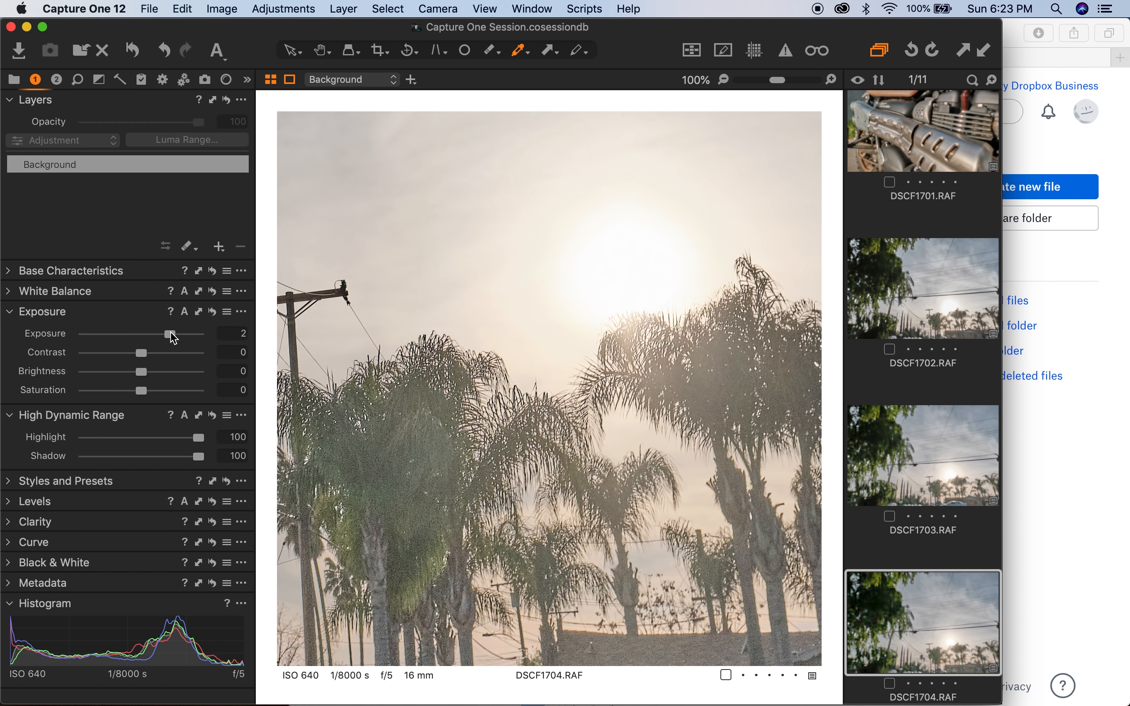
- Reset the sky shots' exposure to 0 and view DSCF1702 and DSCF1704 unpushed
{"action": "left_click", "coordinate": [922, 455]}
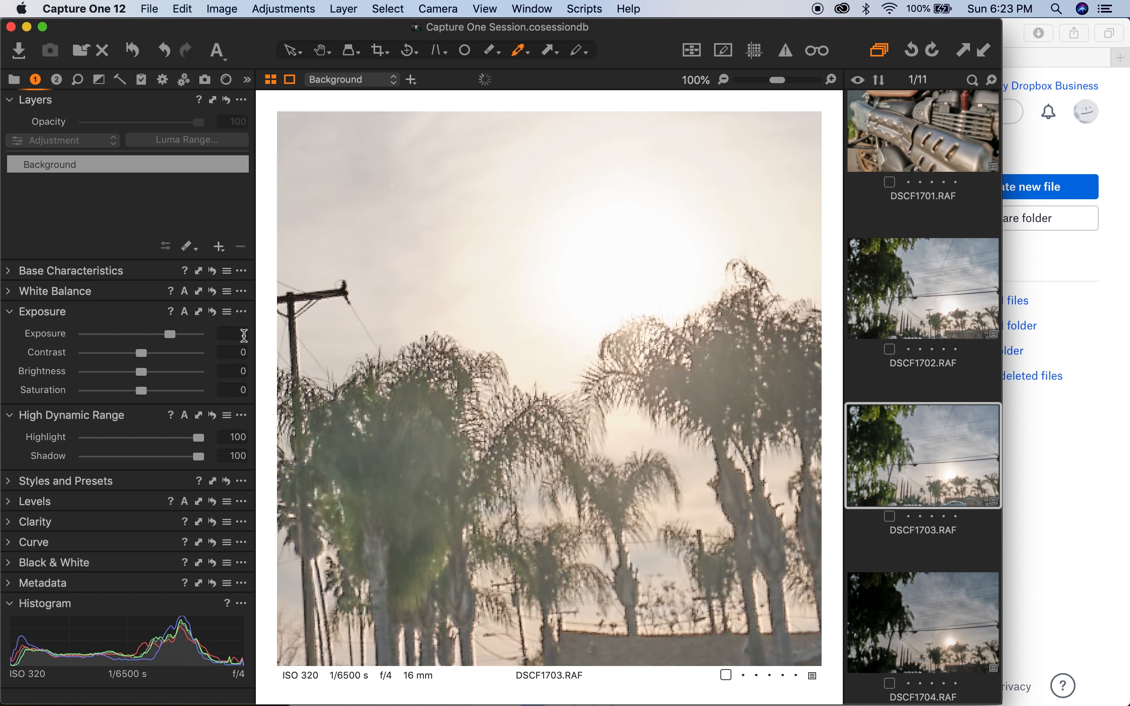
{"action": "left_click", "coordinate": [922, 287]}
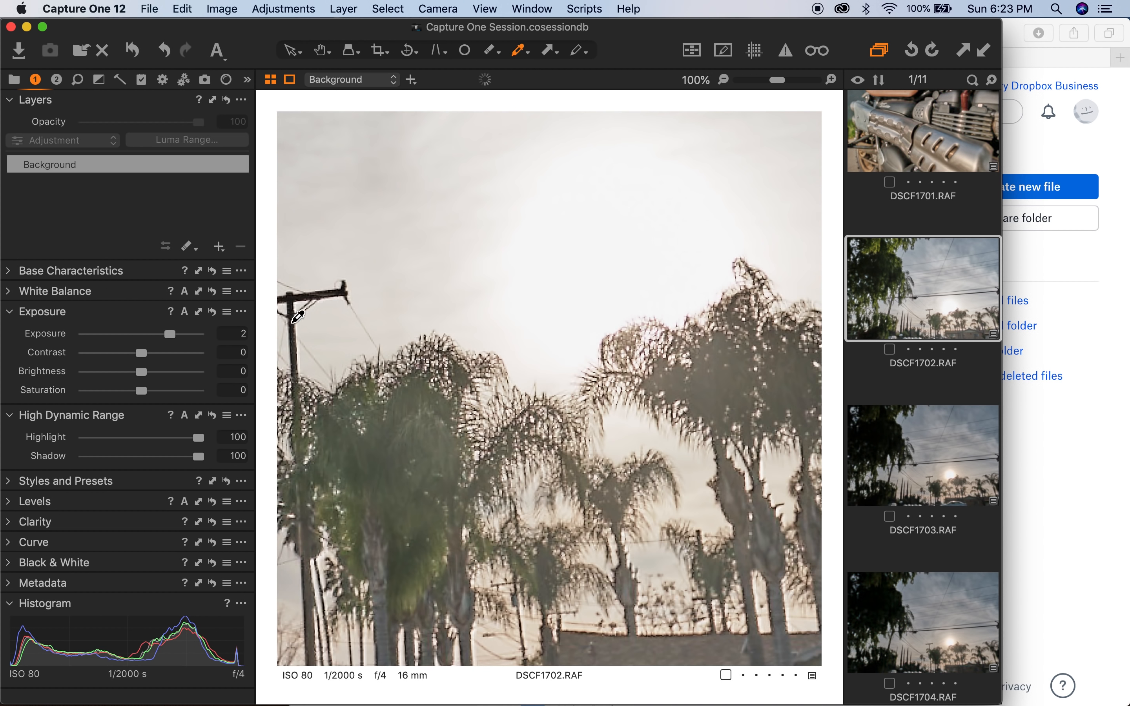
{"action": "left_click", "coordinate": [213, 312]}
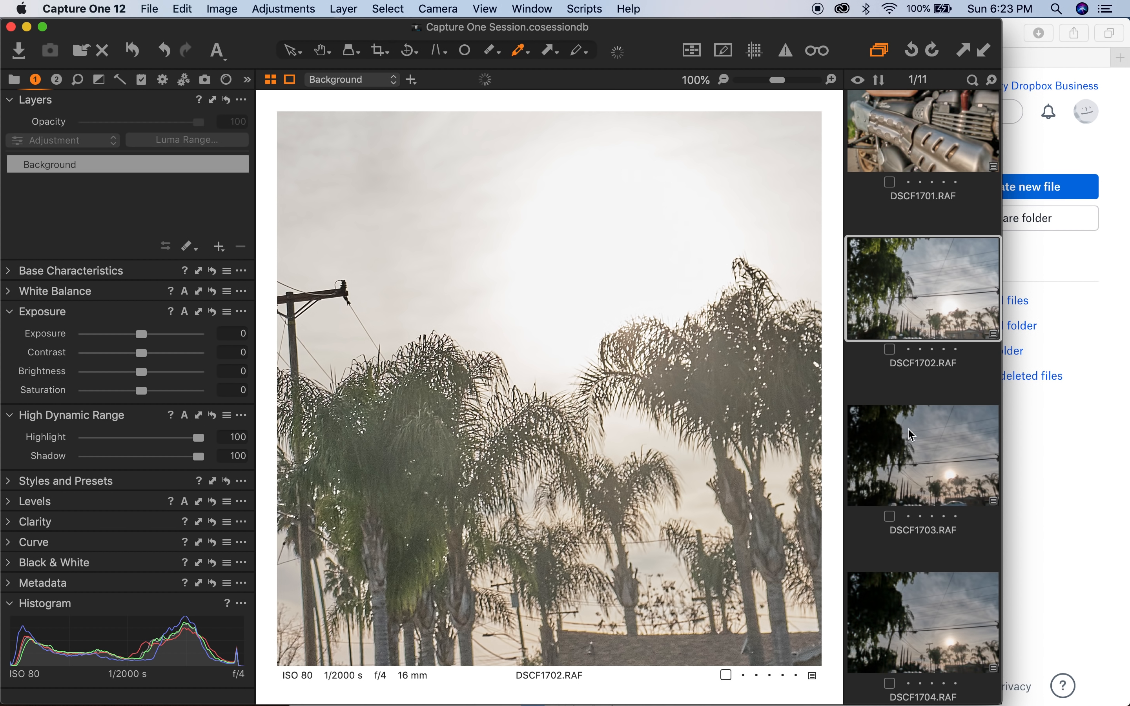
{"action": "left_click", "coordinate": [922, 623]}
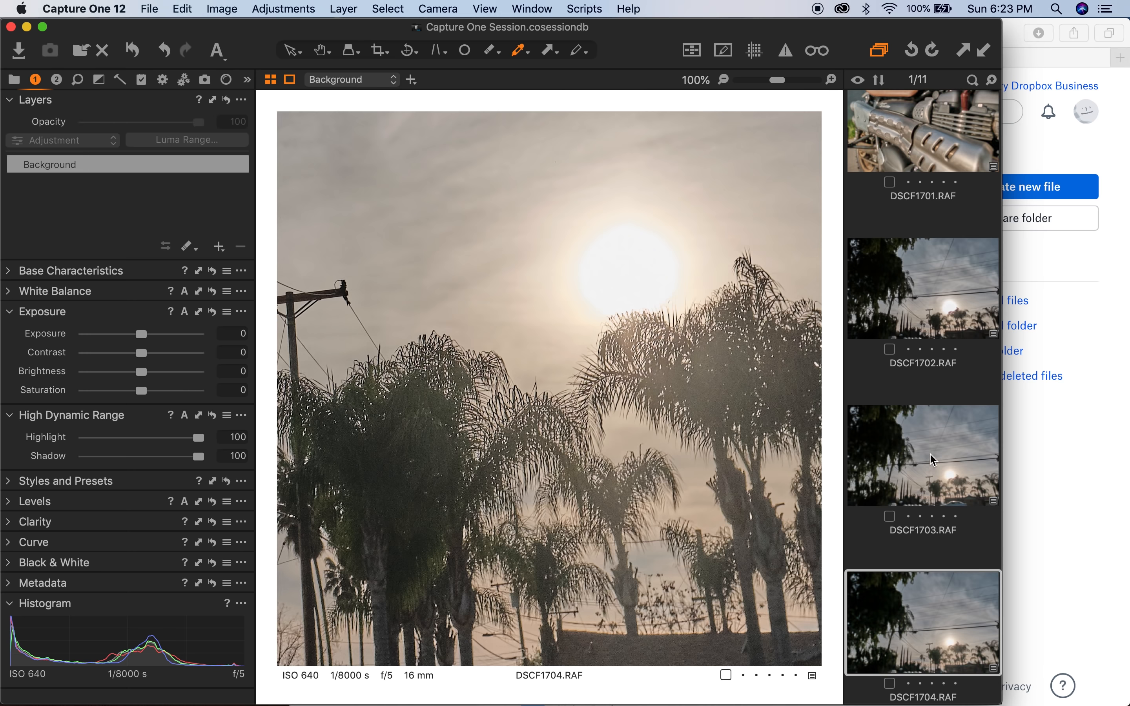
{"action": "left_click", "coordinate": [922, 288]}
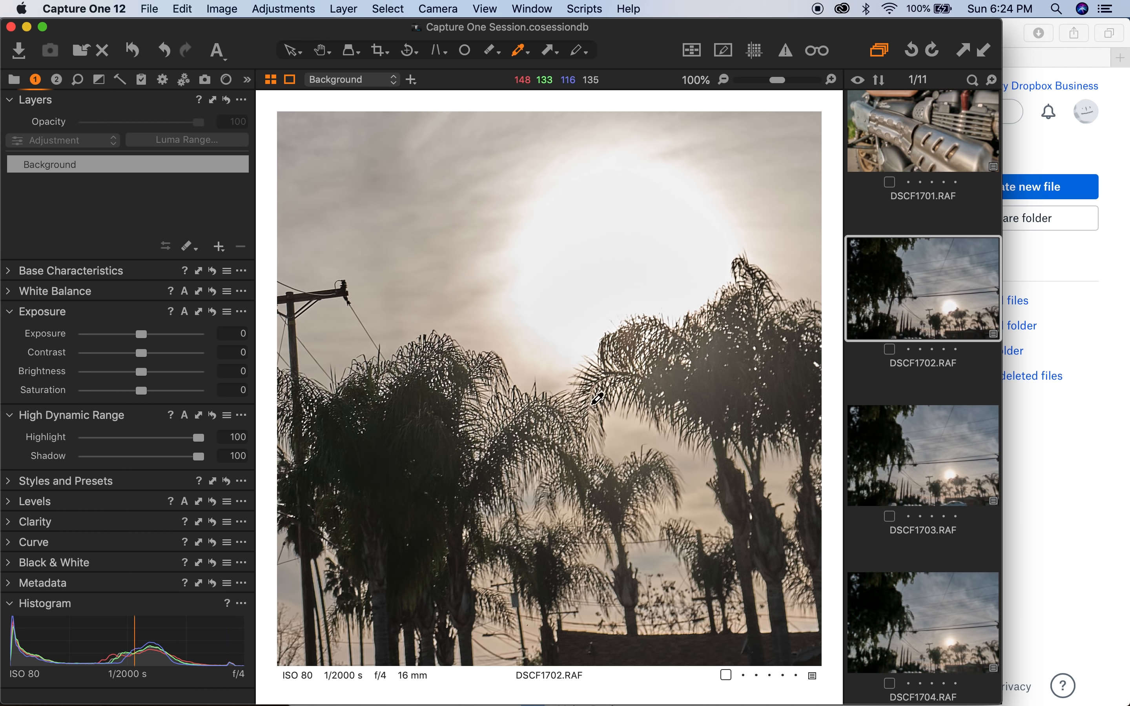
{"action": "mouse_move", "coordinate": [565, 472]}
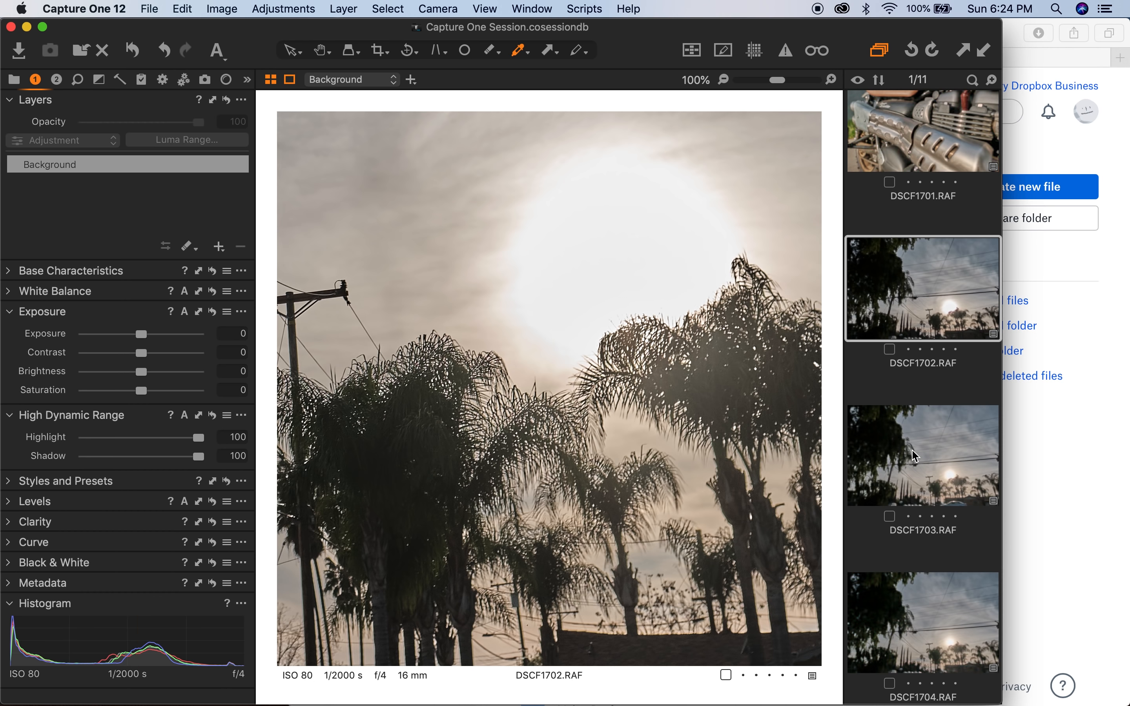
{"action": "mouse_move", "coordinate": [911, 459]}
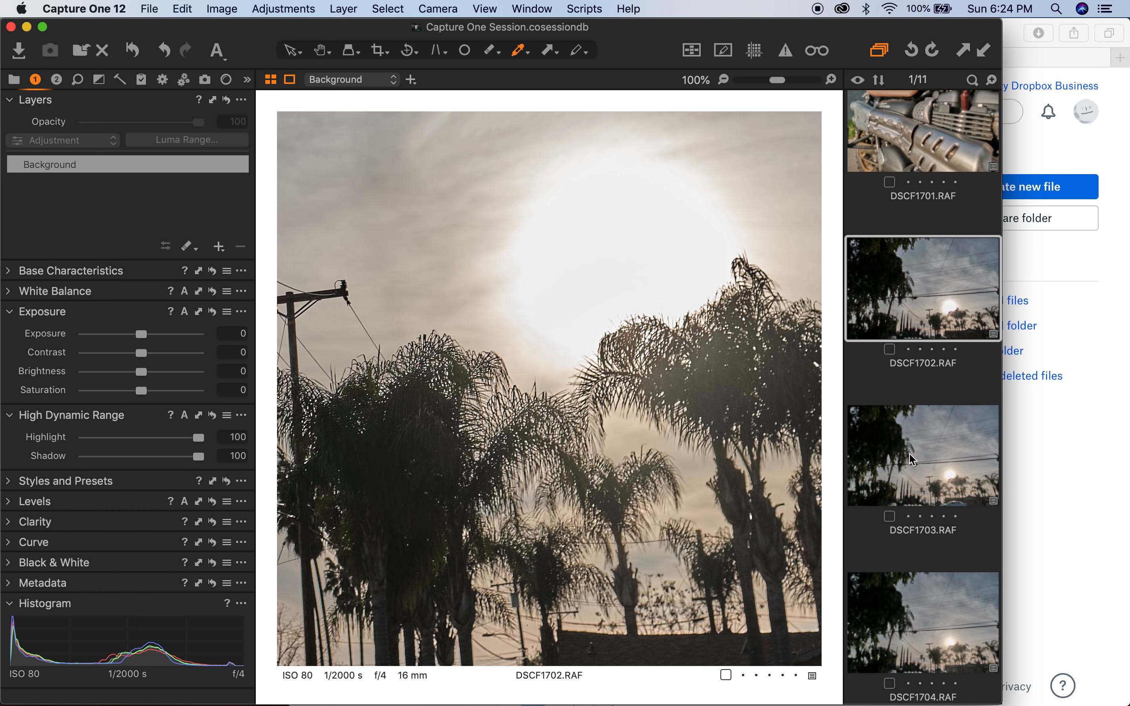
- Compare DSCF1702, DSCF1704 and DSCF1703 at zero exposure, then move to motorcycle shot DSCF1701
{"action": "left_click", "coordinate": [922, 454]}
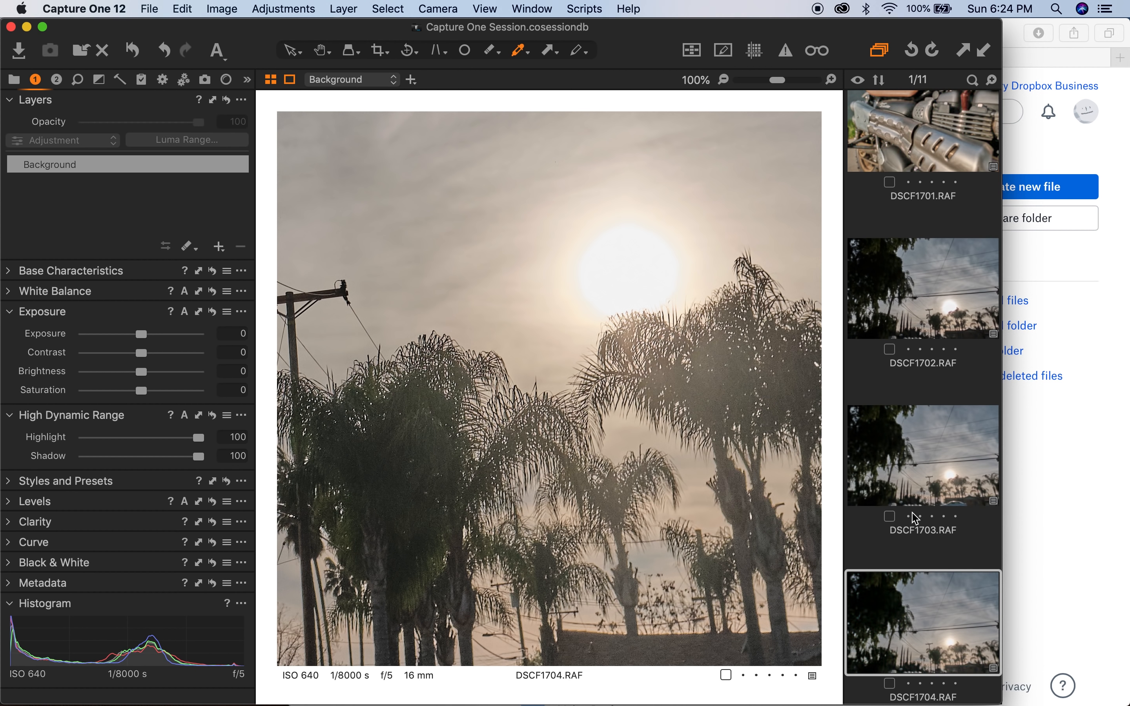
{"action": "mouse_move", "coordinate": [901, 455]}
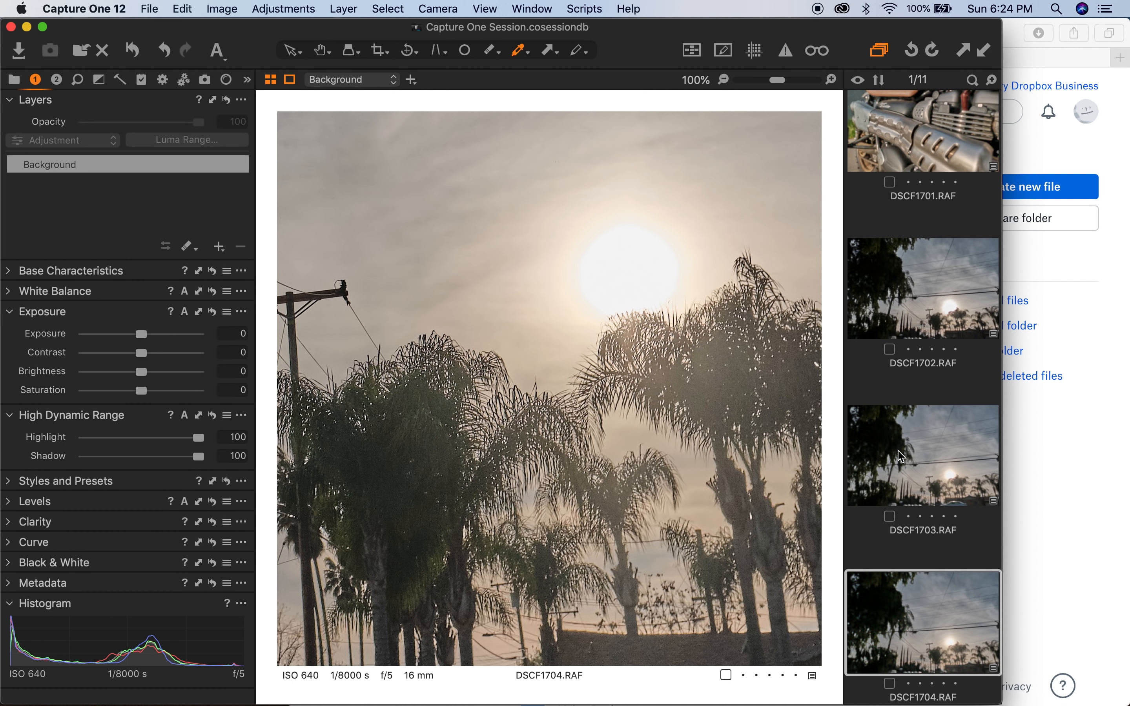
{"action": "left_click", "coordinate": [922, 287]}
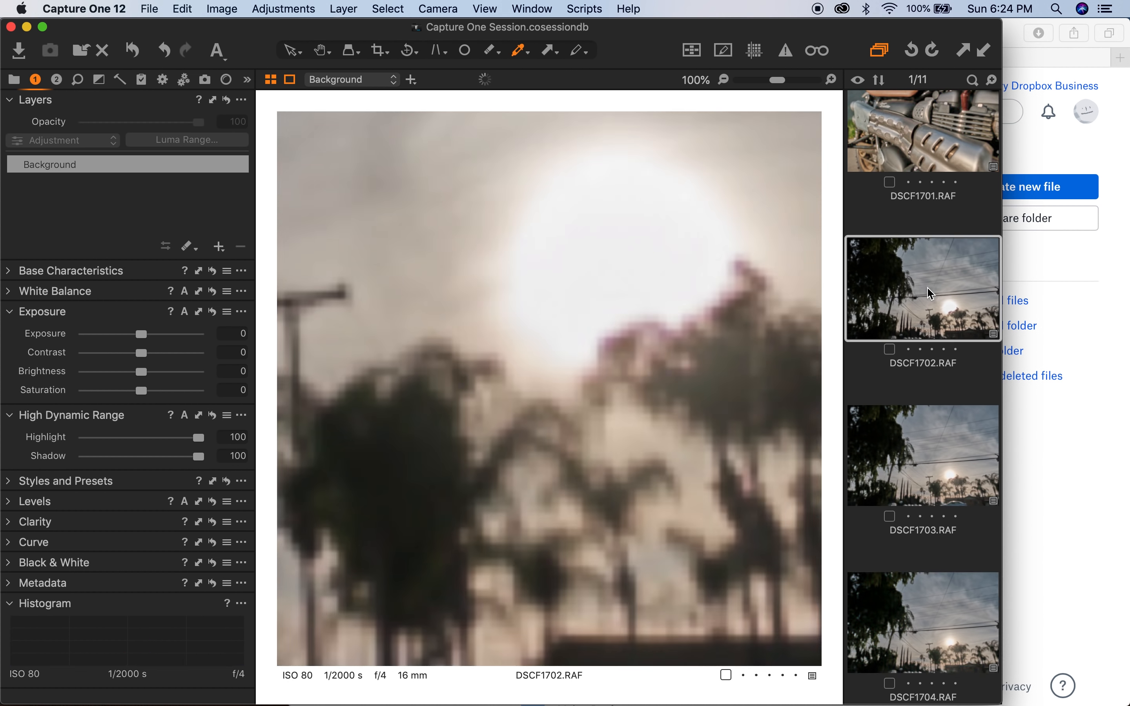
{"action": "left_click", "coordinate": [922, 622]}
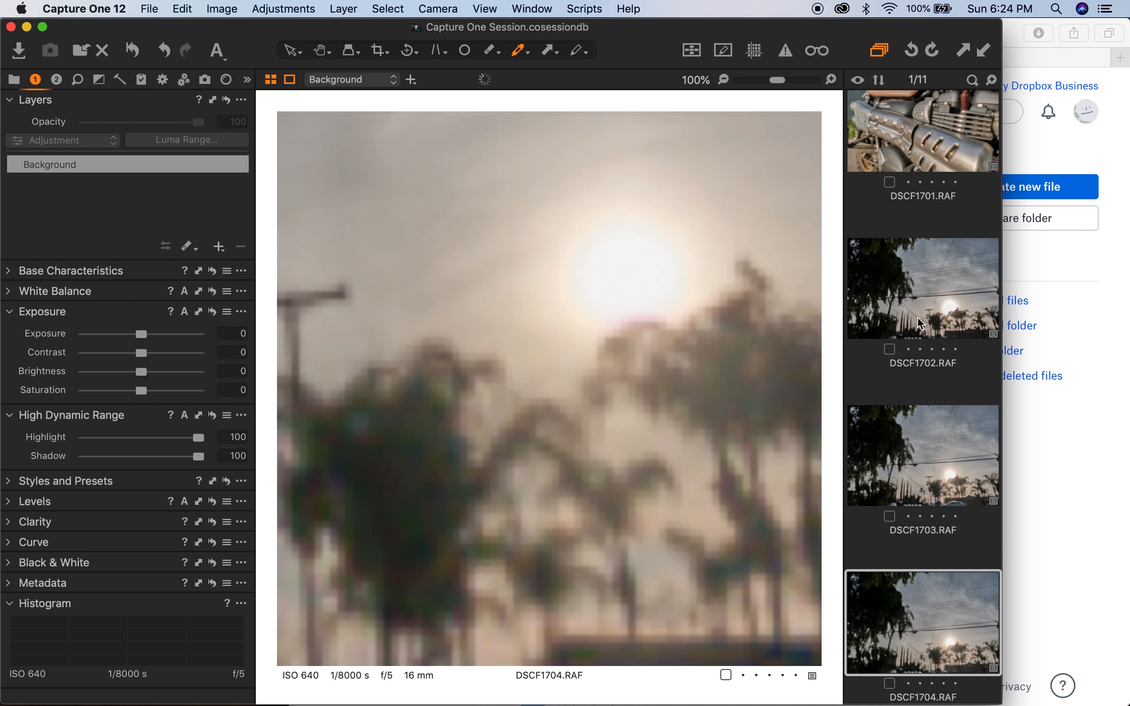
{"action": "left_click", "coordinate": [922, 455]}
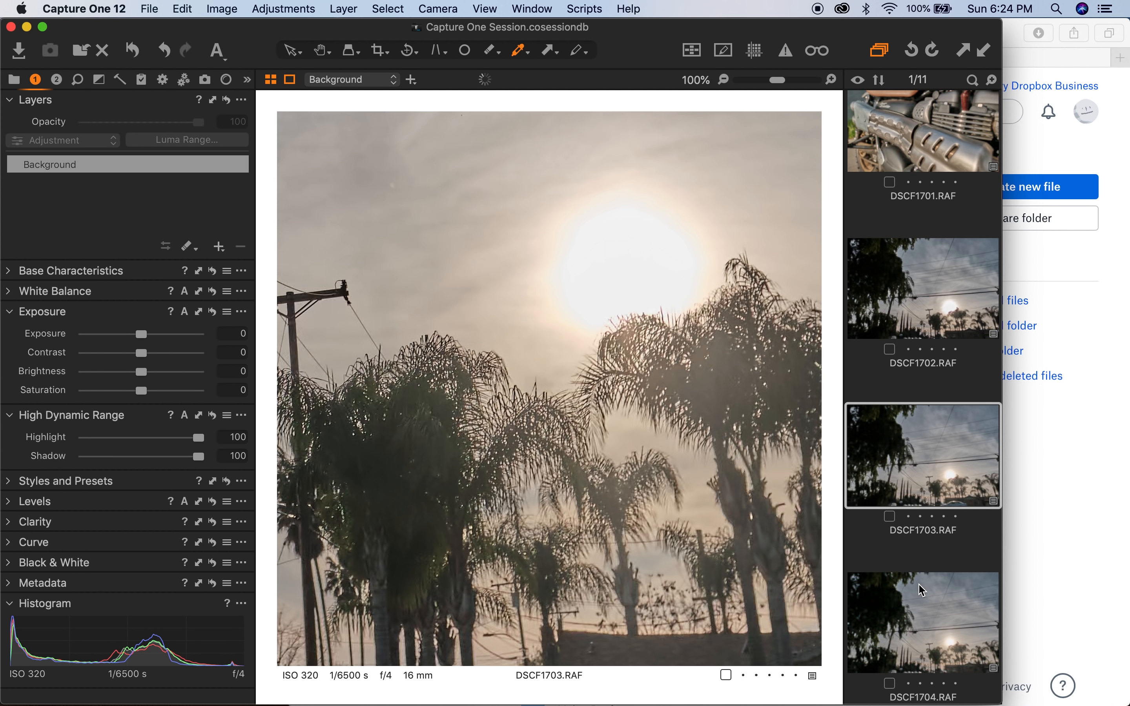
{"action": "left_click", "coordinate": [922, 358]}
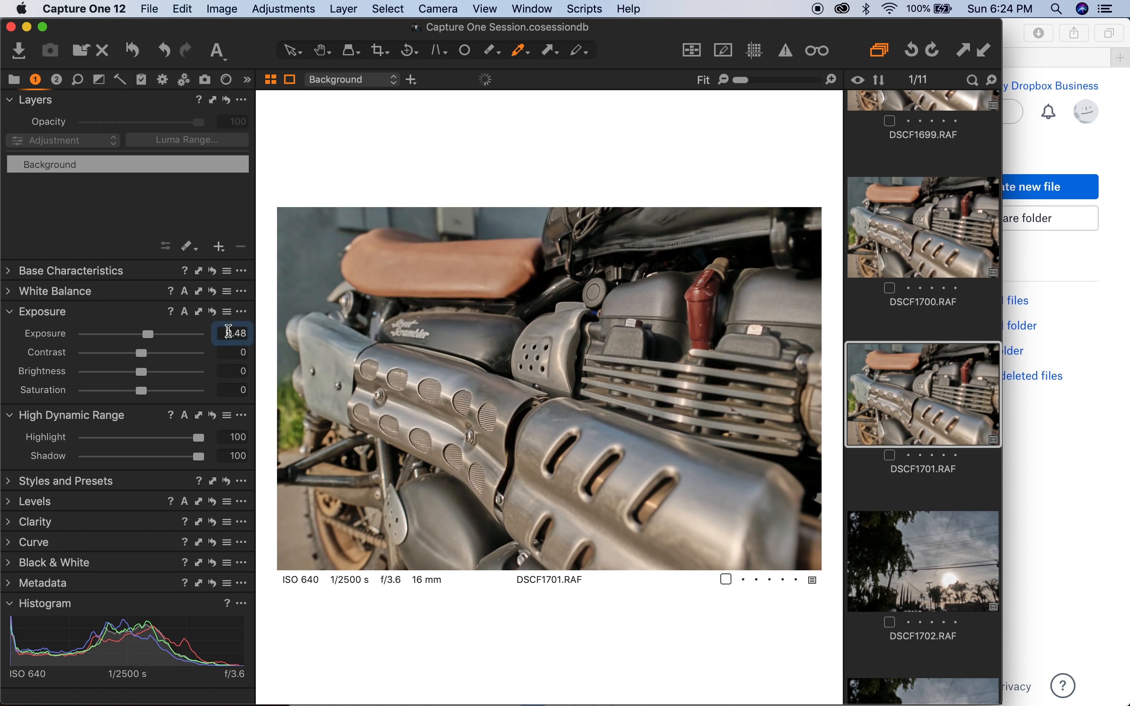
- Push the motorcycle shots DSCF1699–DSCF1701 to exposure 2
{"action": "left_click", "coordinate": [234, 333]}
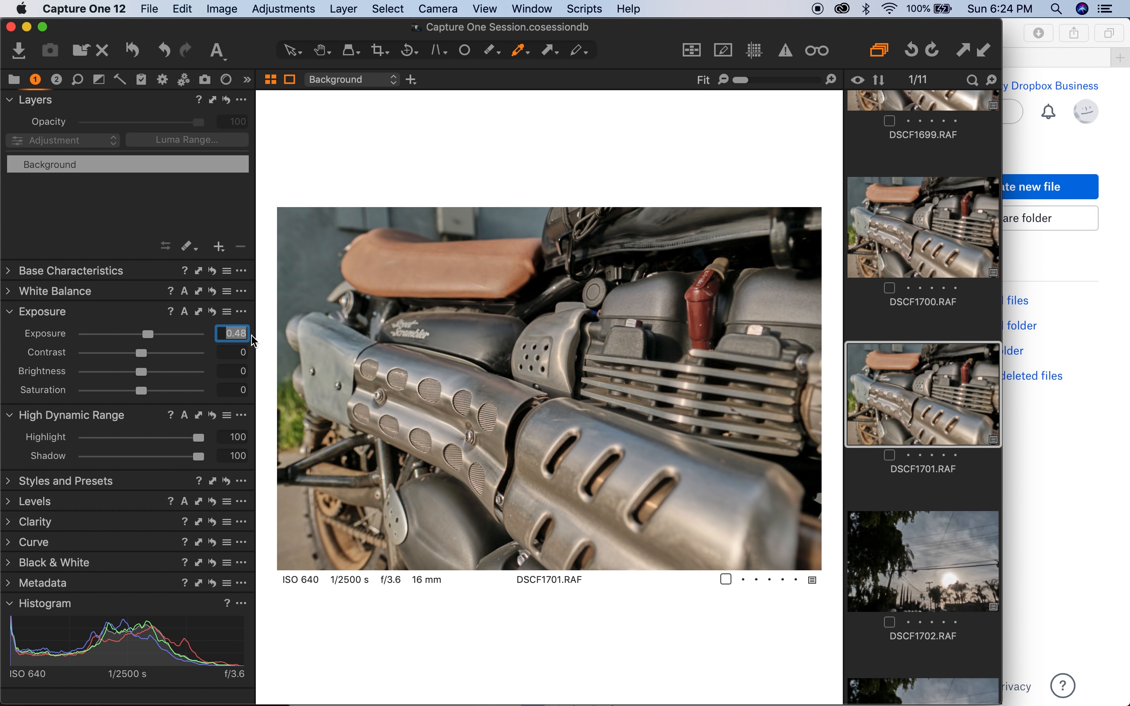
{"action": "left_click", "coordinate": [922, 226]}
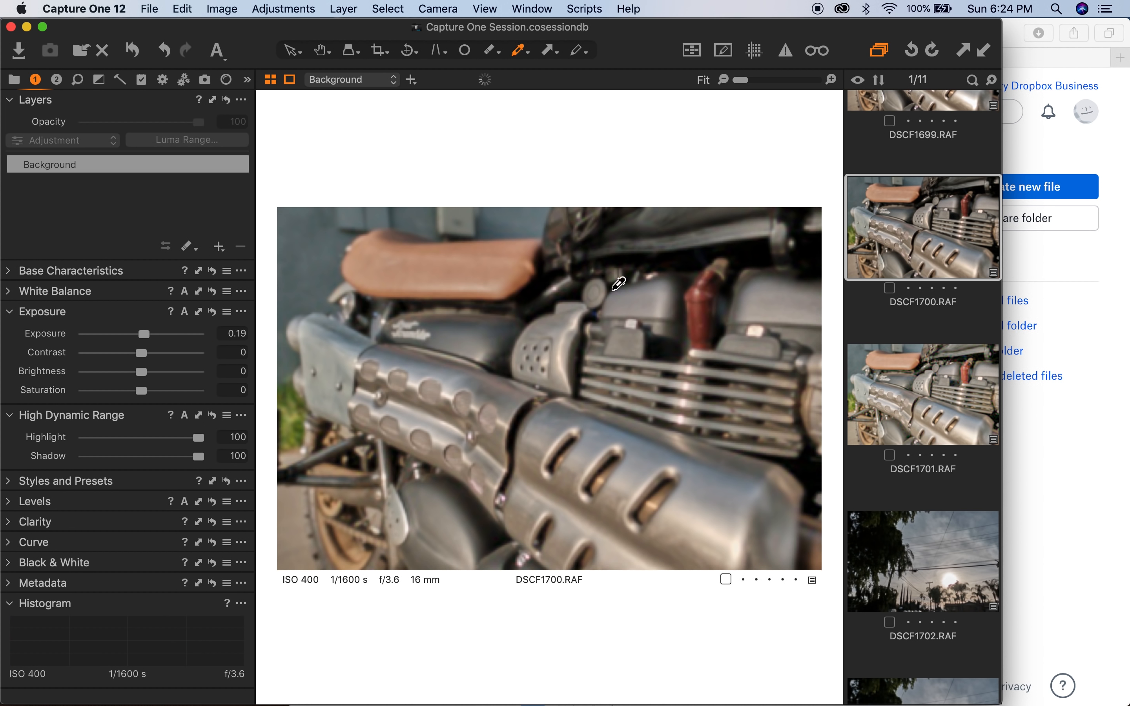
{"action": "left_click_drag", "start_coordinate": [123, 332], "coordinate": [149, 333]}
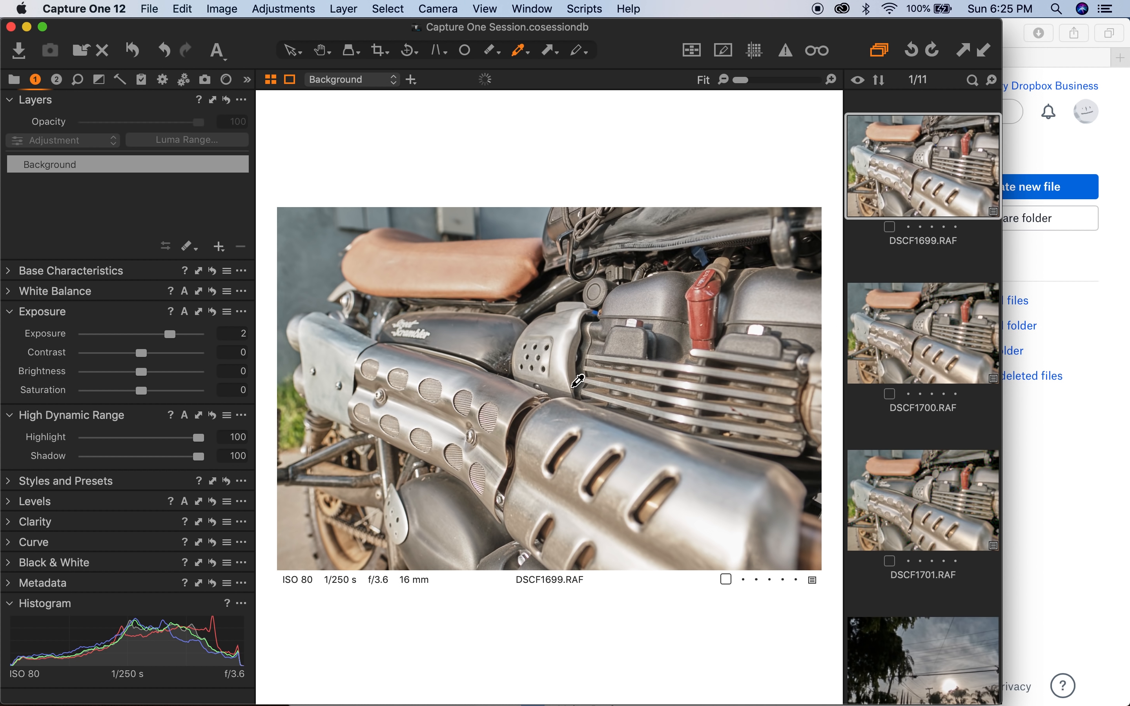
{"action": "mouse_move", "coordinate": [938, 349]}
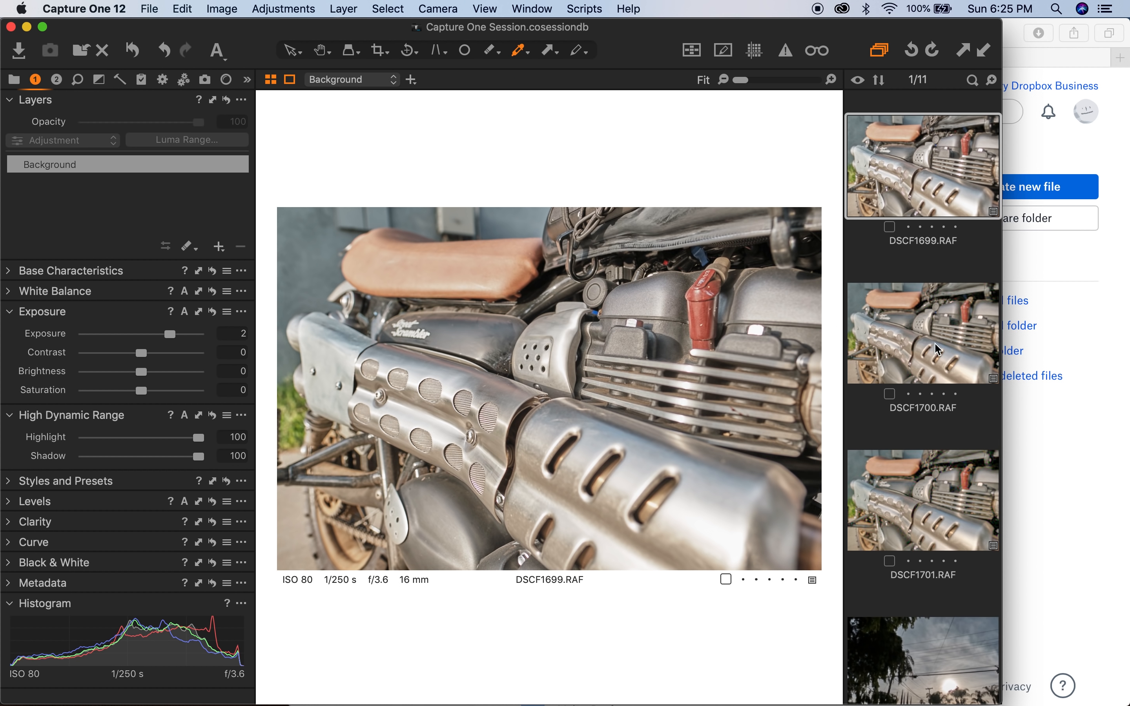
- Flip between DSCF1700 and DSCF1701 to compare them at two stops
{"action": "left_click", "coordinate": [923, 333]}
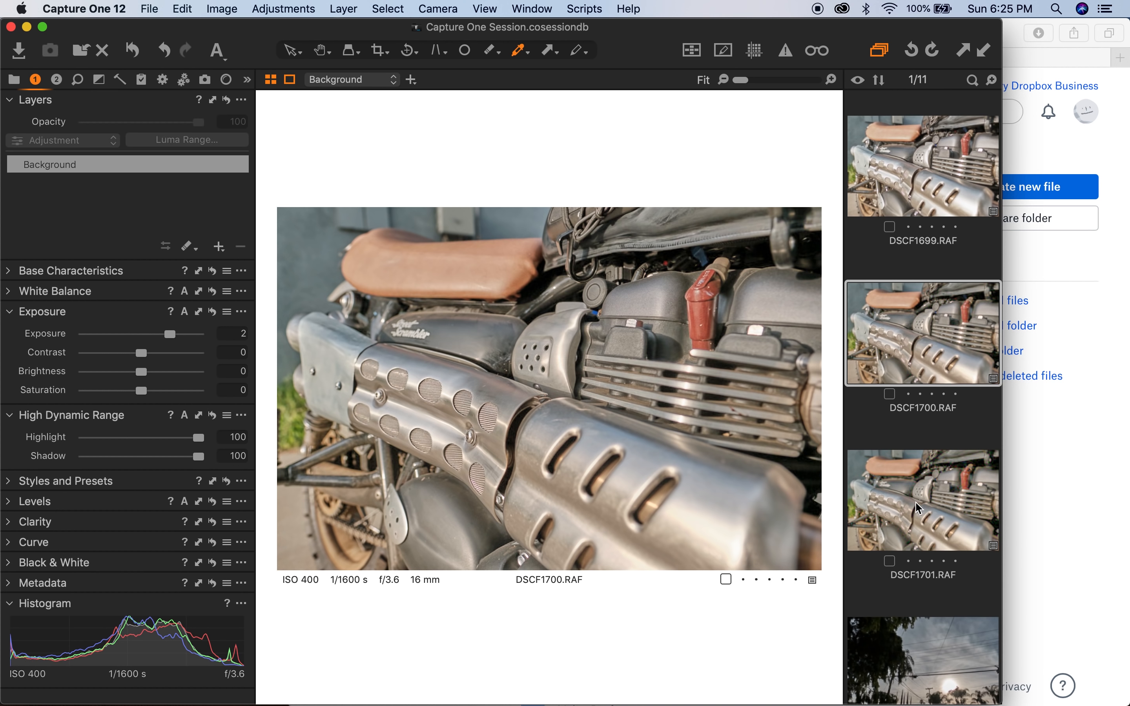
{"action": "left_click", "coordinate": [922, 500]}
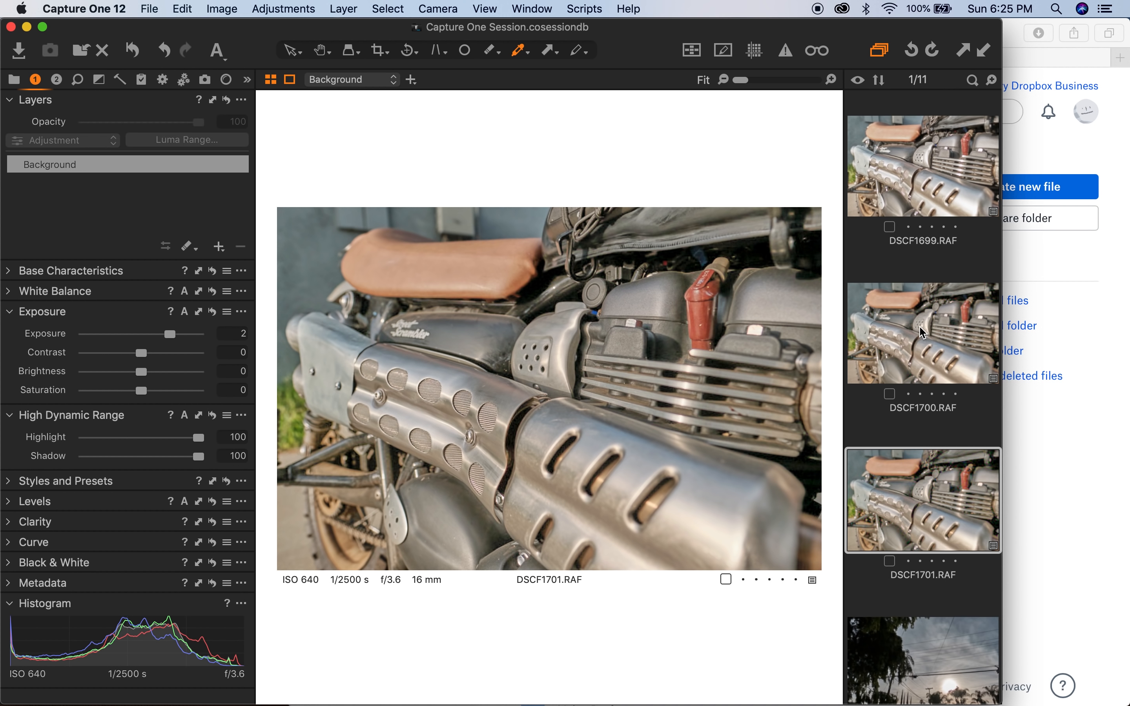
{"action": "left_click", "coordinate": [923, 332]}
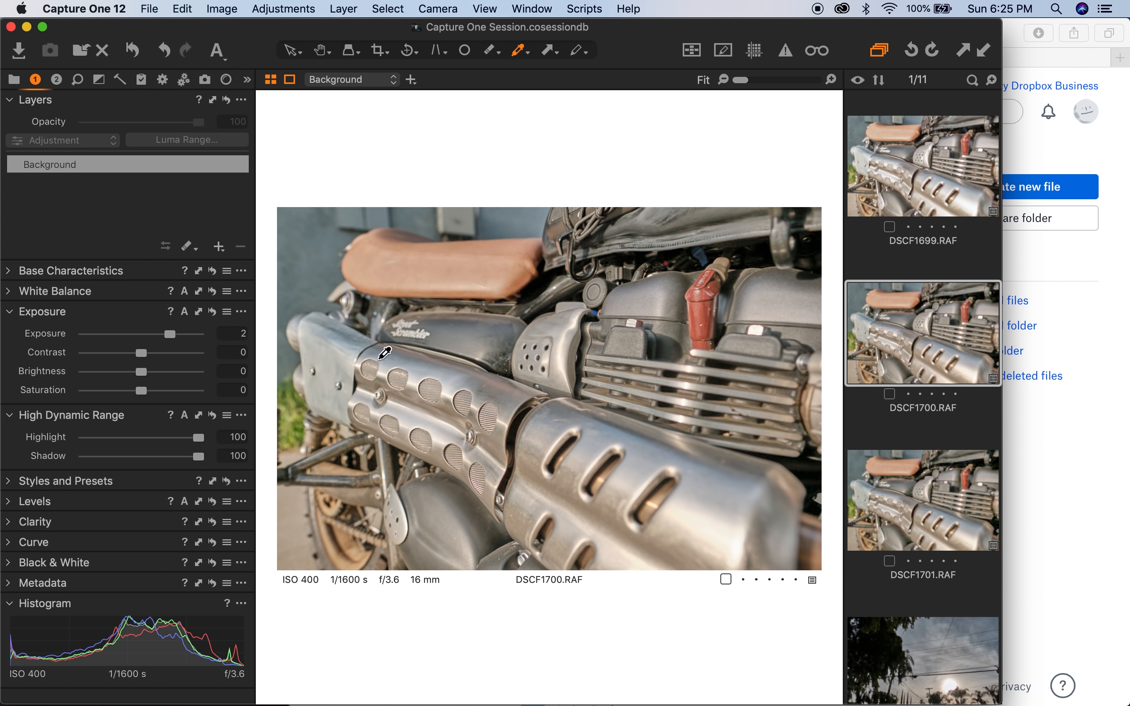
- Raise DSCF1700's exposure from 2 to 3 and move to DSCF1701 for a close look
{"action": "left_click_drag", "start_coordinate": [152, 333], "coordinate": [168, 333]}
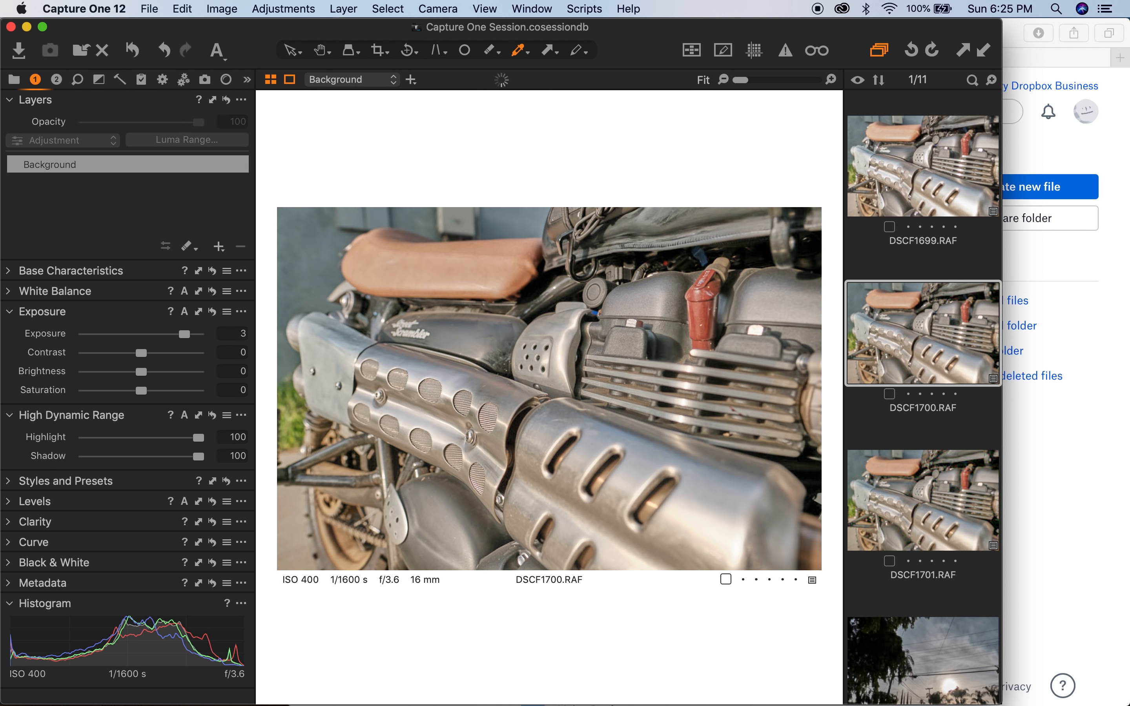
{"action": "left_click", "coordinate": [923, 500]}
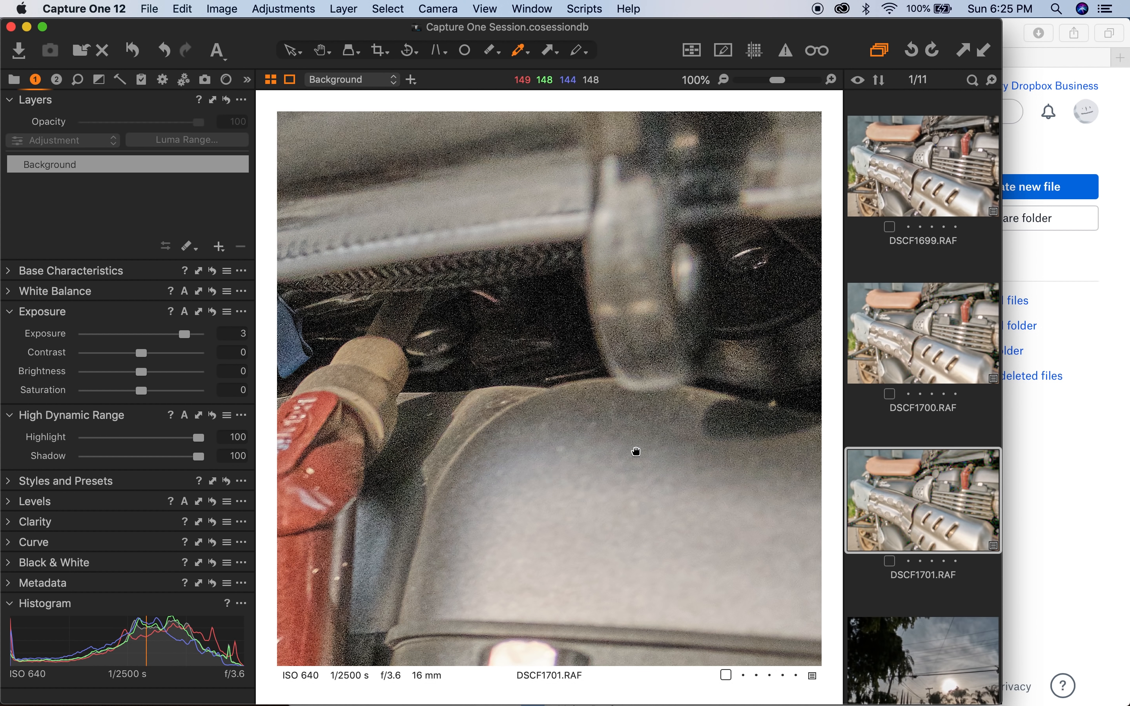
{"action": "mouse_move", "coordinate": [200, 368]}
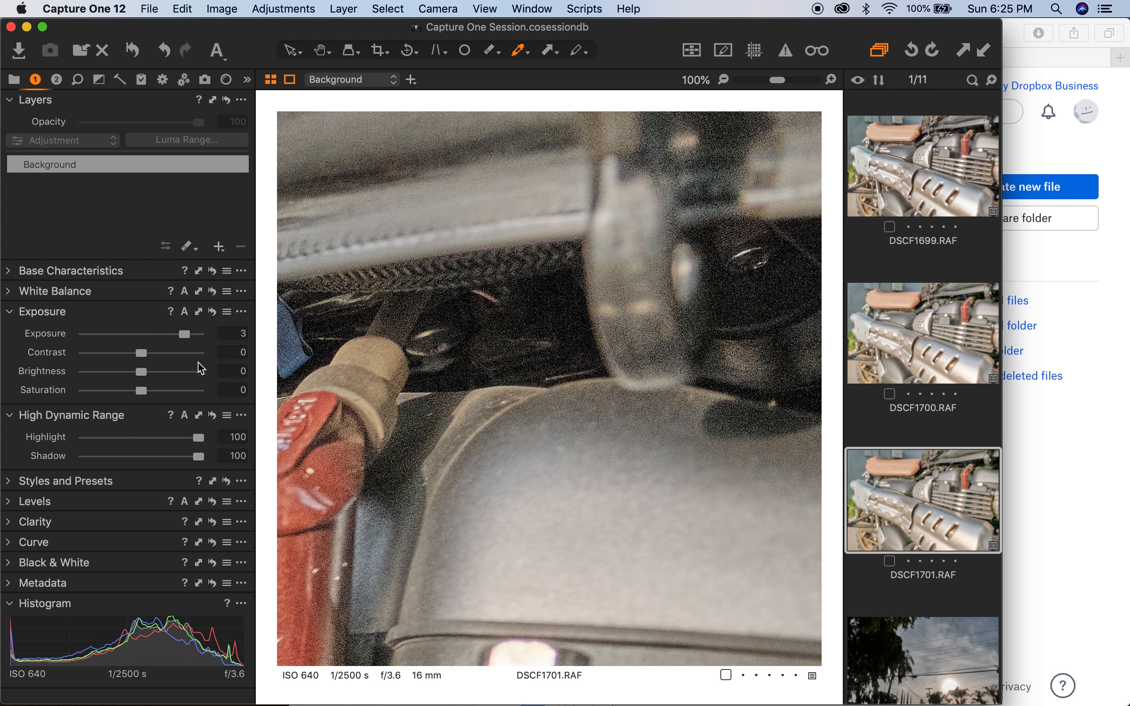
- Alternate between DSCF1700 and DSCF1701 close up to compare their noise
{"action": "left_click", "coordinate": [922, 333]}
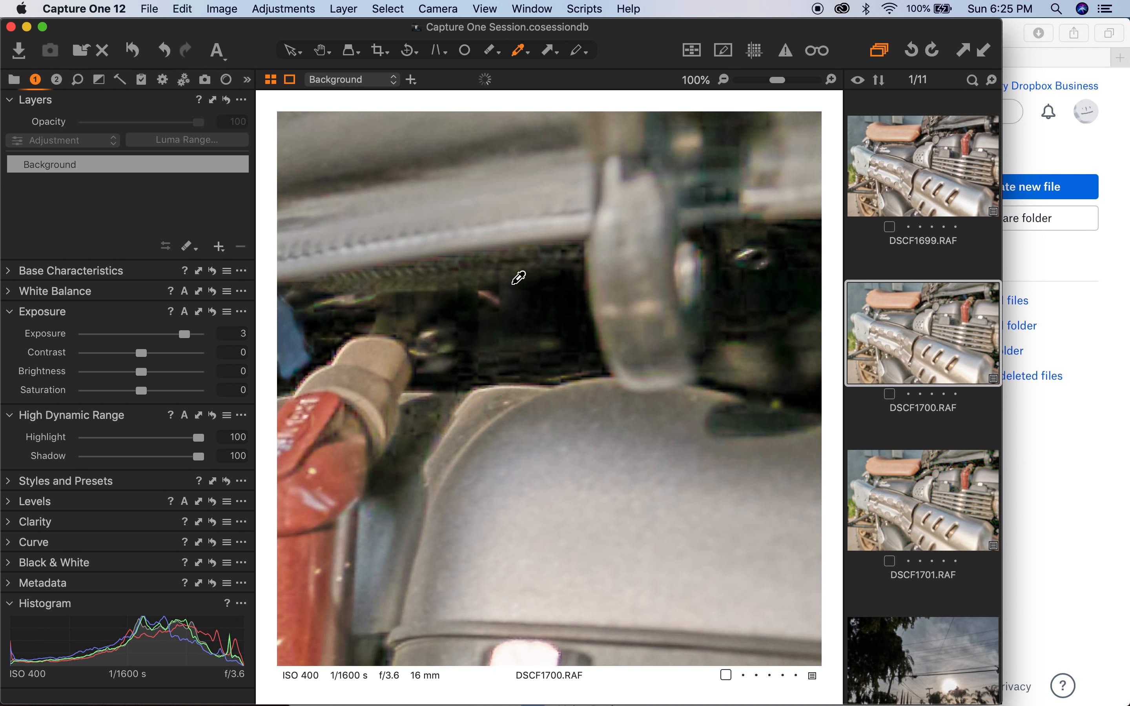
{"action": "left_click", "coordinate": [234, 333]}
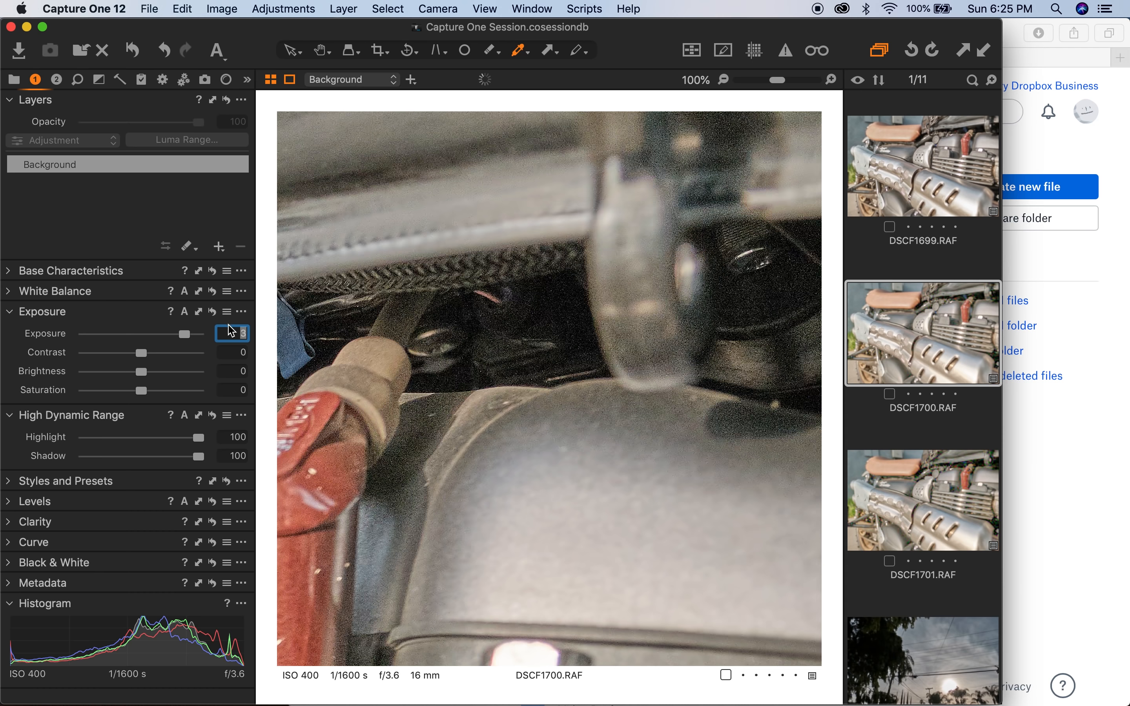
{"action": "left_click", "coordinate": [922, 500]}
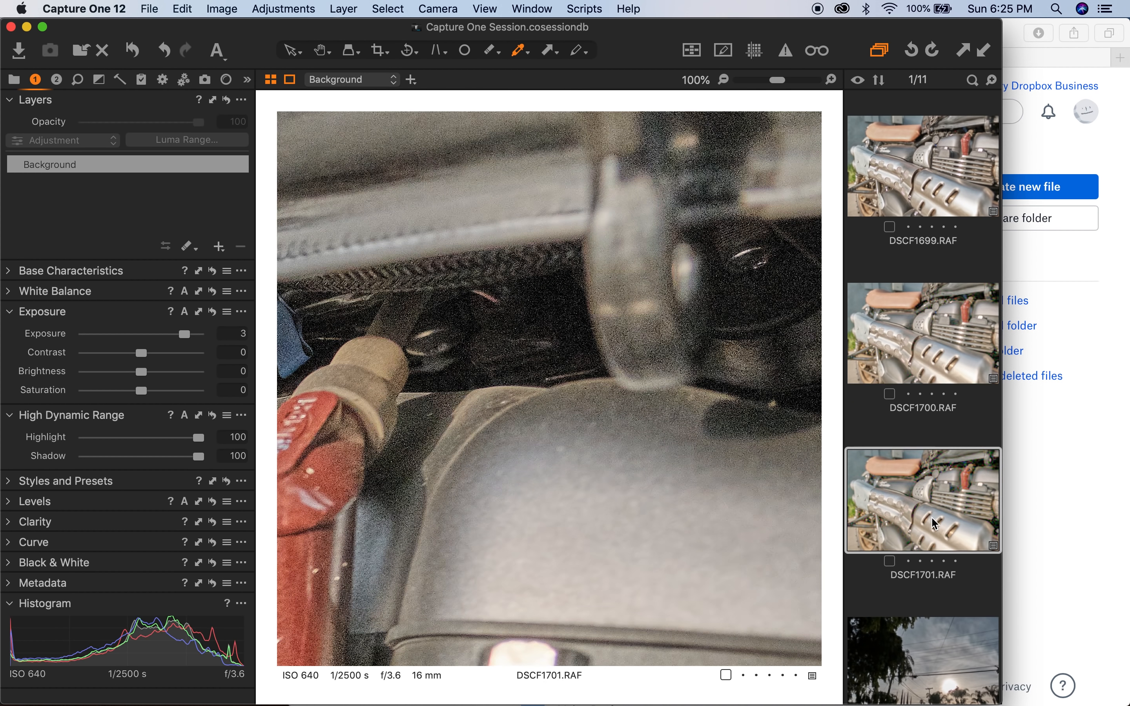
{"action": "left_click", "coordinate": [922, 333]}
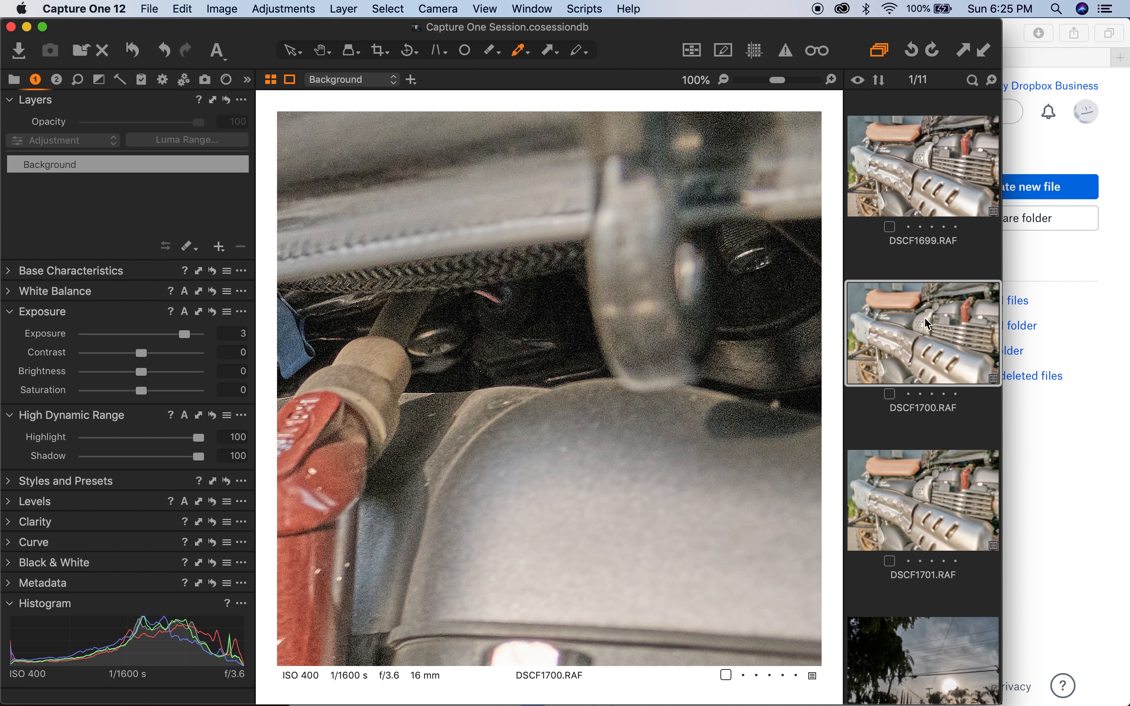
{"action": "left_click", "coordinate": [923, 500]}
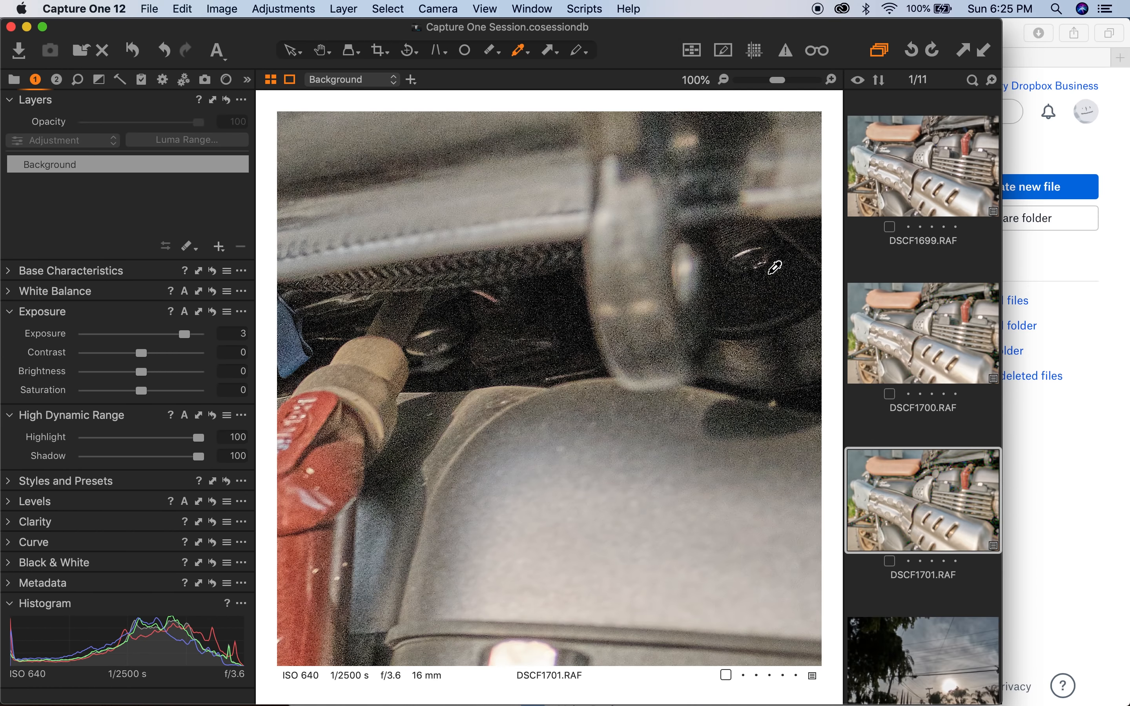
{"action": "mouse_move", "coordinate": [883, 309]}
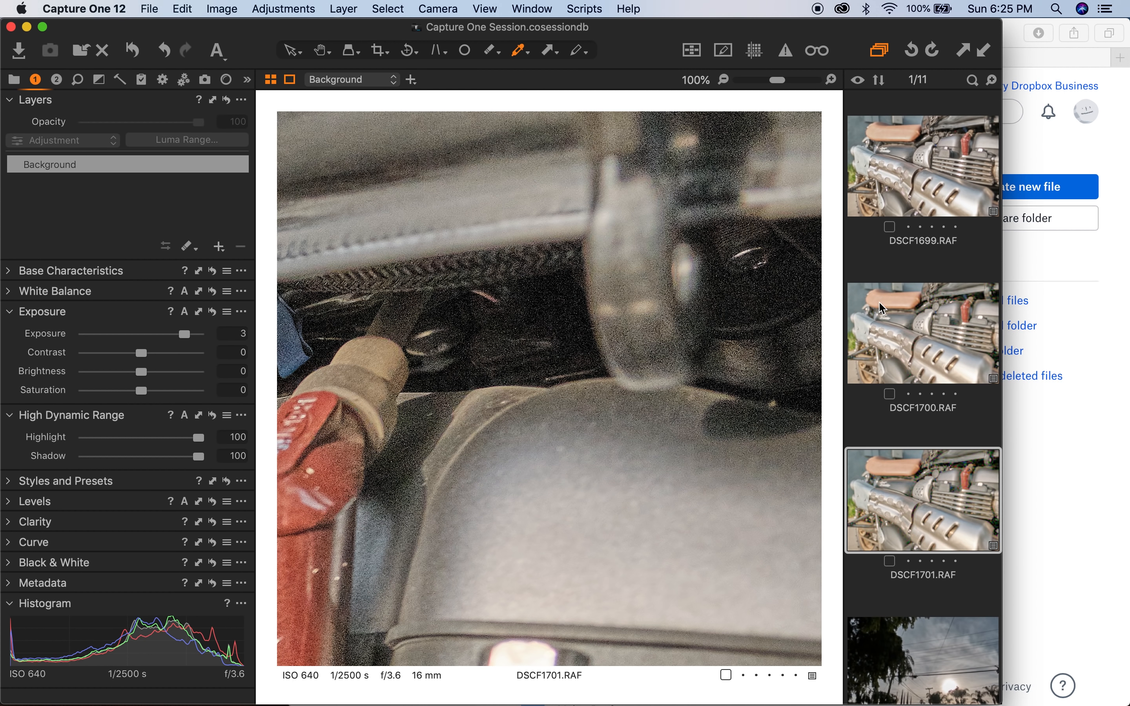
{"action": "left_click", "coordinate": [922, 332]}
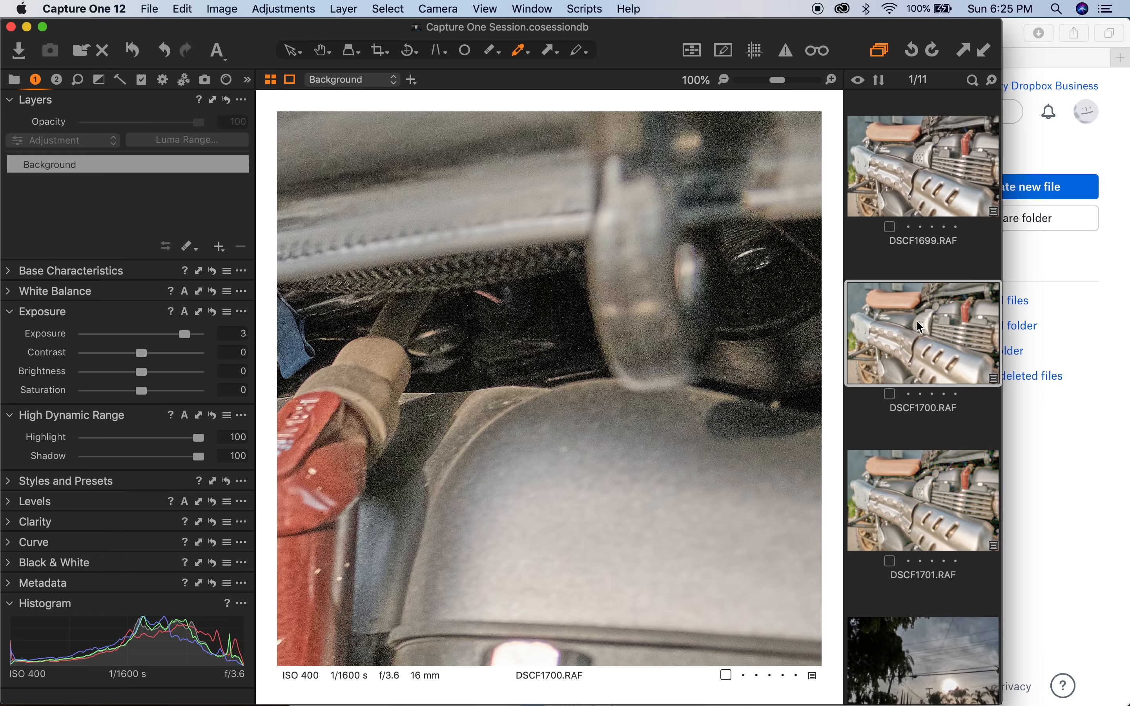
- Bring DSCF1699 into the comparison against DSCF1700 and DSCF1701, then fit the ISO 80 frame whole
{"action": "left_click", "coordinate": [922, 164]}
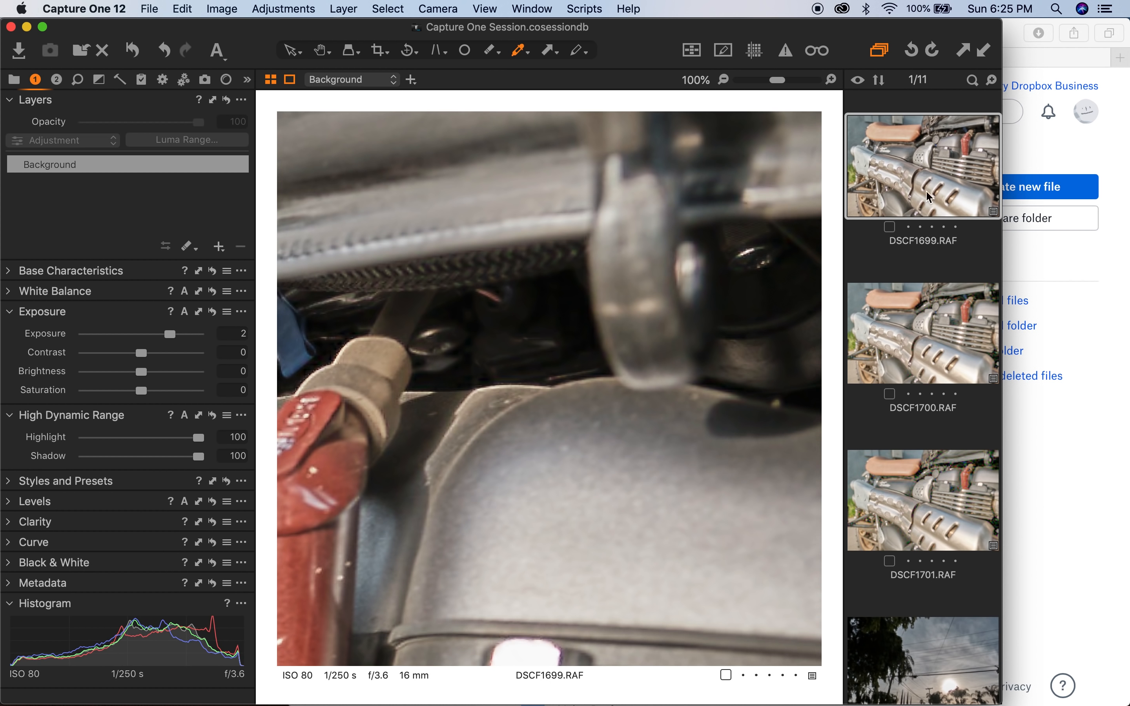
{"action": "left_click", "coordinate": [923, 165]}
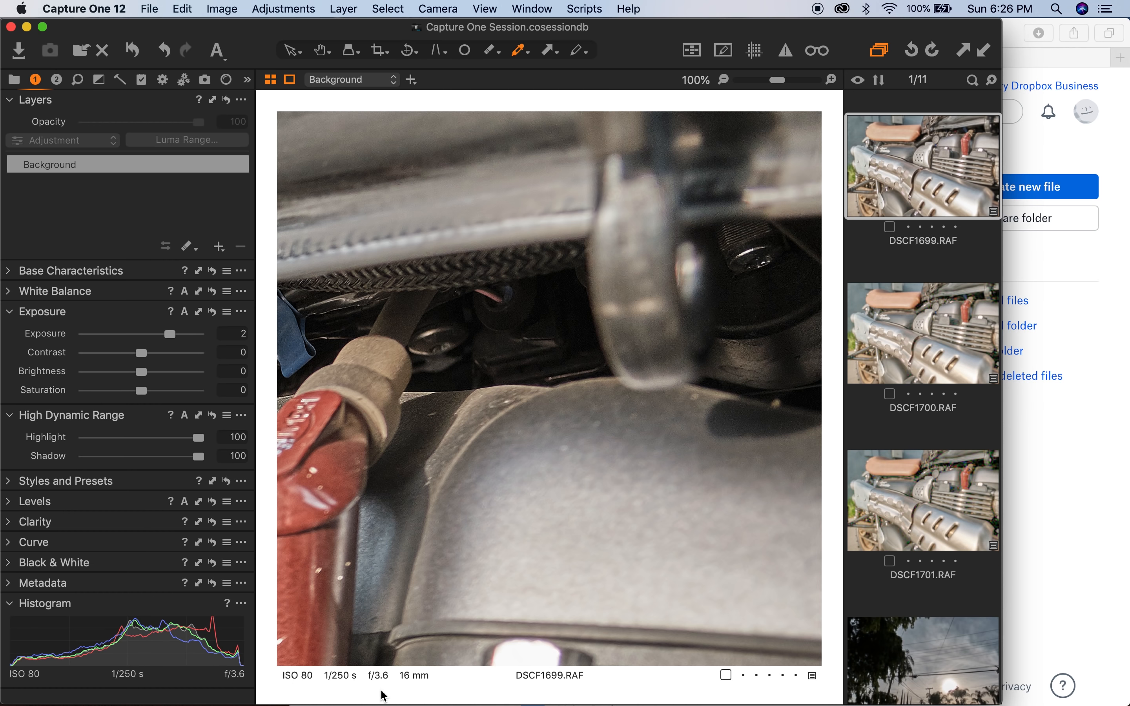
{"action": "mouse_move", "coordinate": [393, 690]}
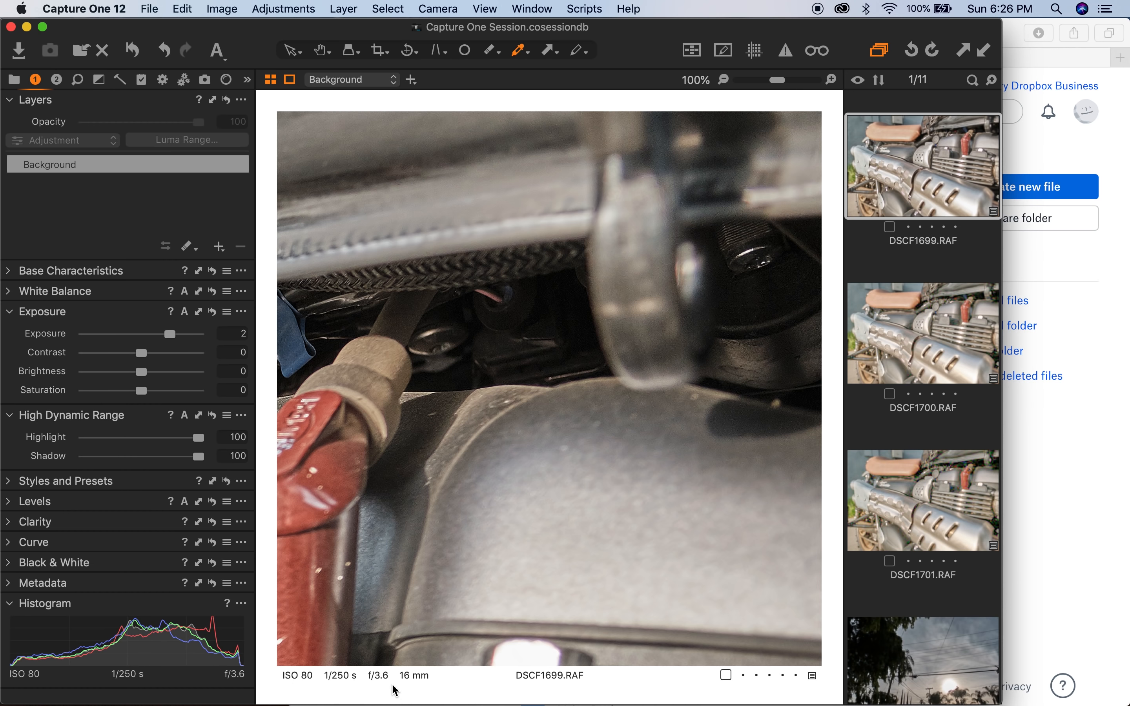
{"action": "mouse_move", "coordinate": [836, 301]}
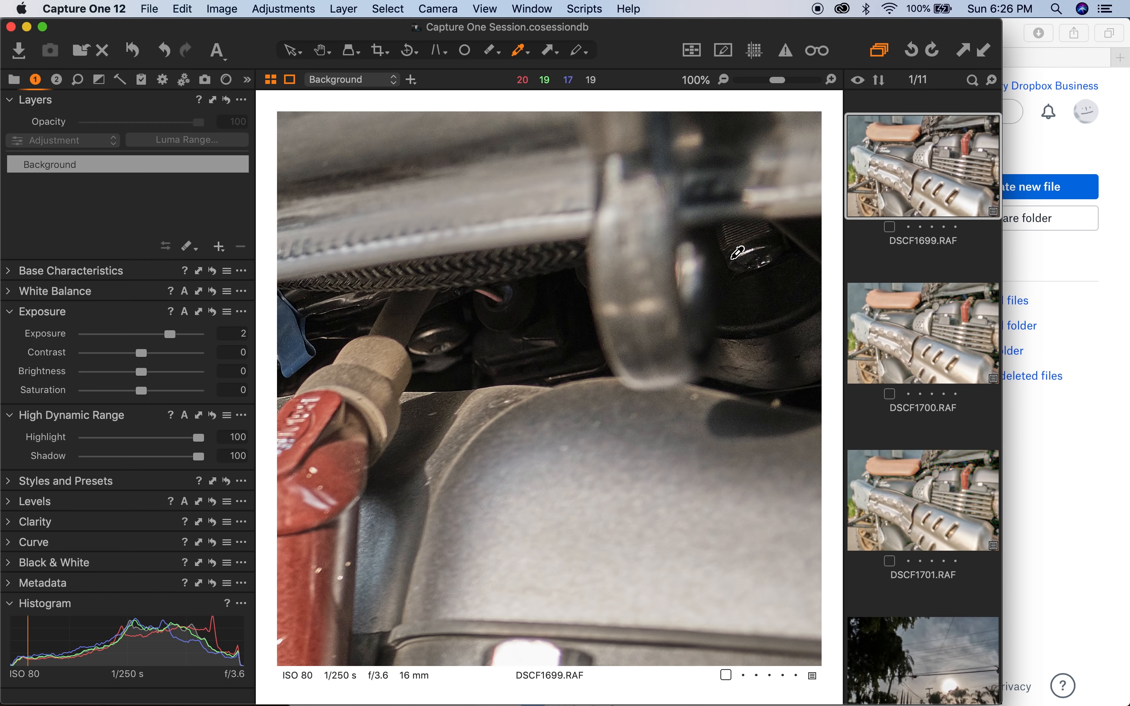
{"action": "left_click", "coordinate": [921, 332]}
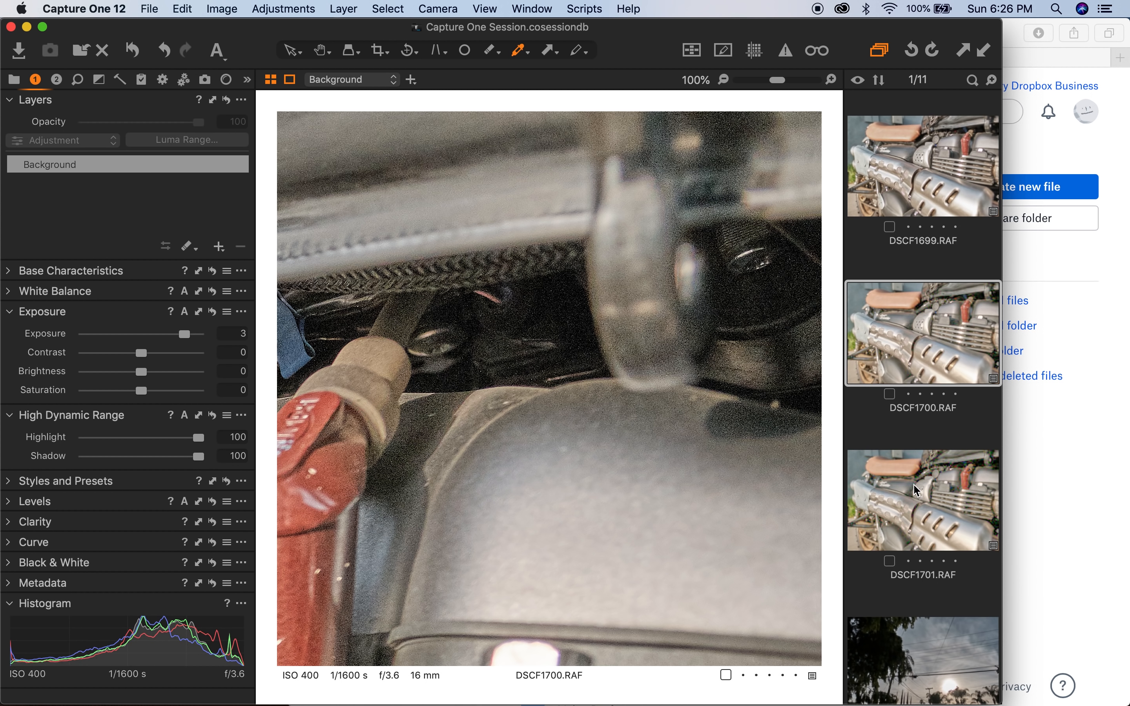
{"action": "left_click", "coordinate": [923, 499]}
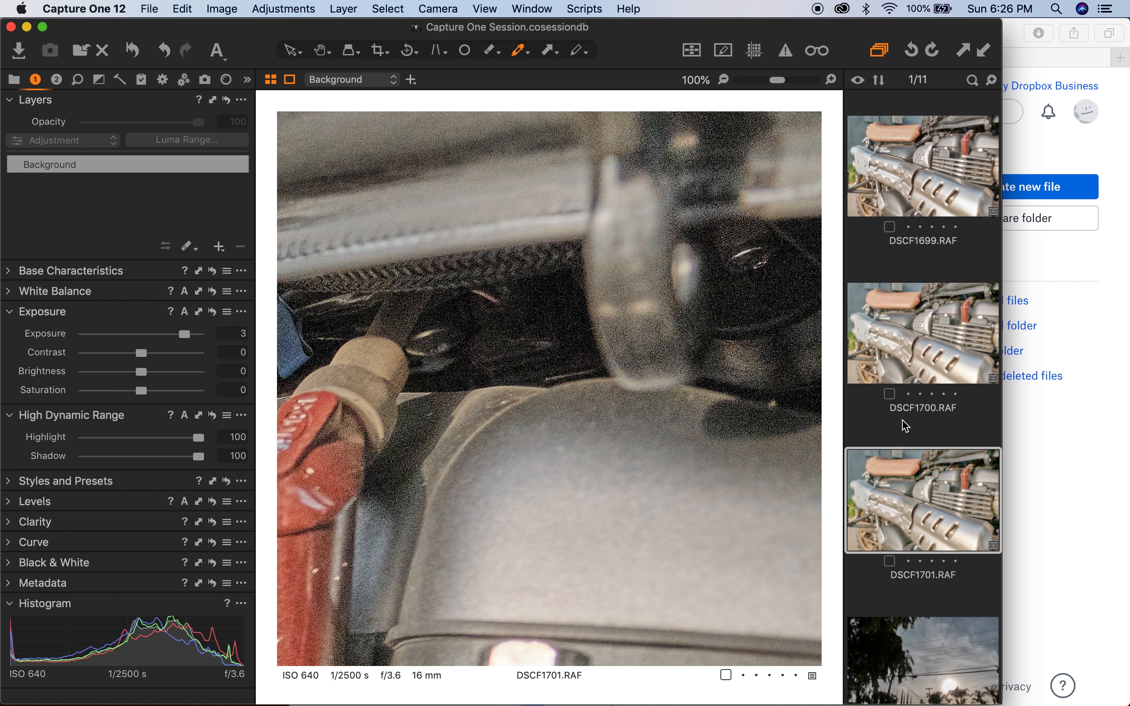
{"action": "left_click", "coordinate": [922, 165]}
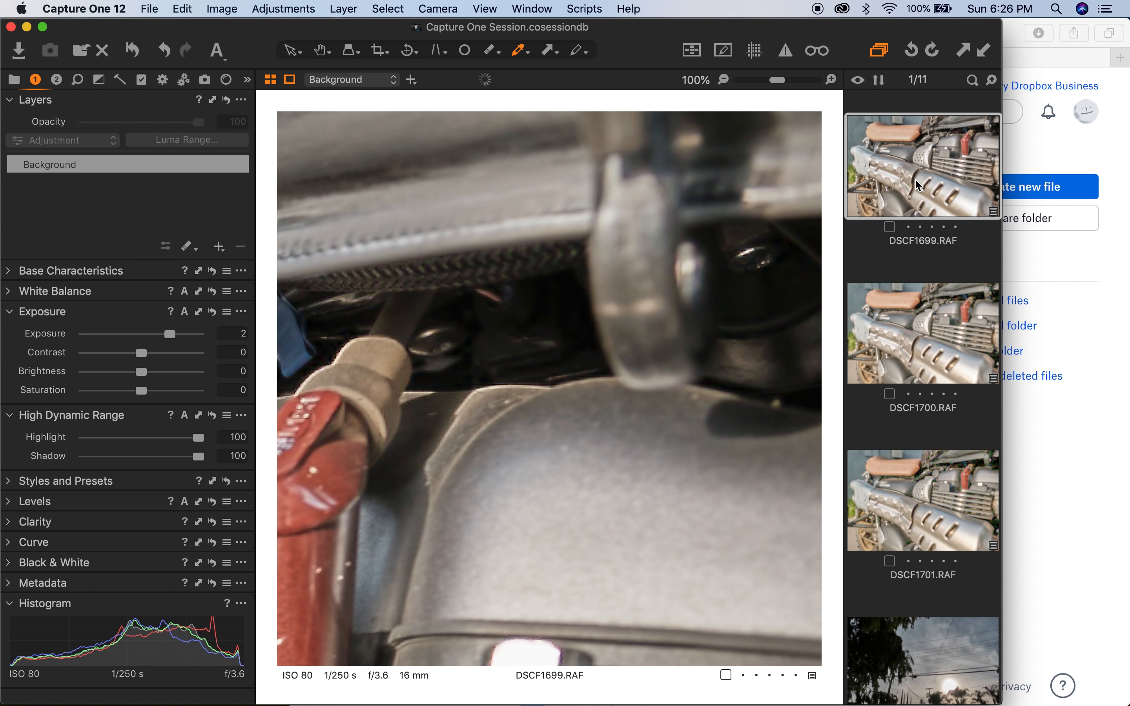
{"action": "left_click", "coordinate": [727, 80]}
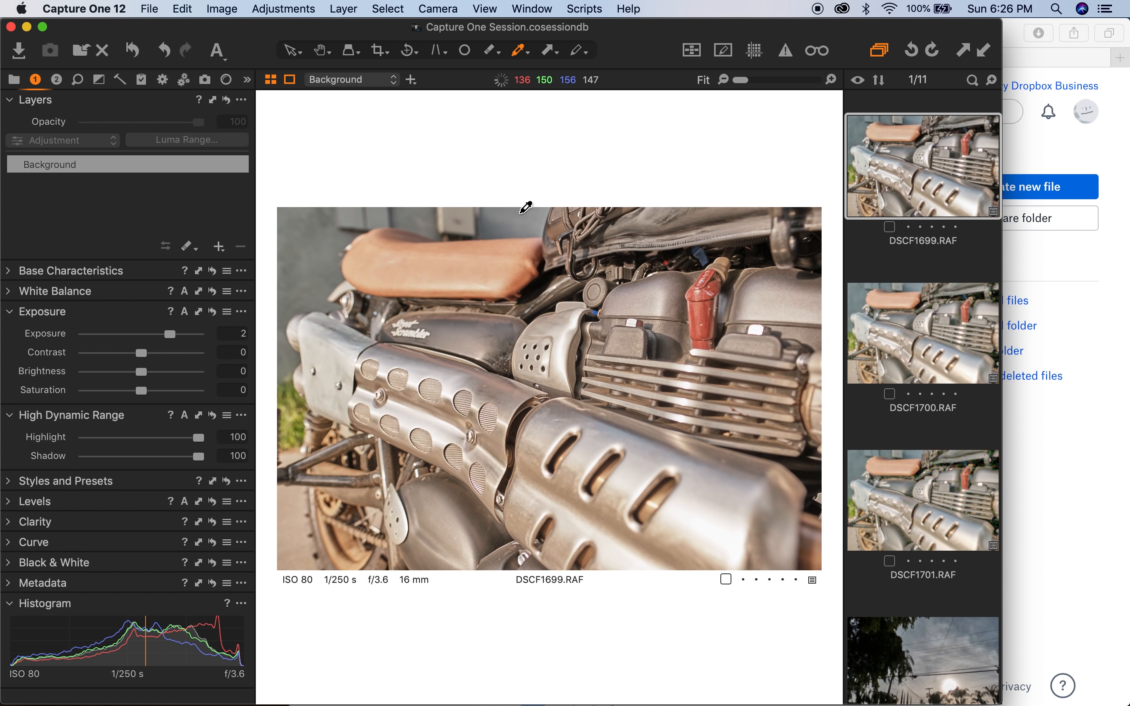
{"action": "mouse_move", "coordinate": [642, 65]}
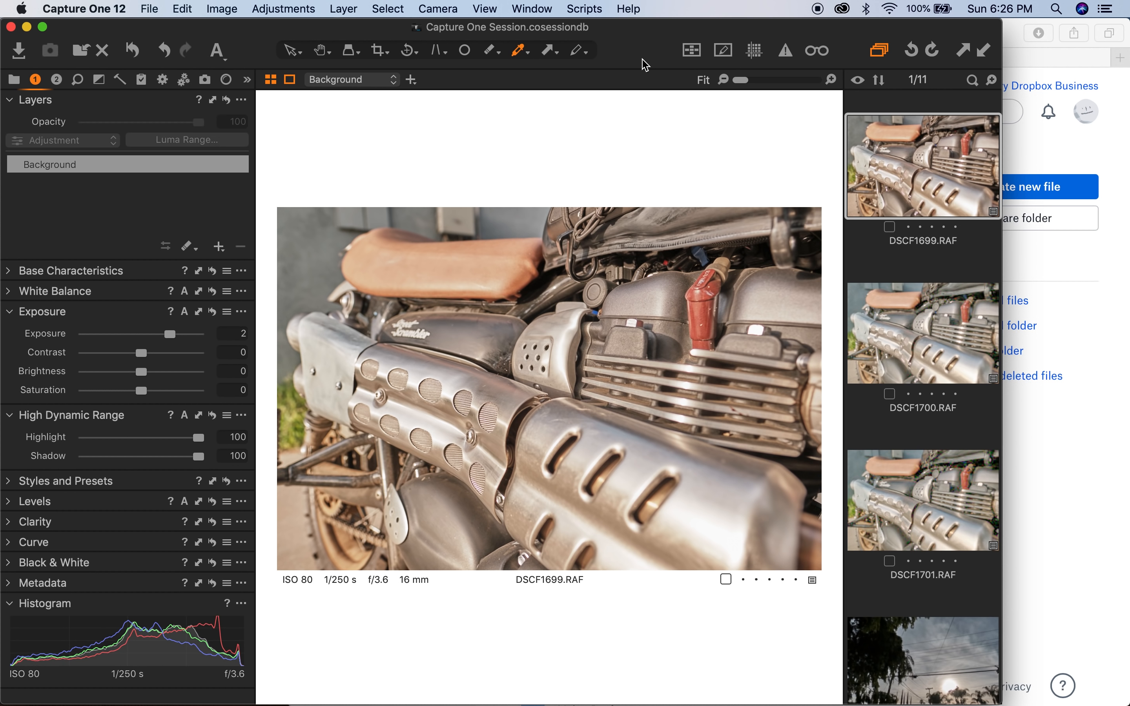
{"action": "mouse_move", "coordinate": [783, 213]}
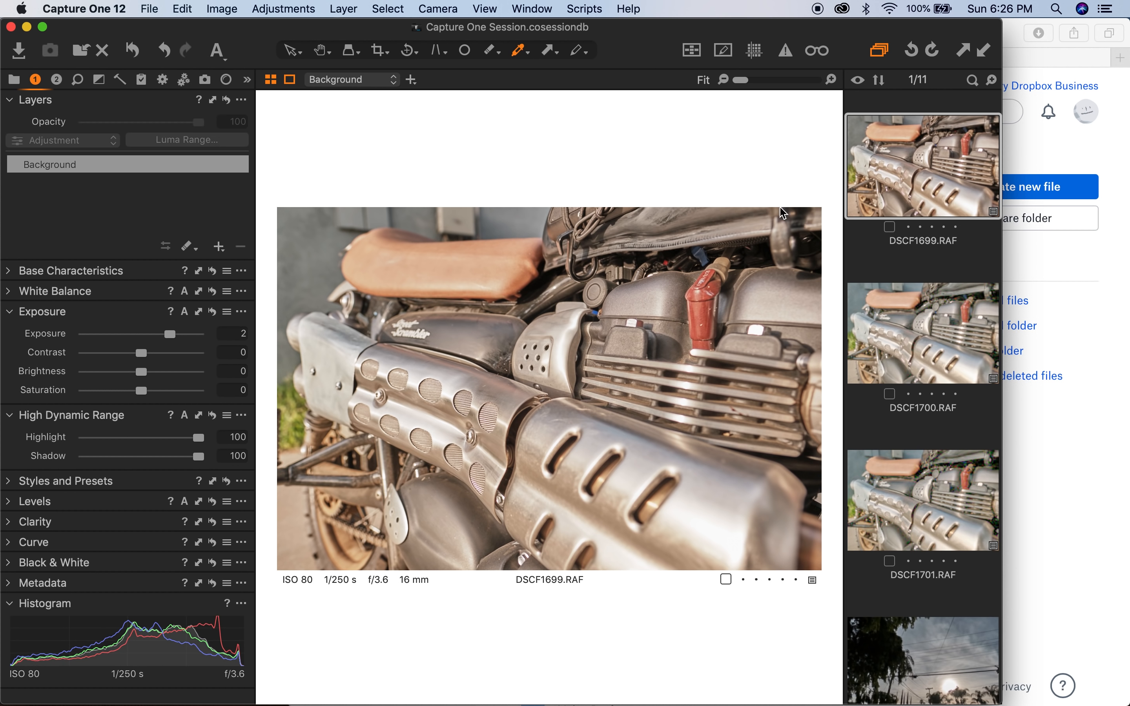
- Show the whole frame of DSCF1700 at exposure 3
{"action": "left_click", "coordinate": [923, 333]}
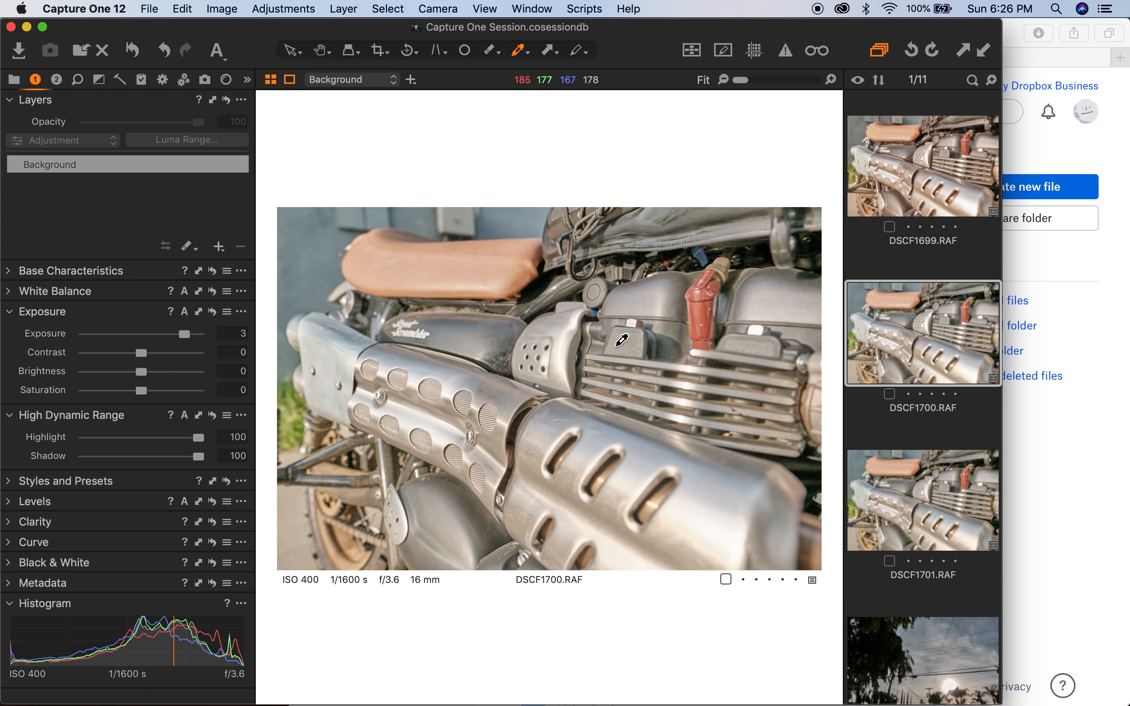
{"action": "mouse_move", "coordinate": [84, 443]}
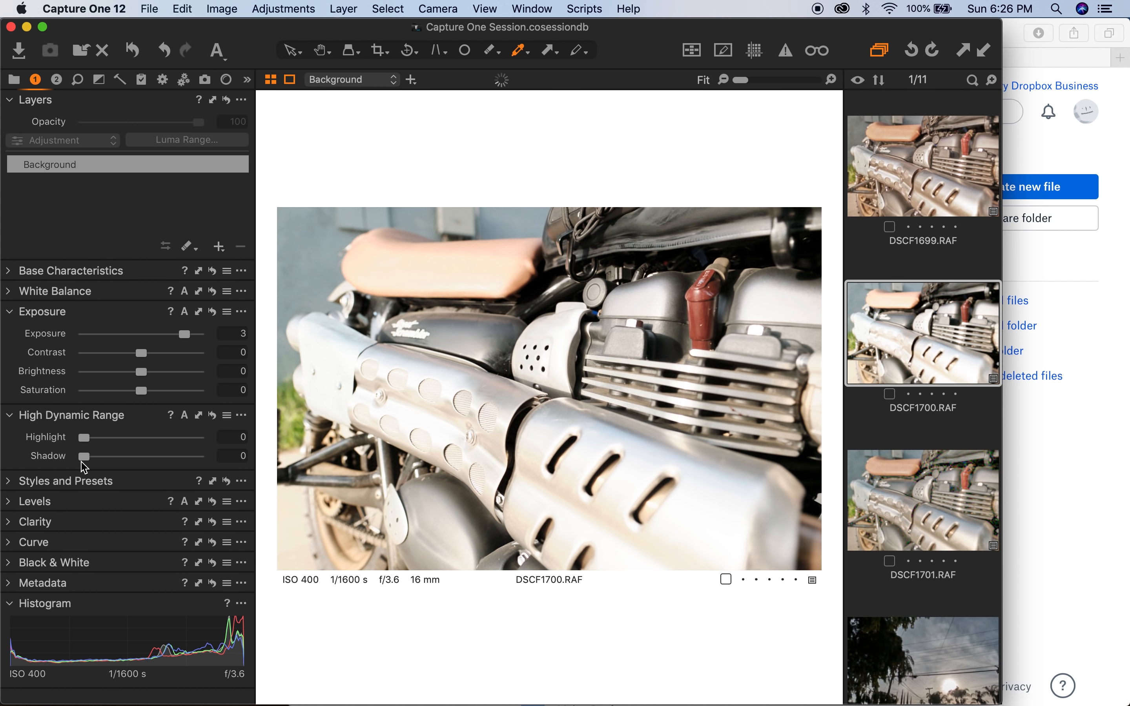
- Drop DSCF1700 to 0 then up to exposure 1.44, with highlight recovery at 100
{"action": "left_click_drag", "start_coordinate": [183, 333], "coordinate": [121, 333]}
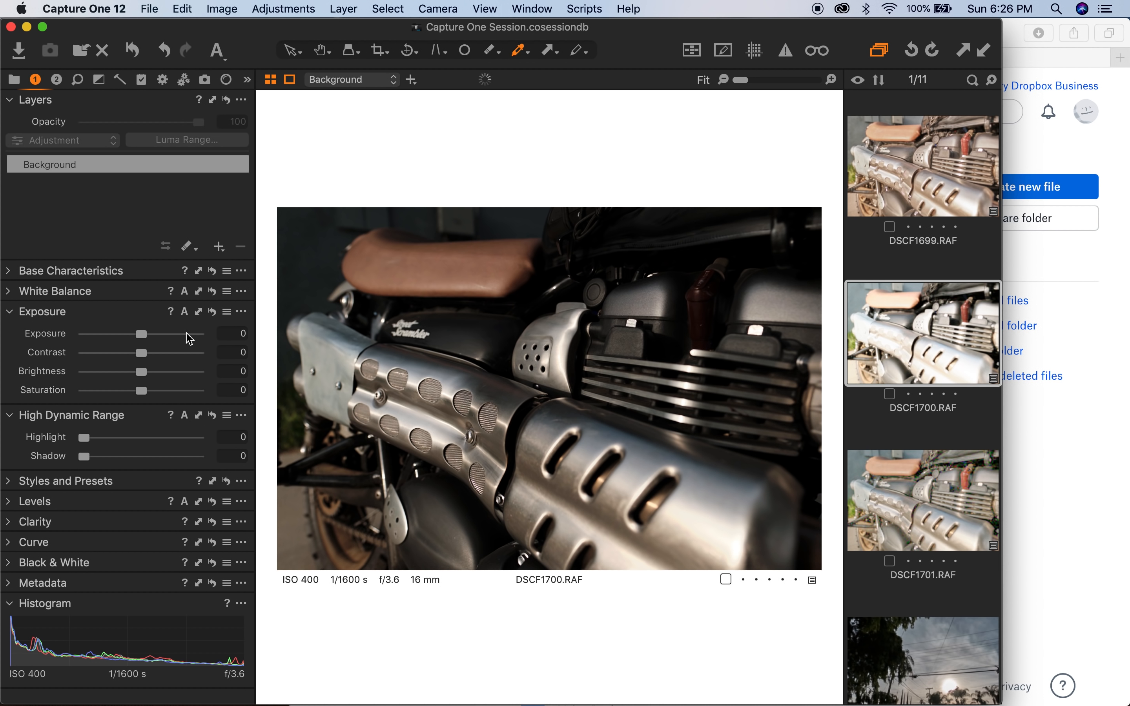
{"action": "left_click_drag", "start_coordinate": [112, 334], "coordinate": [137, 333]}
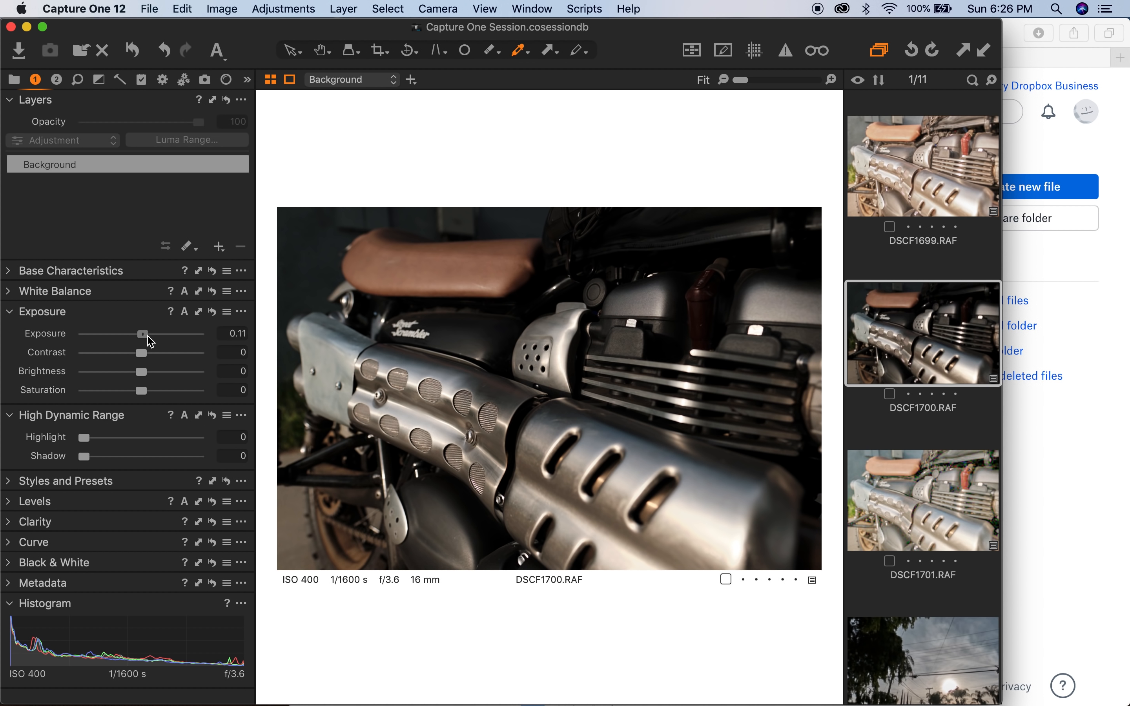
{"action": "left_click_drag", "start_coordinate": [137, 334], "coordinate": [159, 333]}
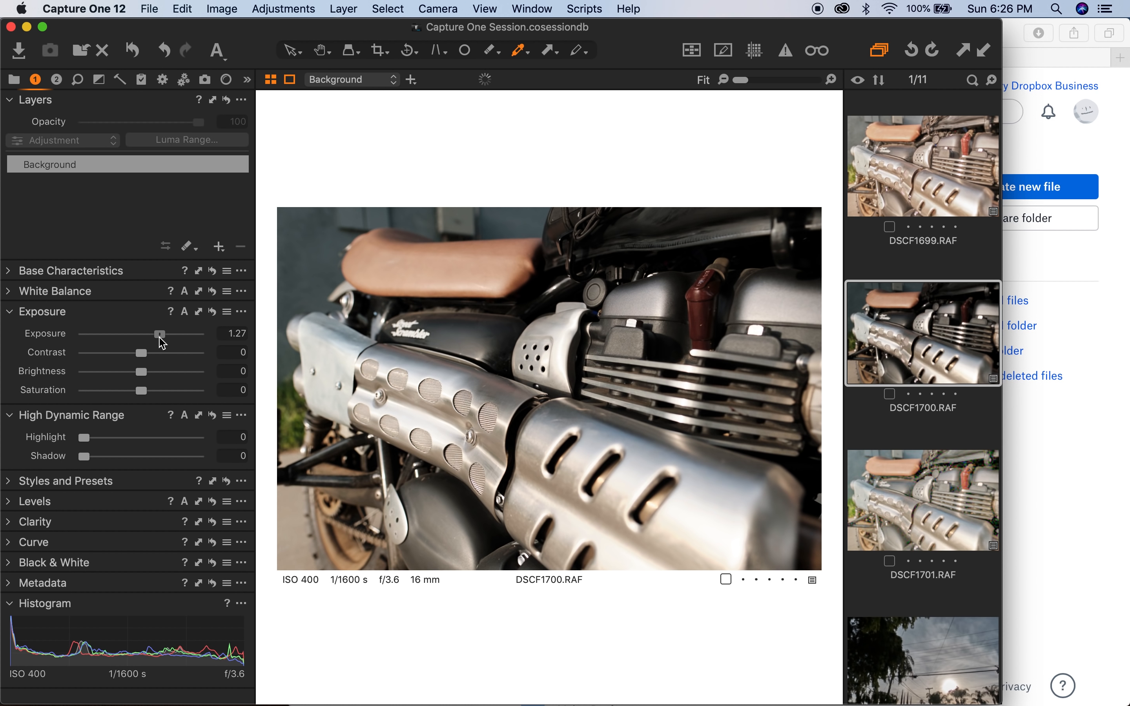
{"action": "left_click_drag", "start_coordinate": [160, 334], "coordinate": [181, 333]}
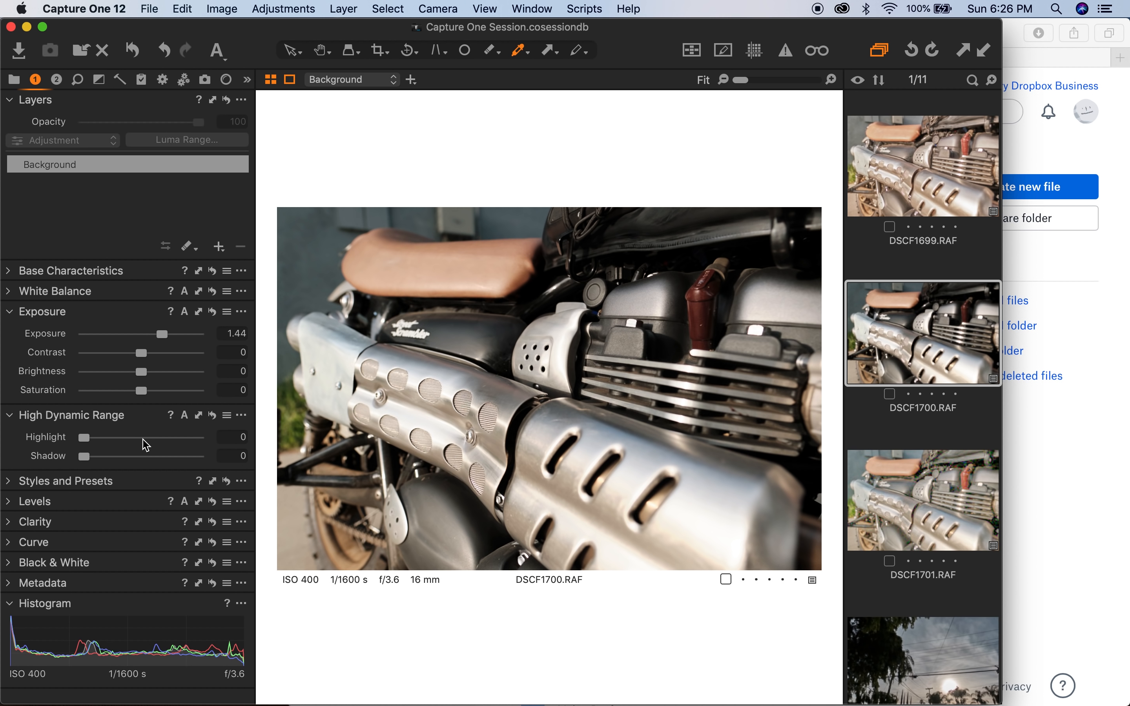
{"action": "left_click_drag", "start_coordinate": [84, 437], "coordinate": [185, 437]}
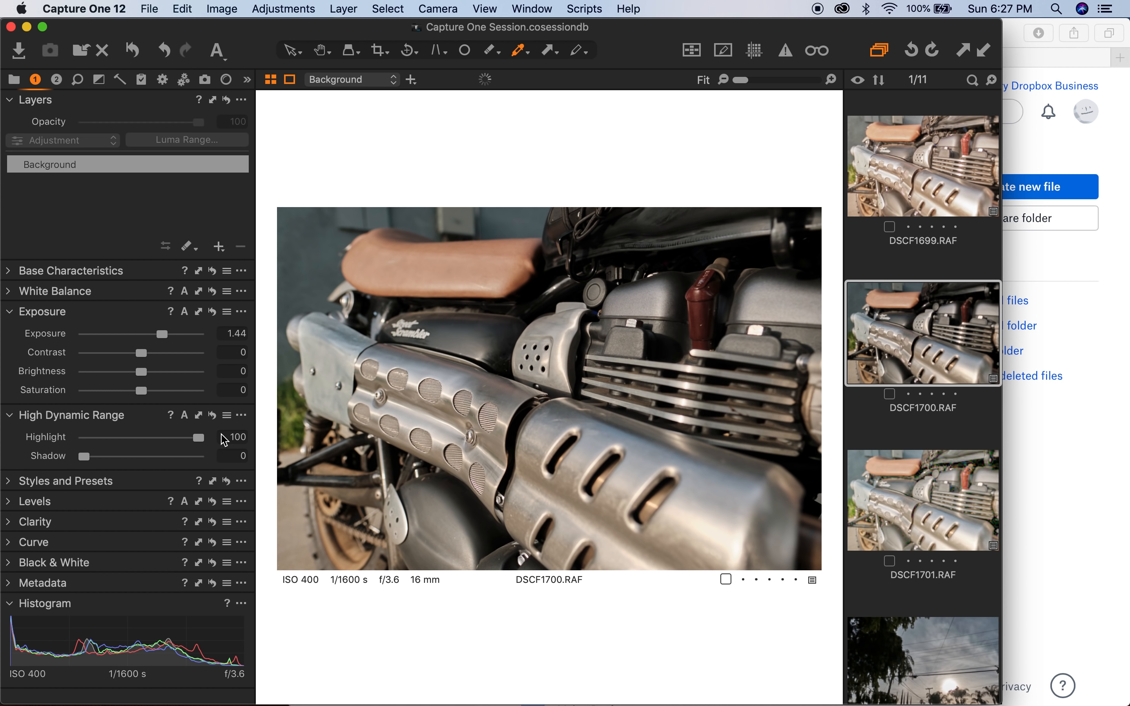